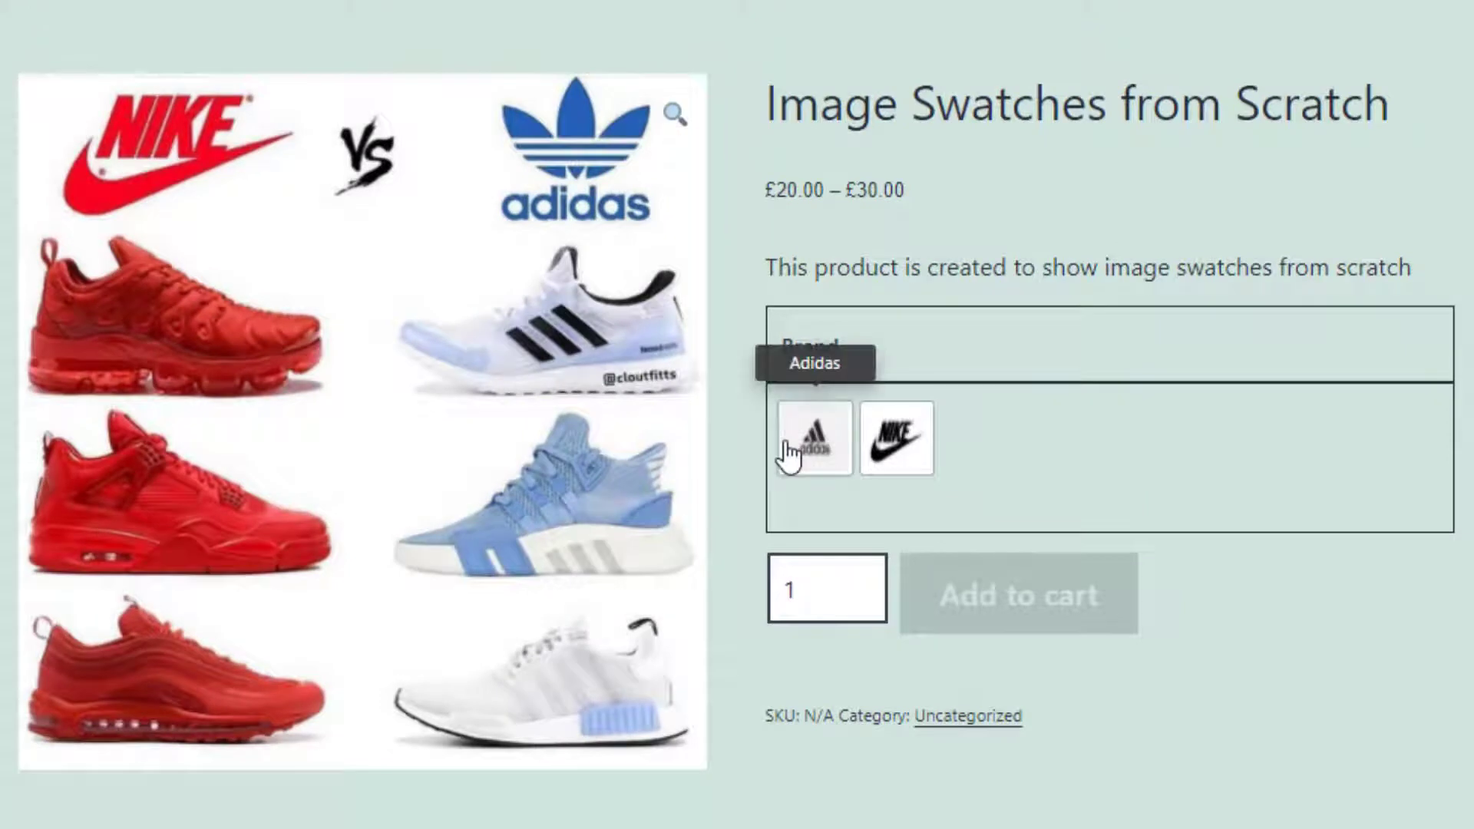
mouse_move(899, 441)
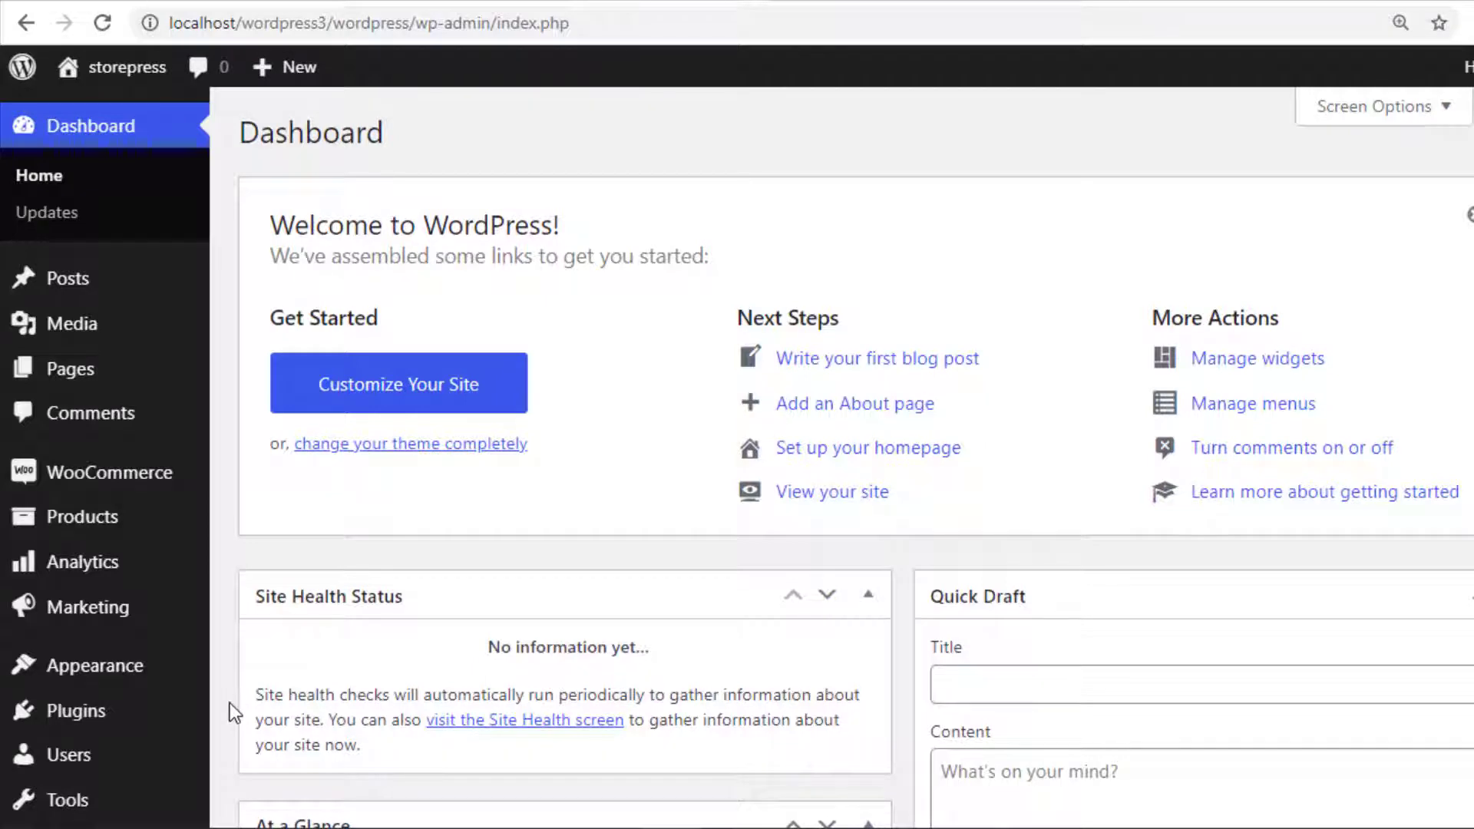
- Install and activate the Variation Swatches for WooCommerce plugin from Plugins > Add New
left_click(273, 714)
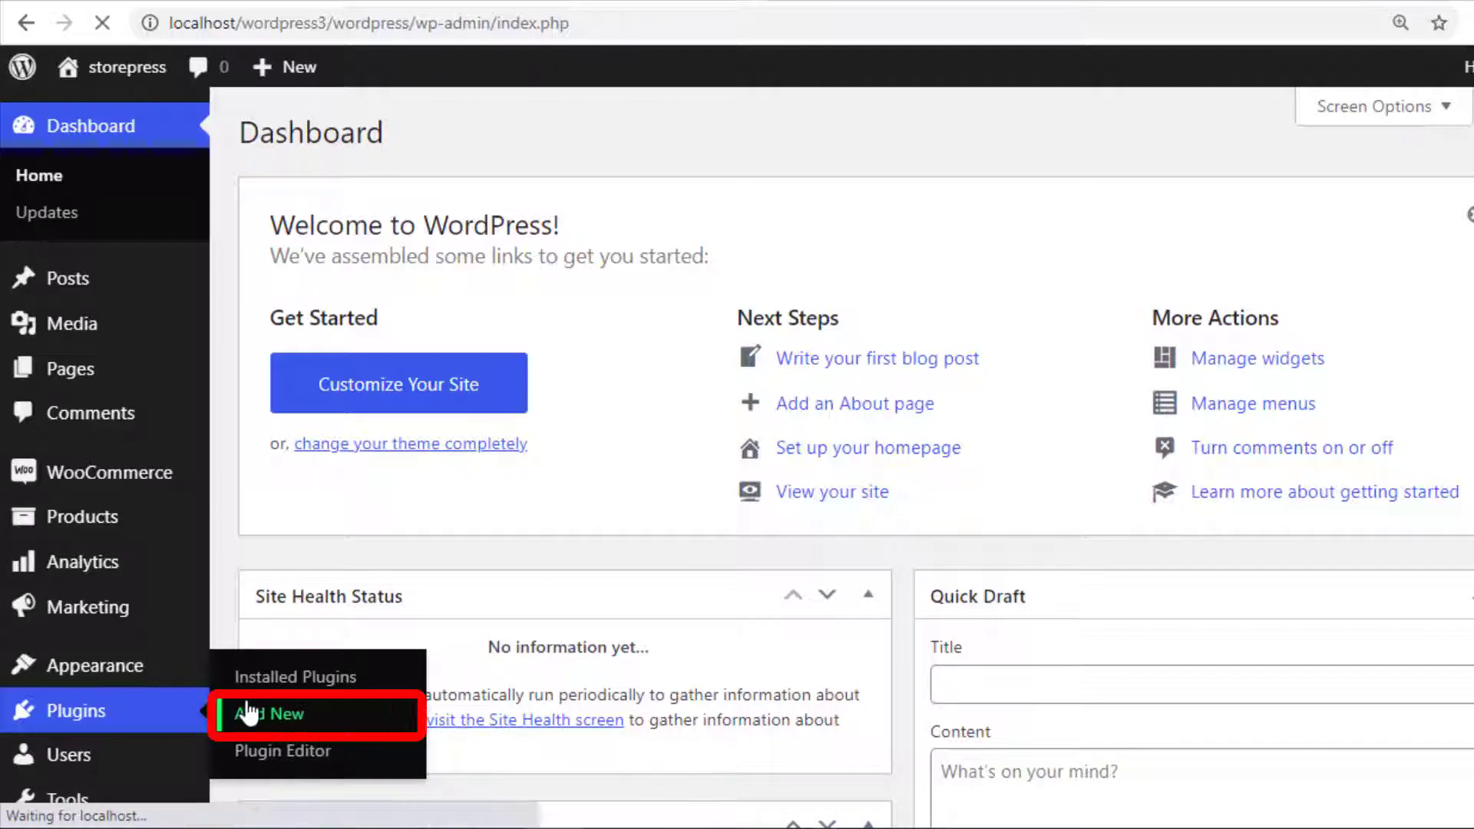
left_click(269, 714)
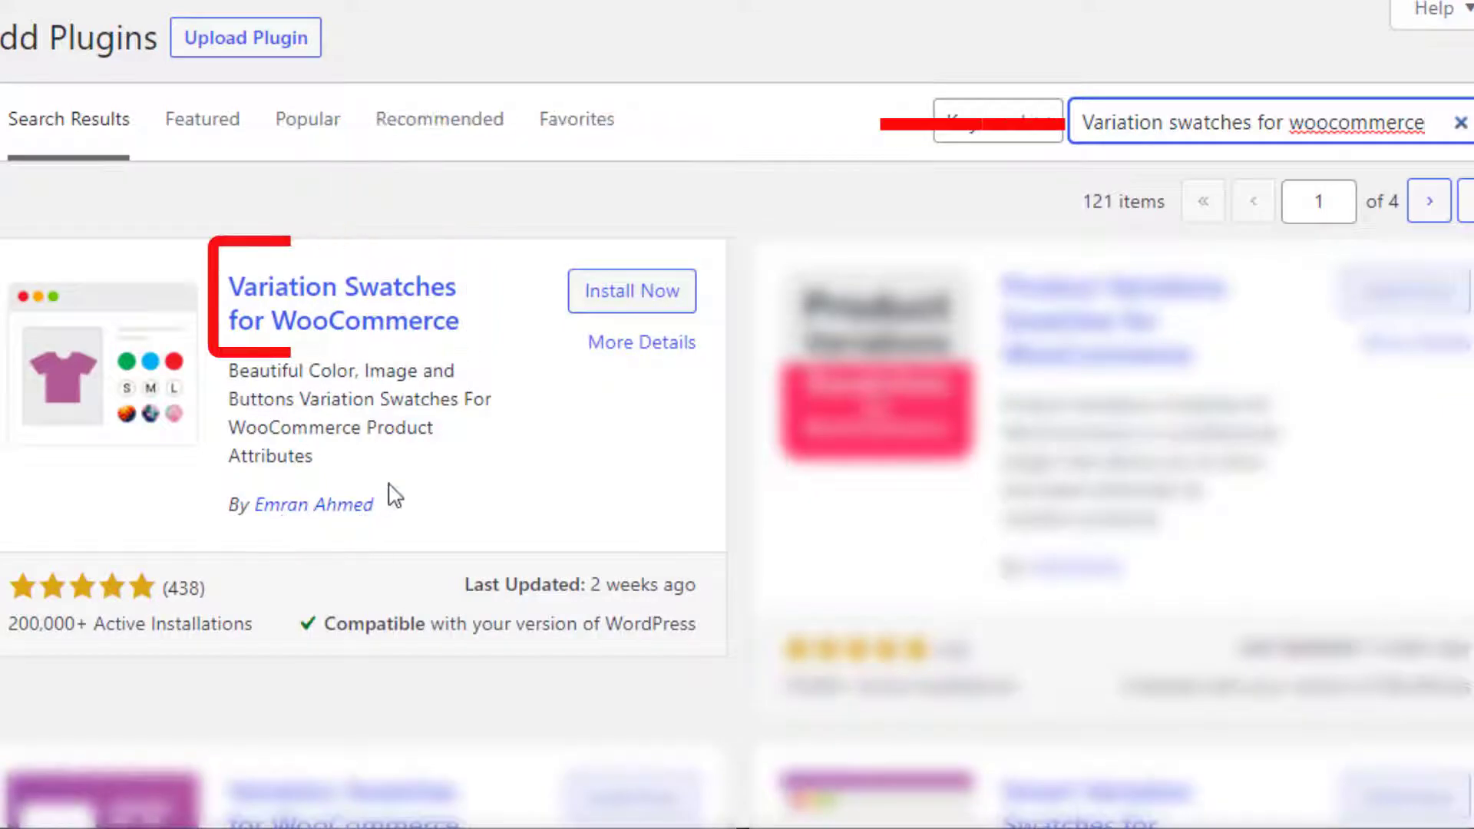
left_click(631, 290)
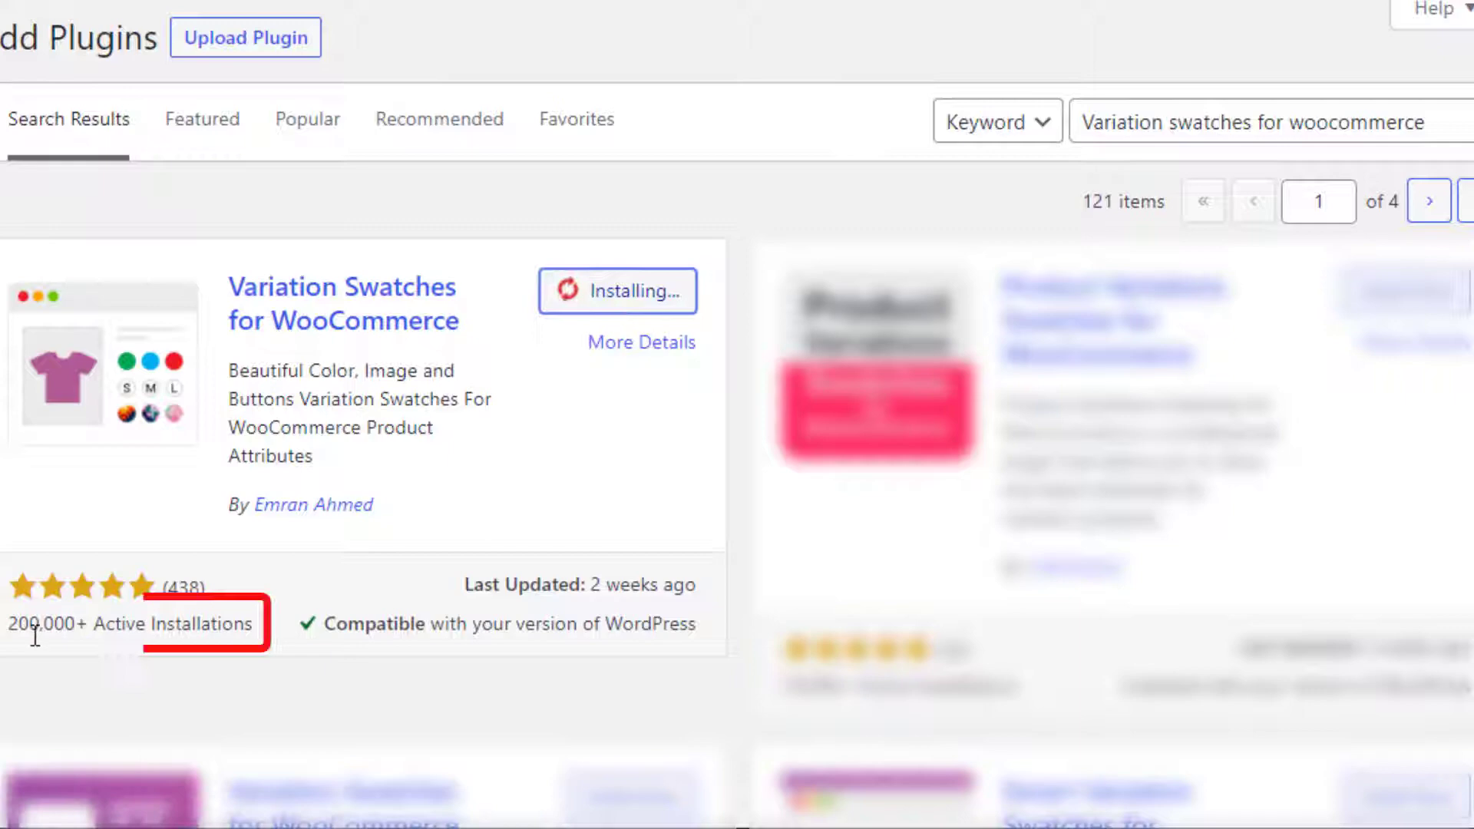
mouse_move(227, 633)
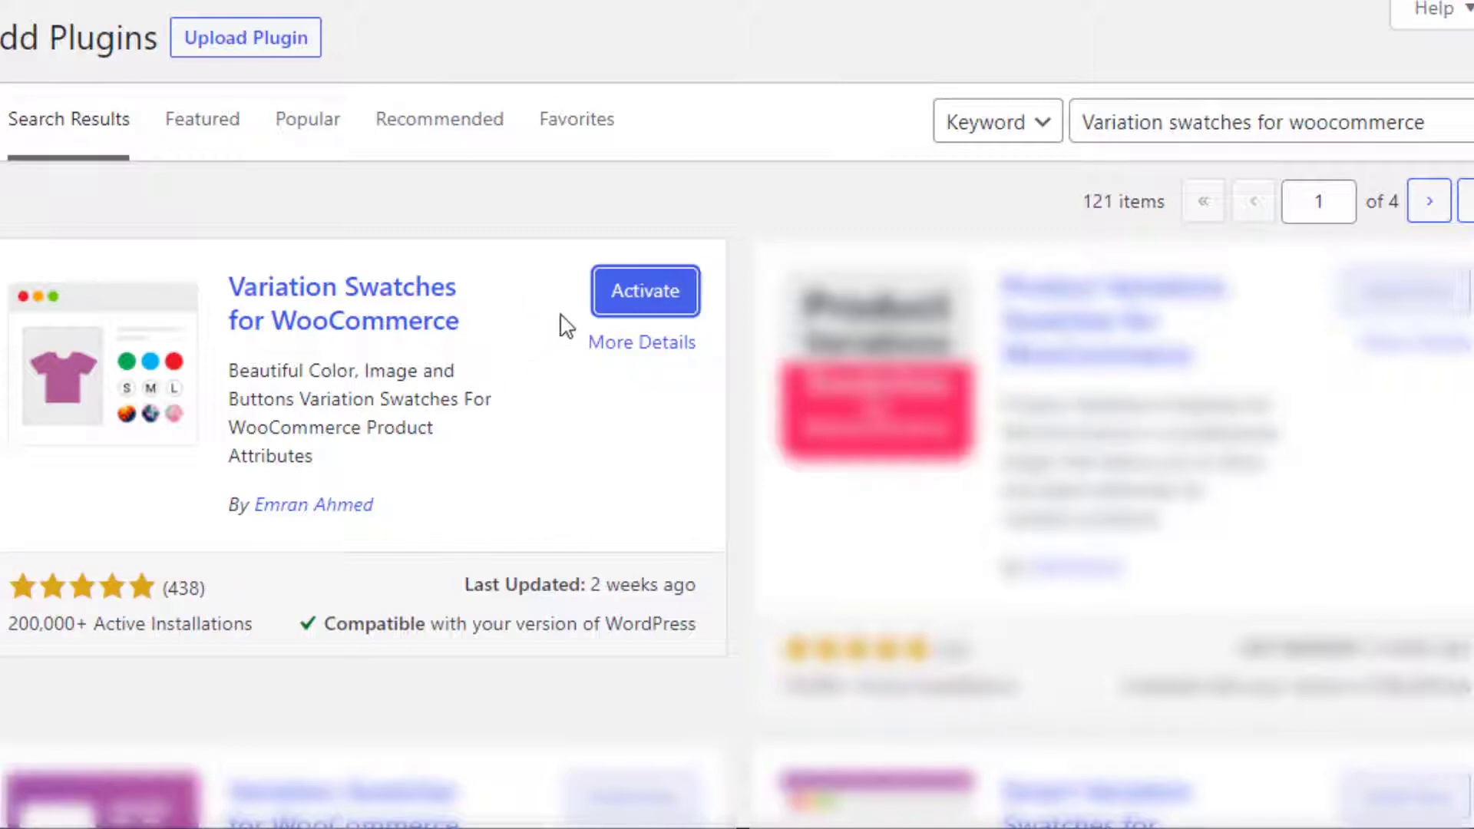
left_click(645, 290)
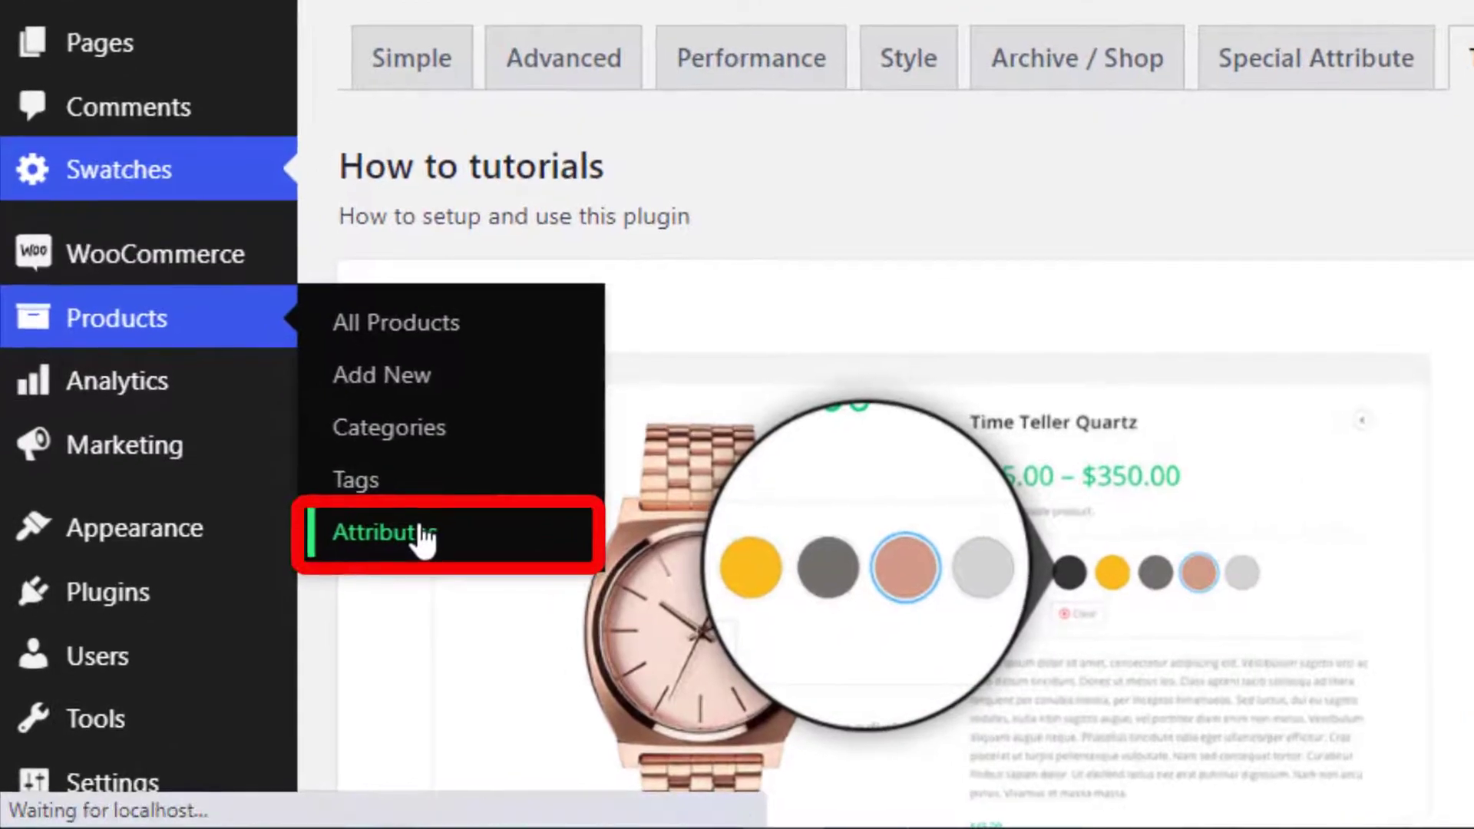
- Create a product attribute named Brand with display type Image
left_click(385, 533)
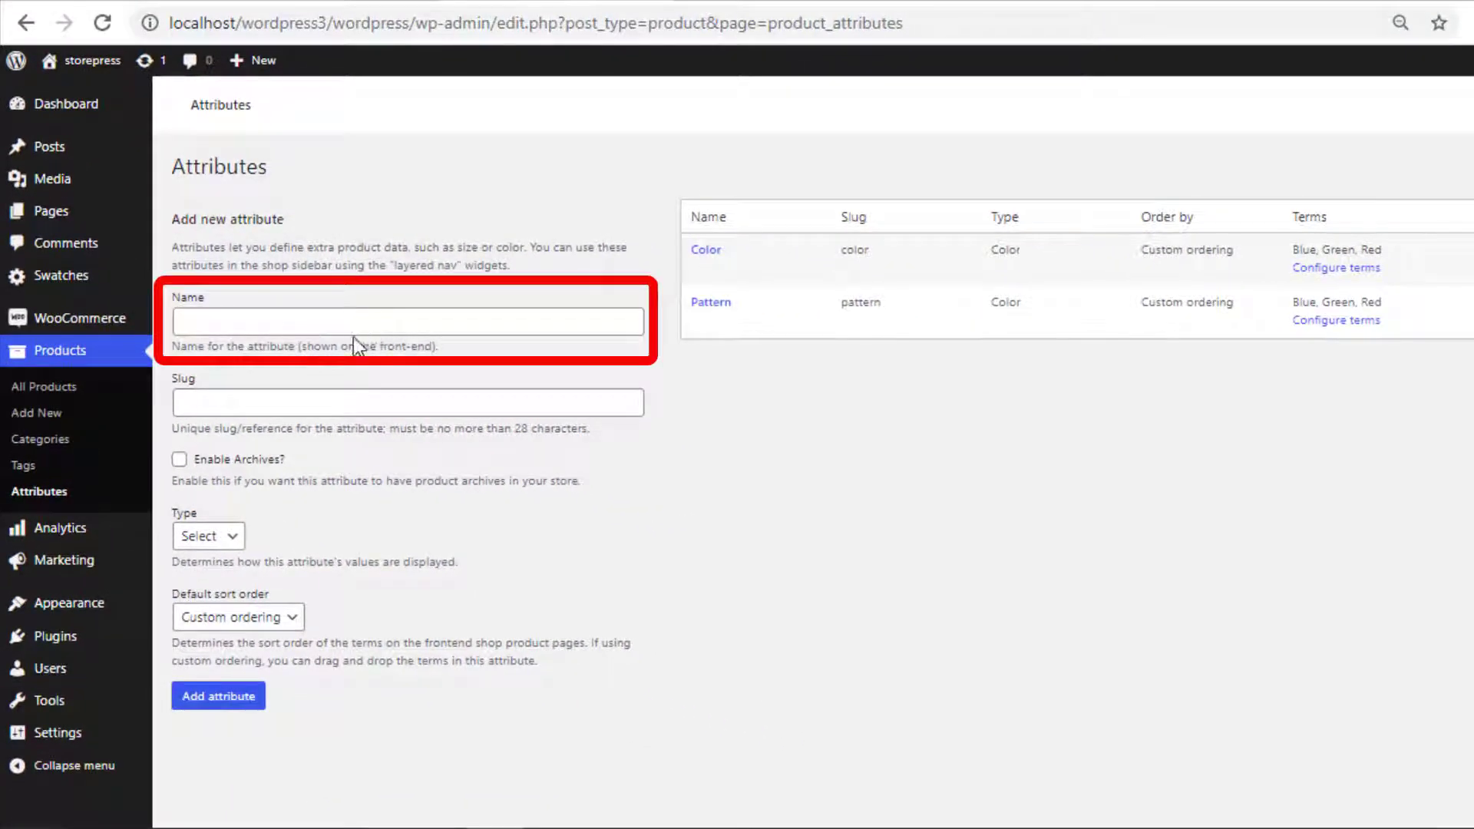
left_click(402, 319)
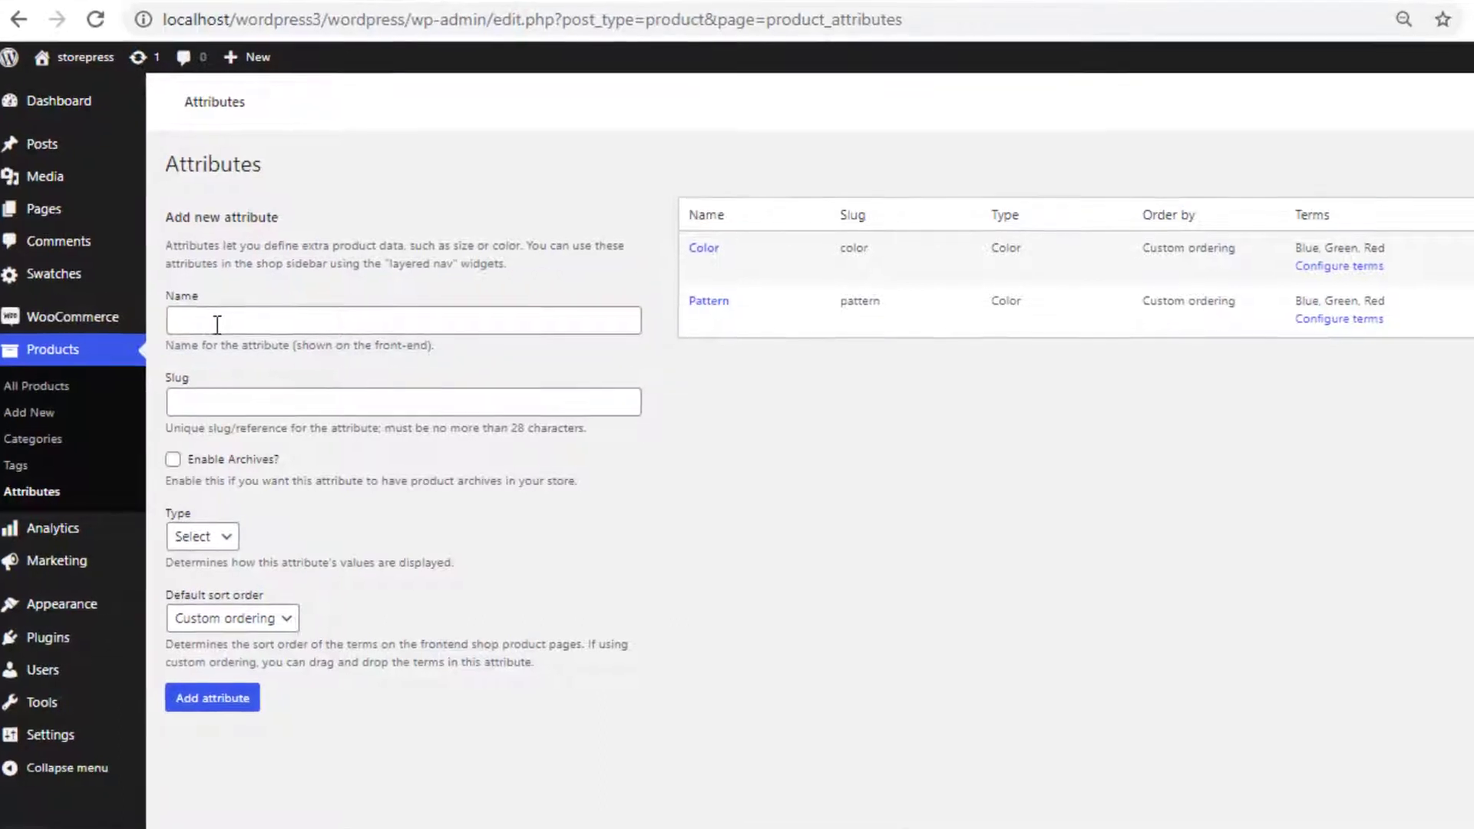
left_click(403, 319)
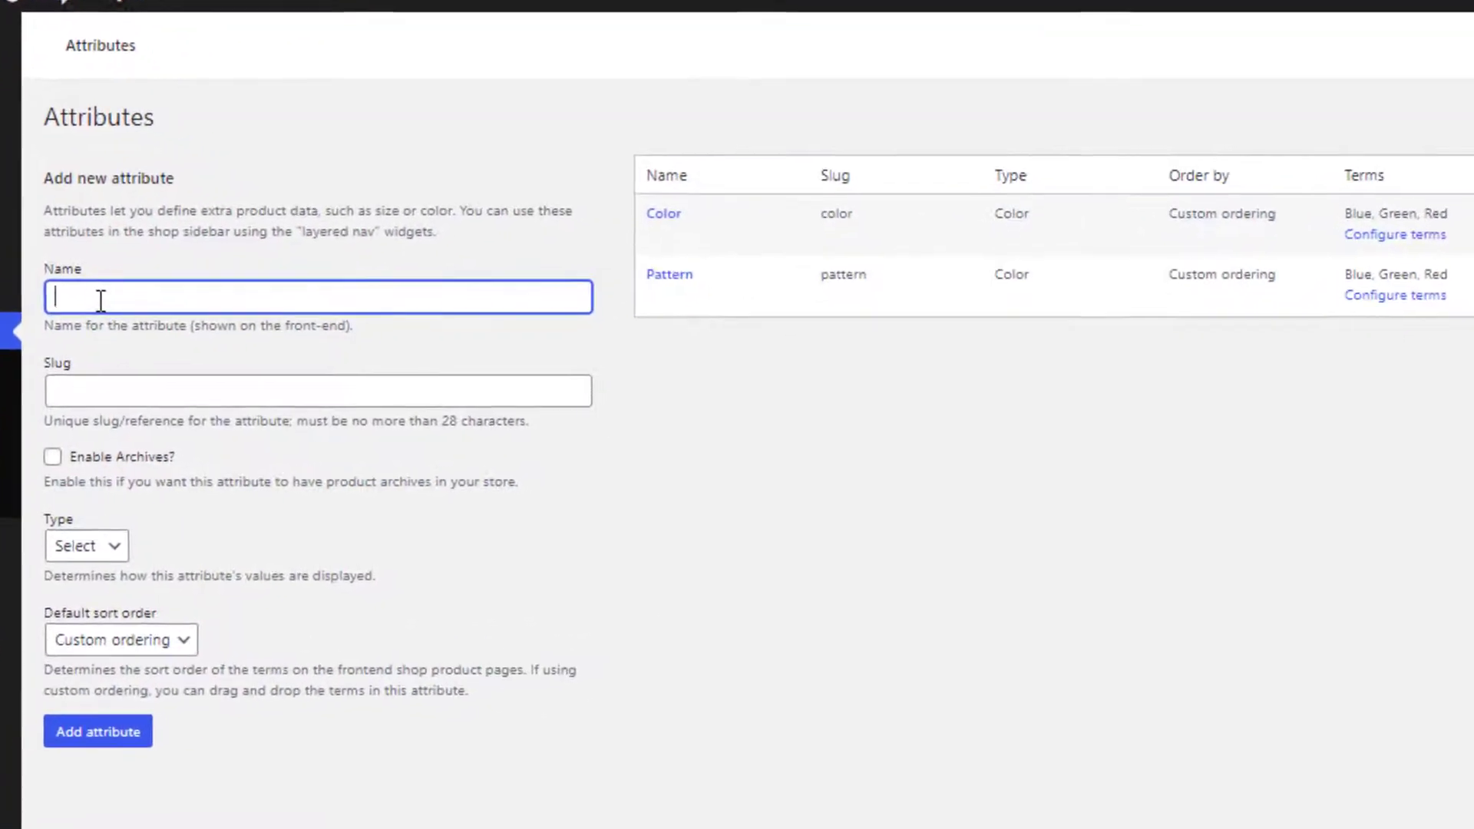
type("Brand")
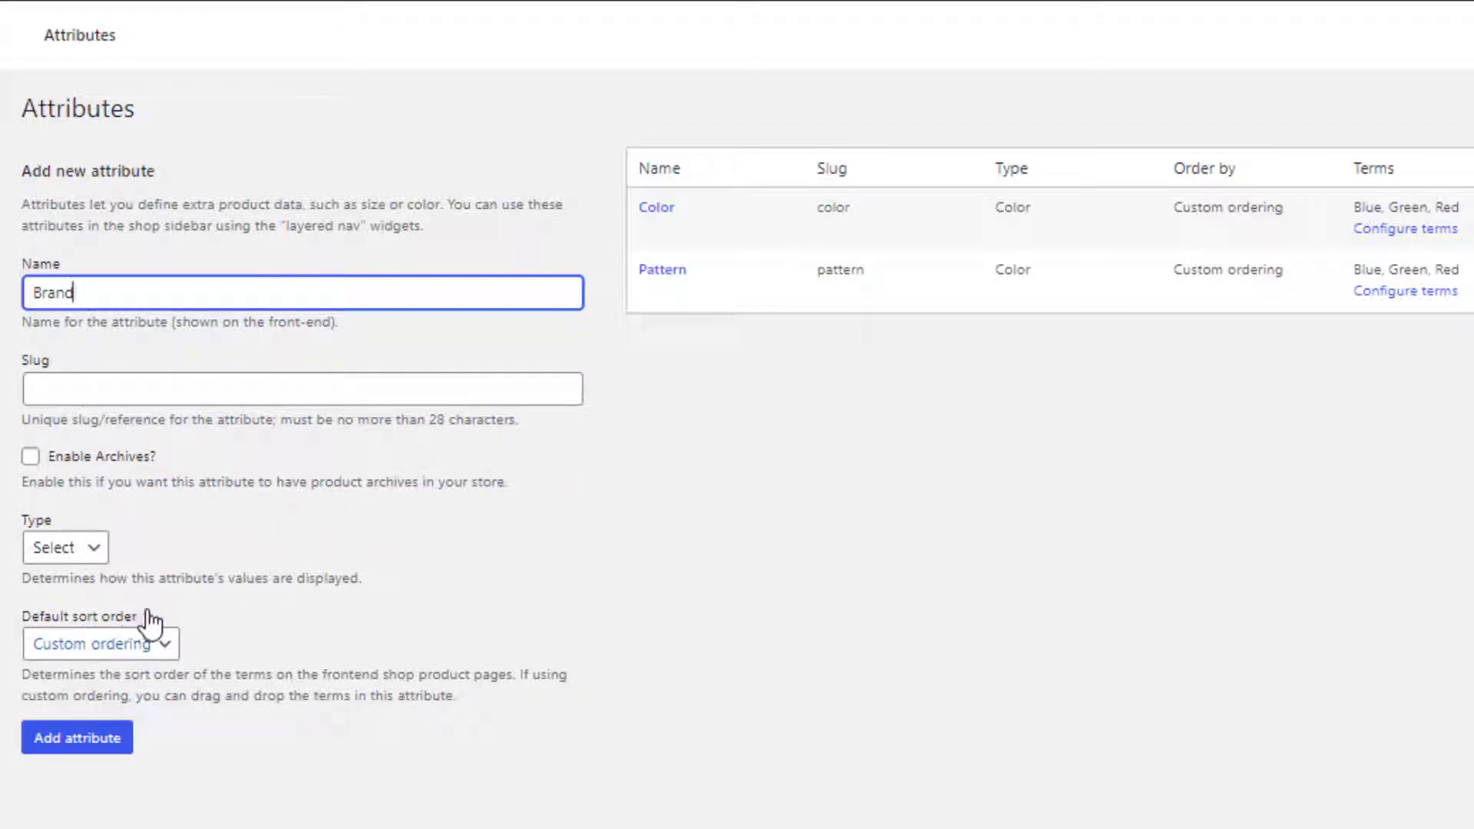
left_click(65, 546)
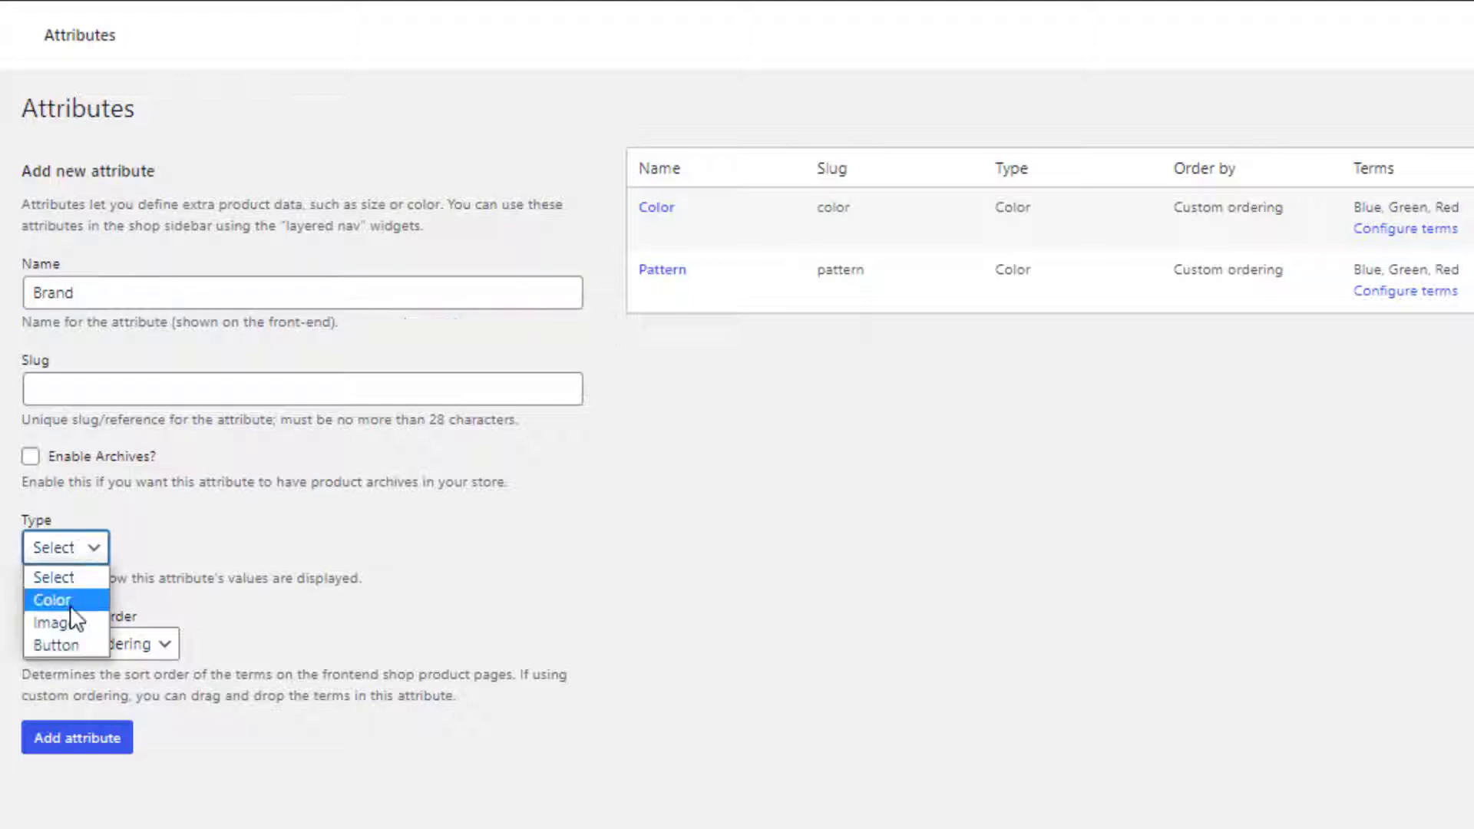
left_click(60, 622)
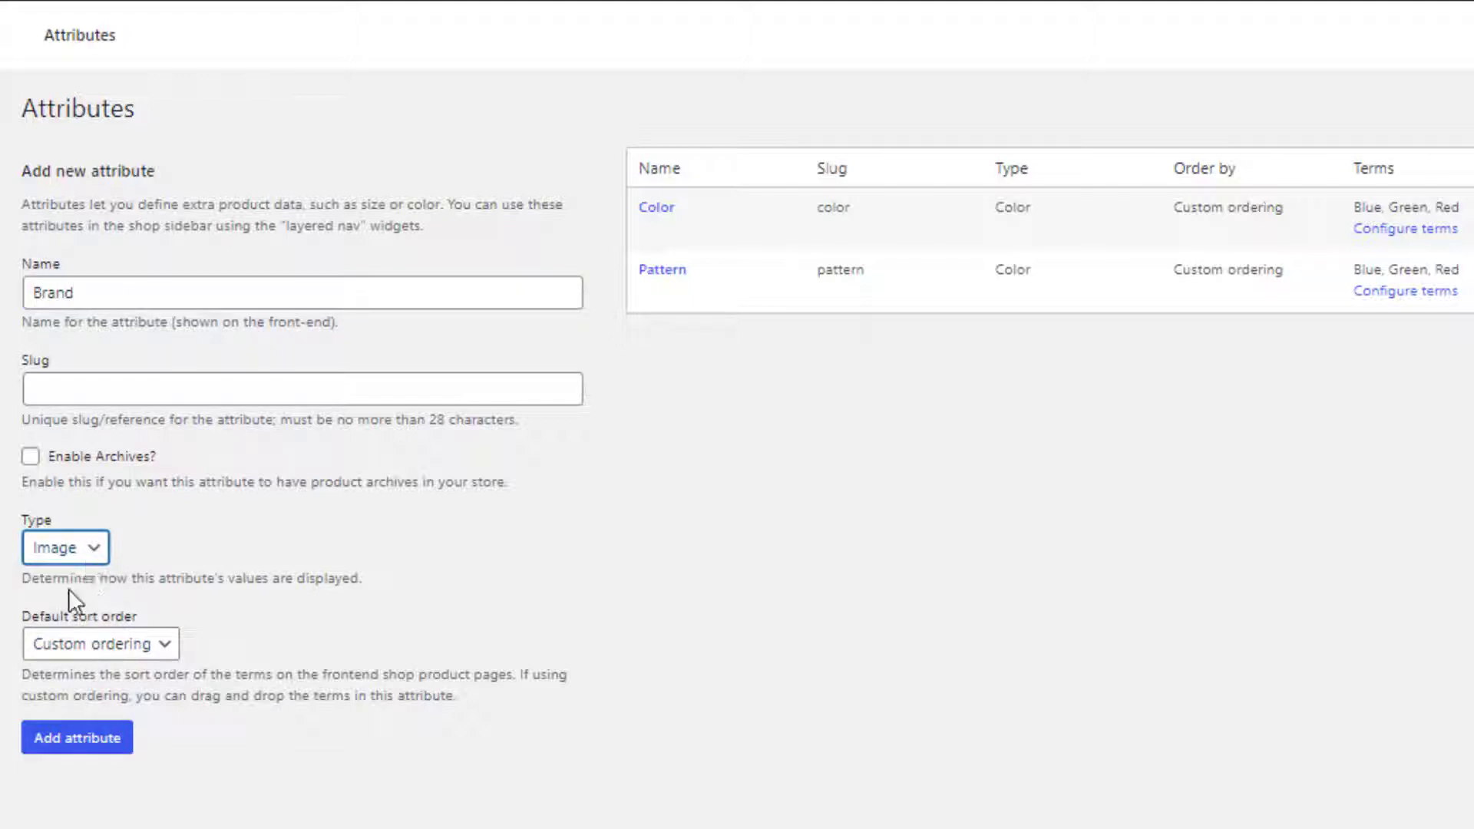
left_click(77, 737)
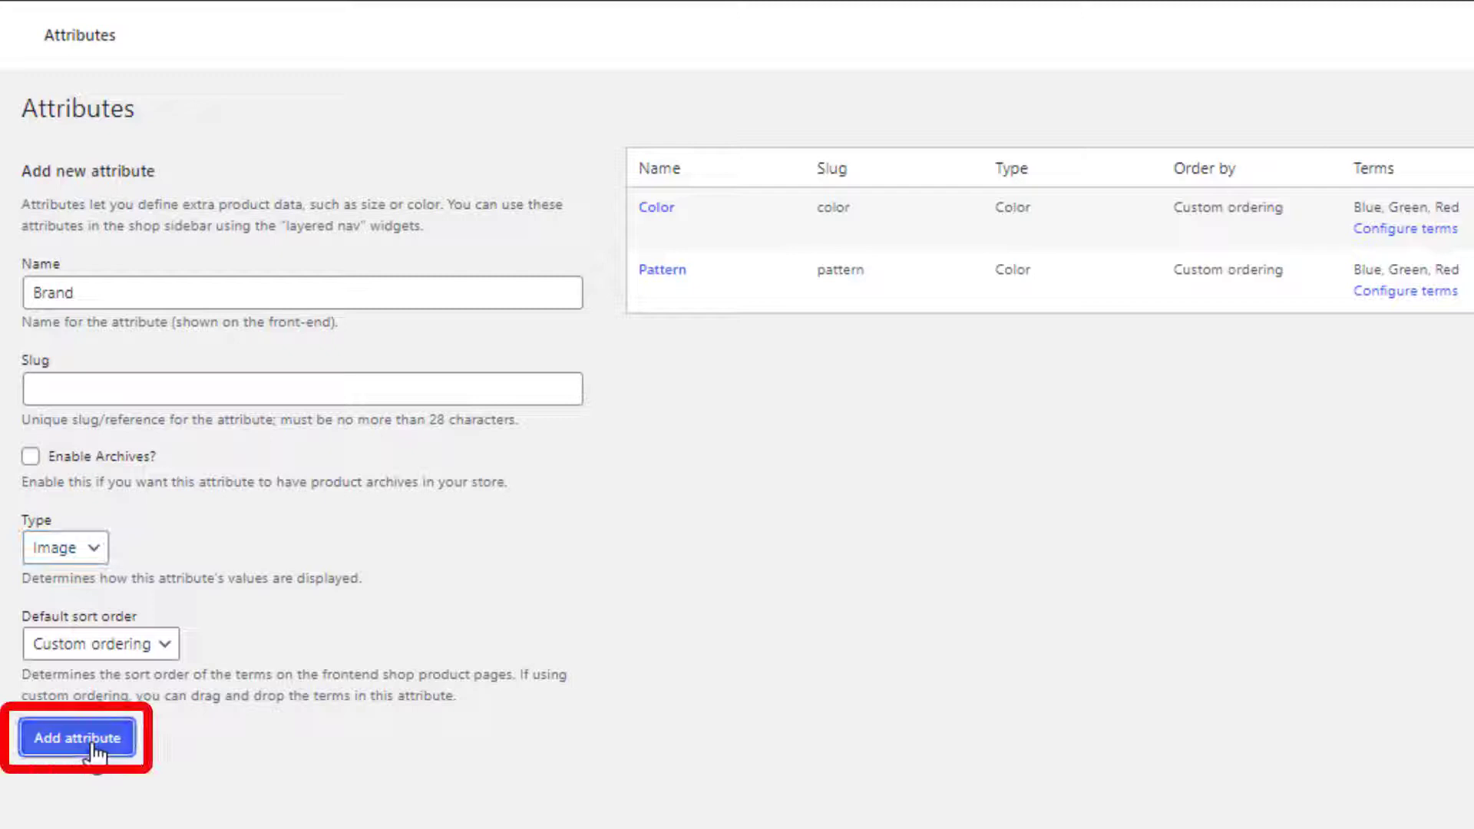
left_click(76, 737)
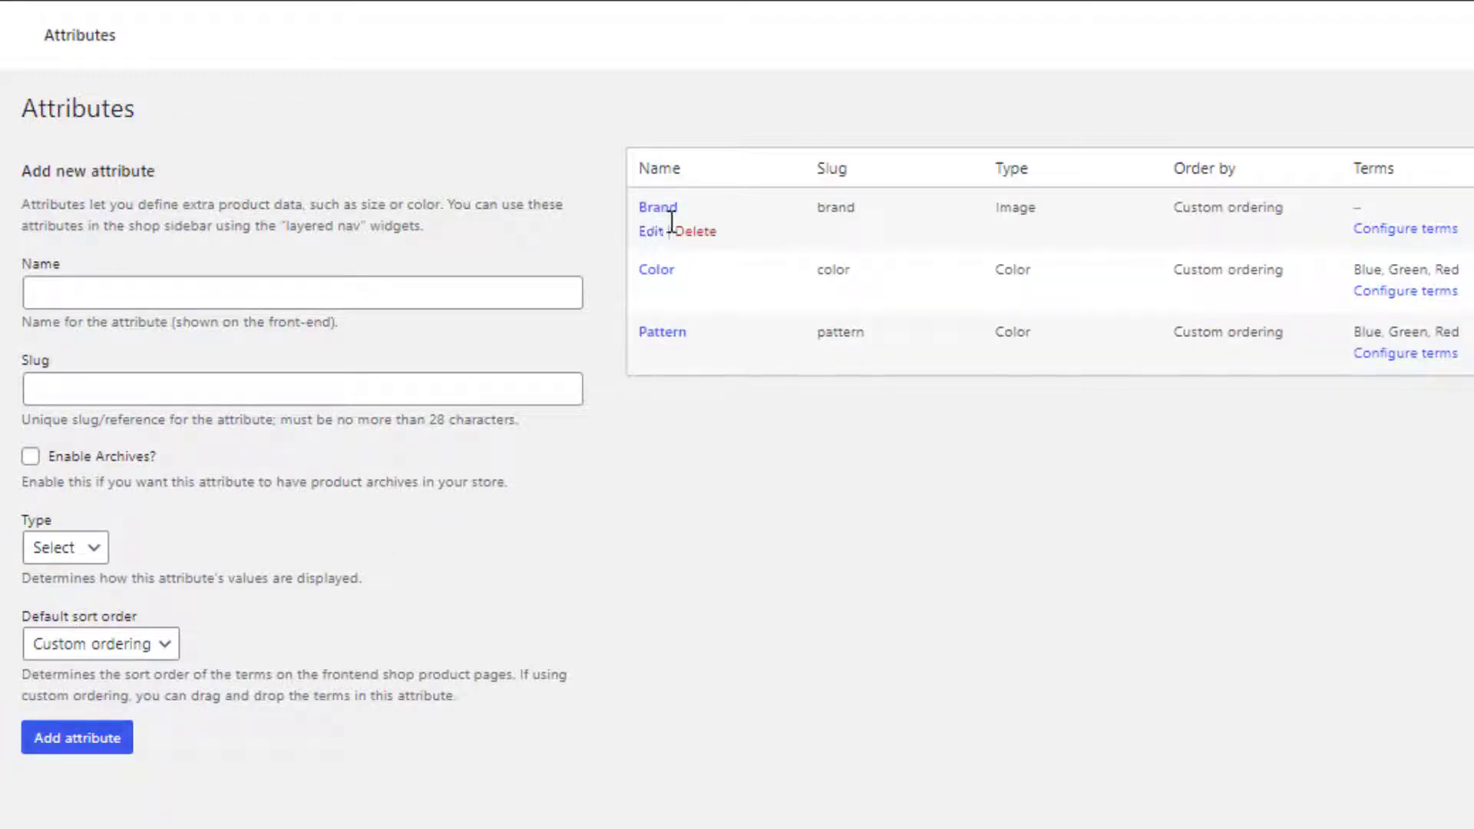
mouse_move(1381, 246)
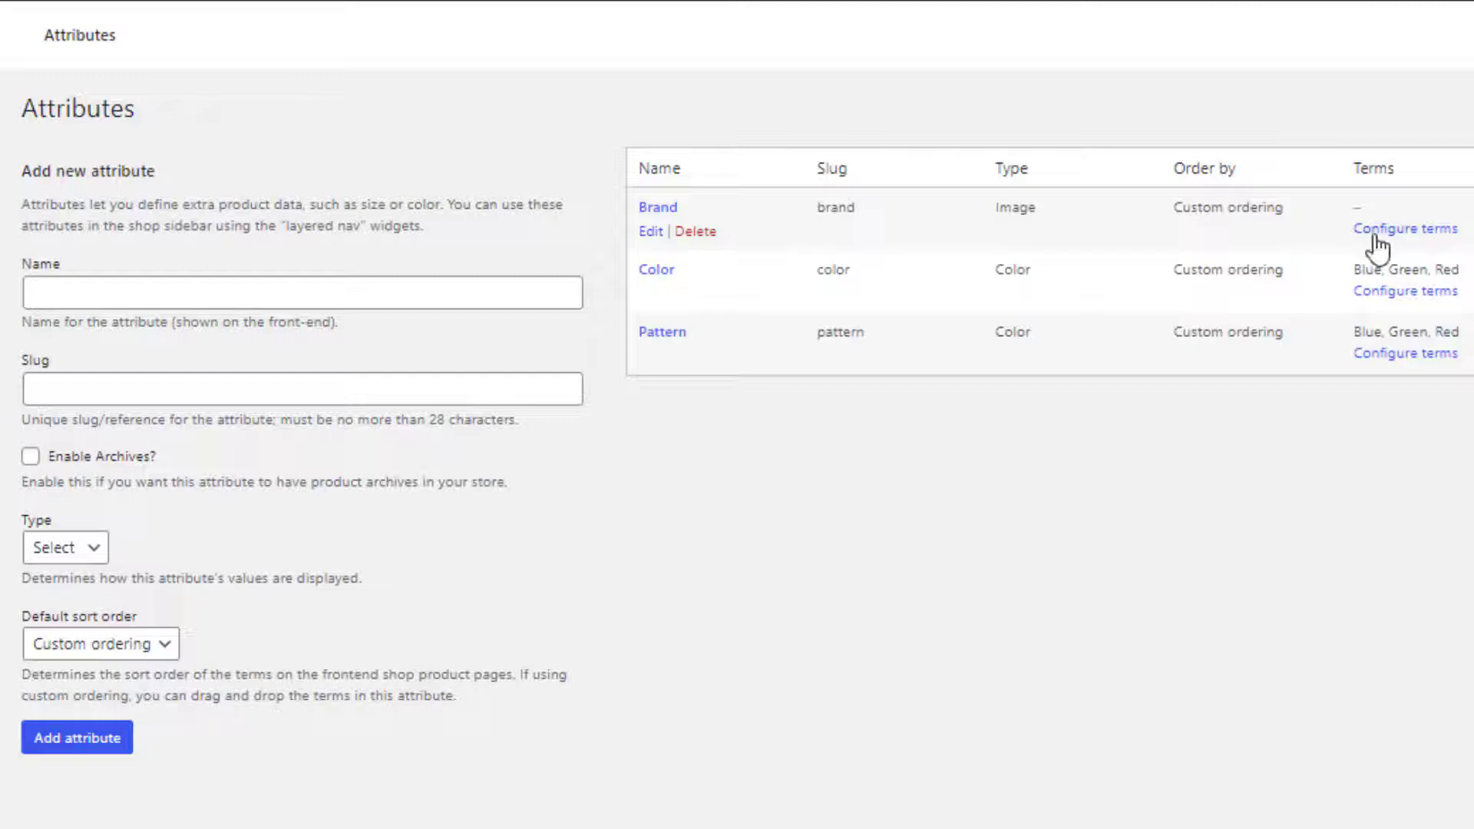
- Add Nike as a Brand term with its logo image attached
left_click(1405, 227)
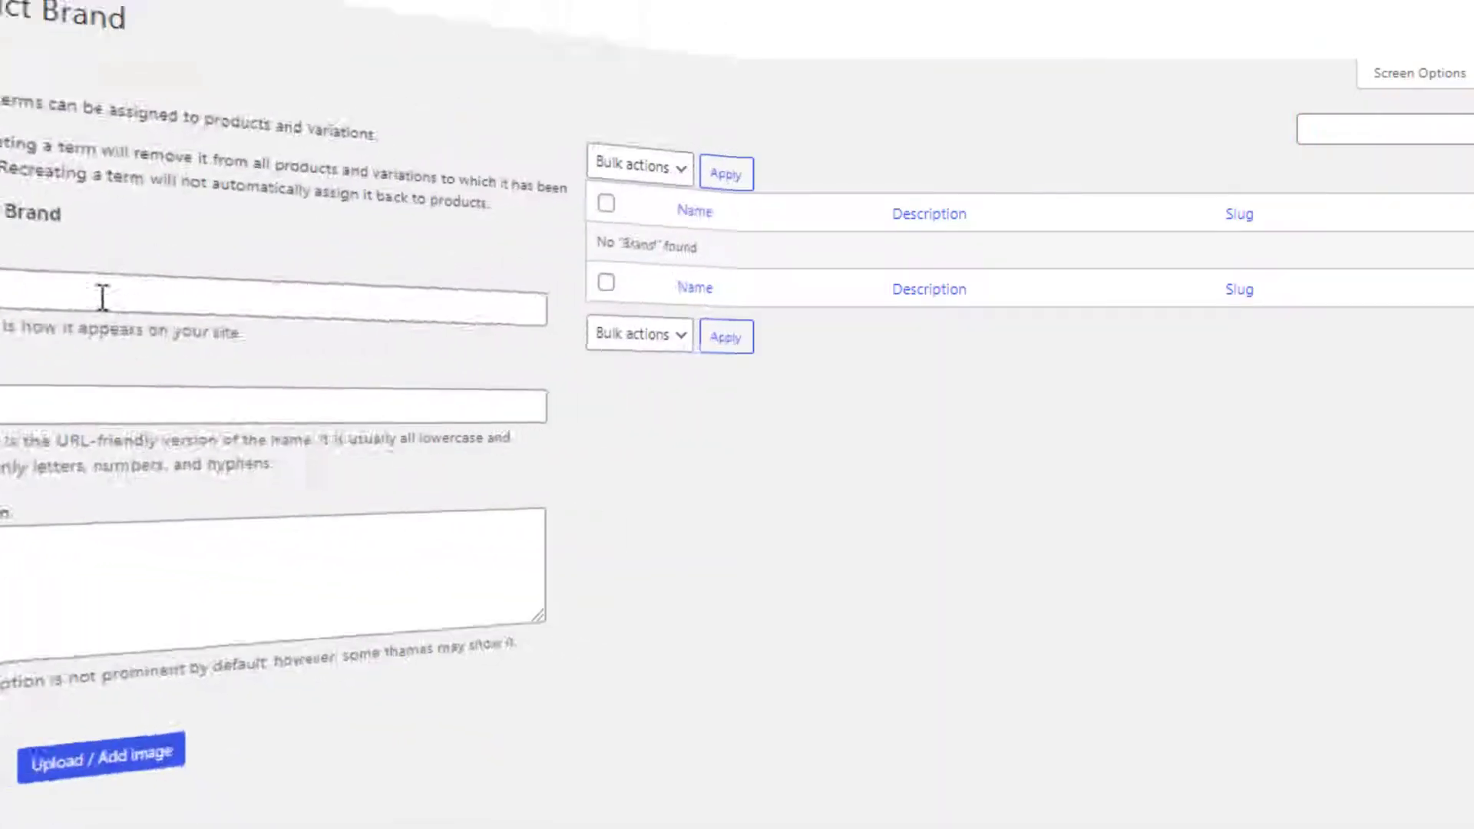
type("Nike")
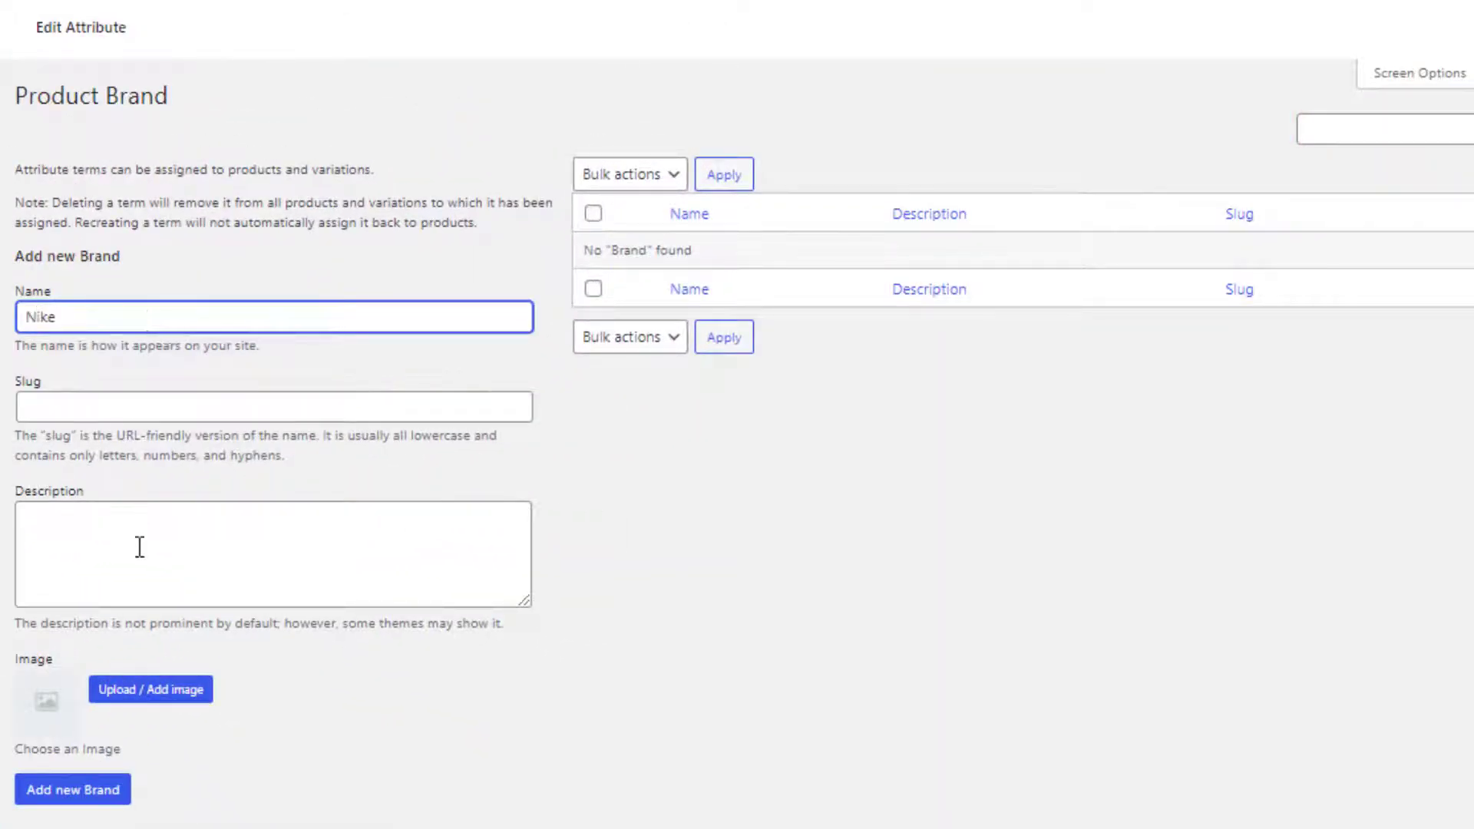
left_click(149, 690)
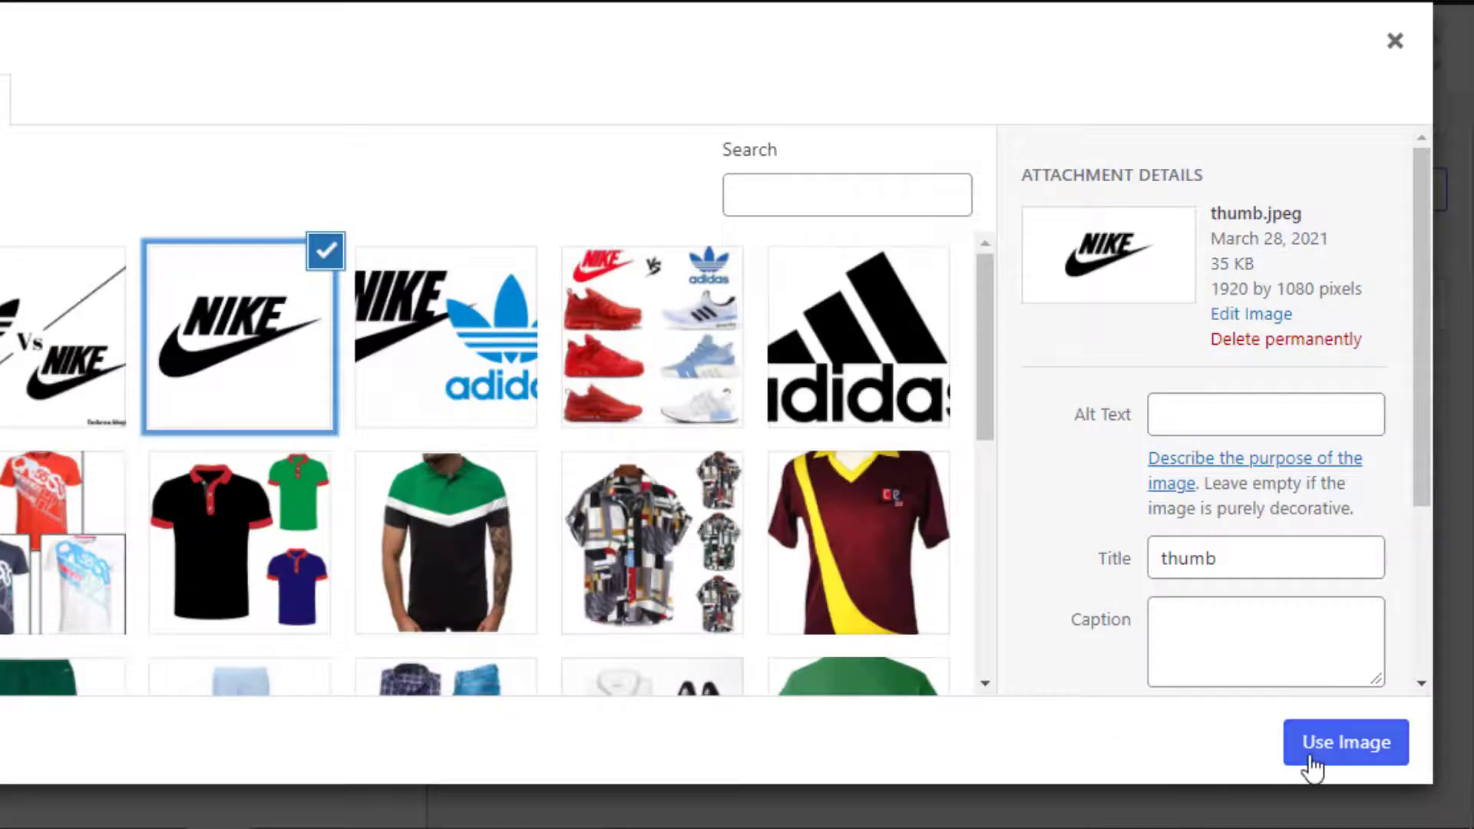
left_click(1346, 741)
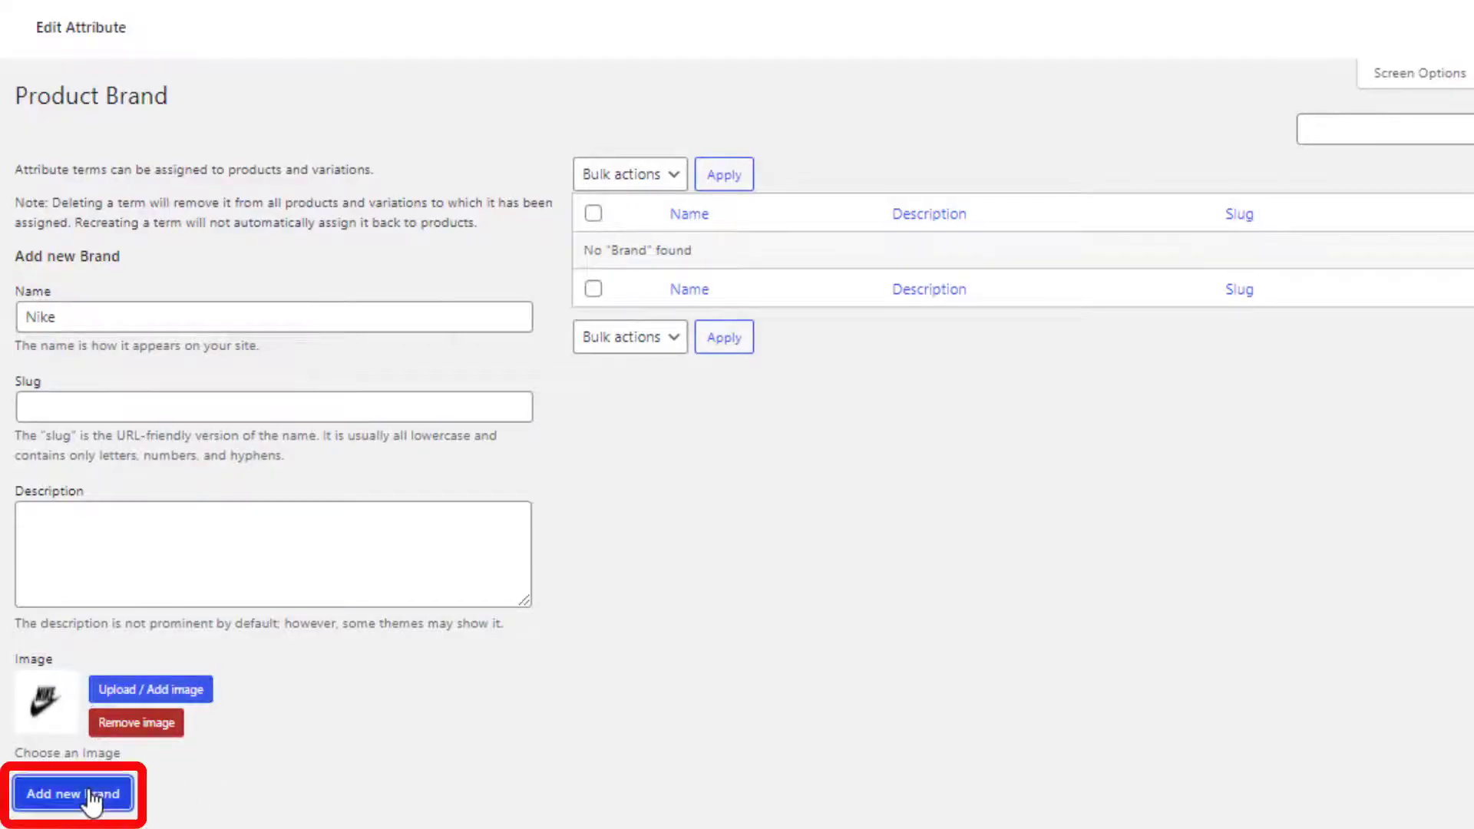
left_click(72, 794)
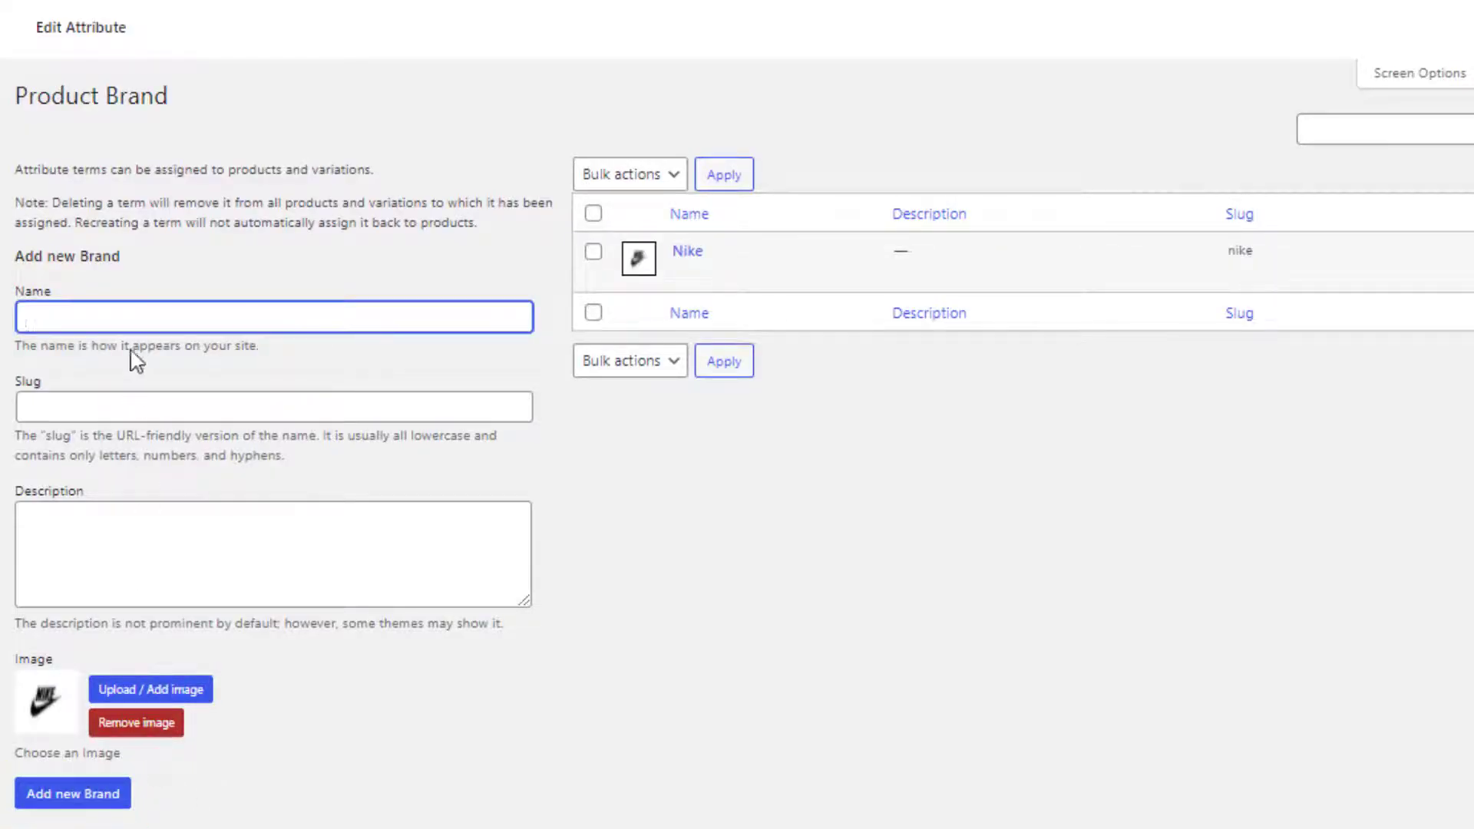
- Add Adidas as a Brand term with its logo image attached
type("Adidas")
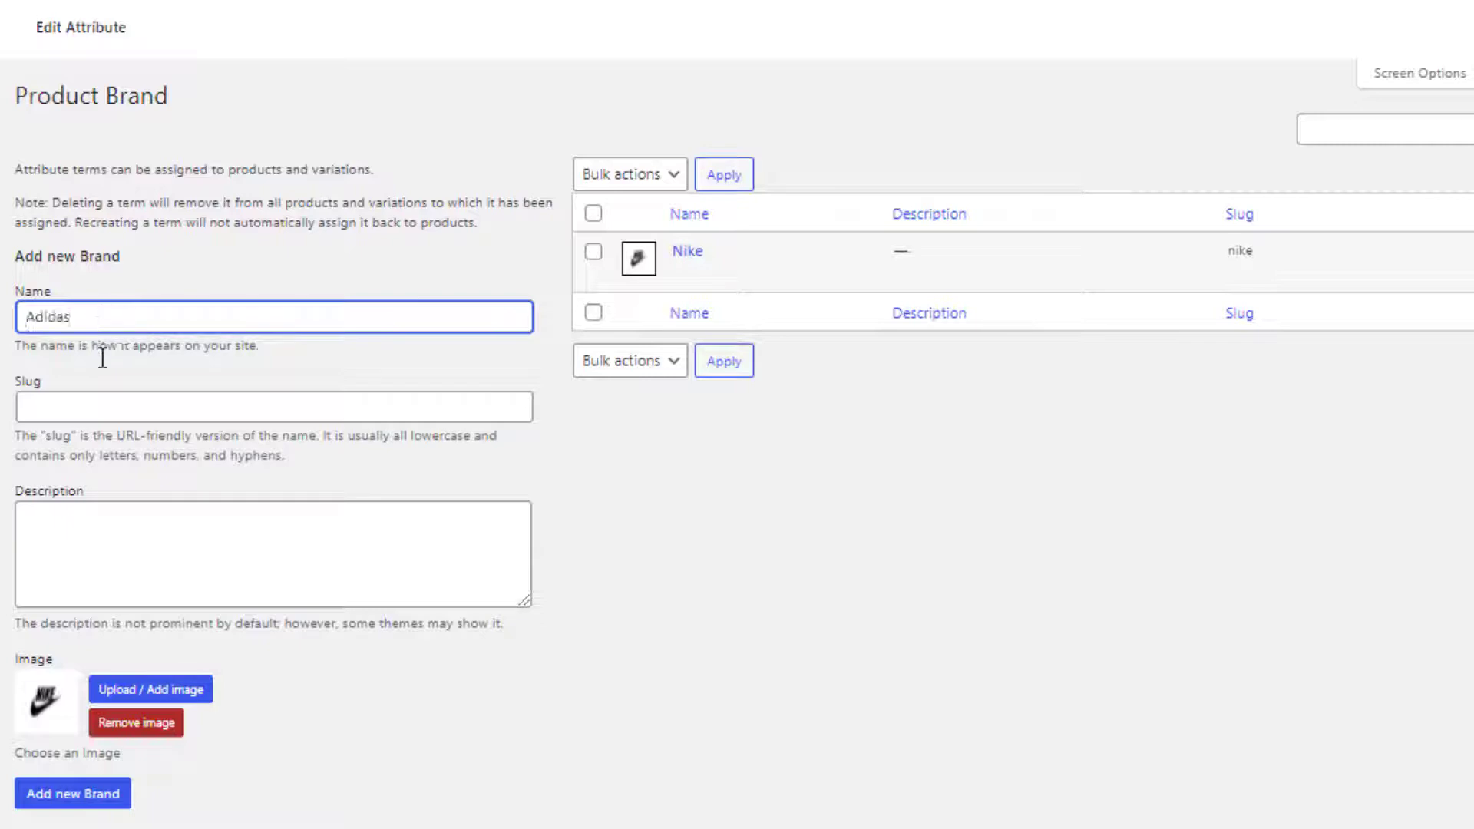
left_click(149, 690)
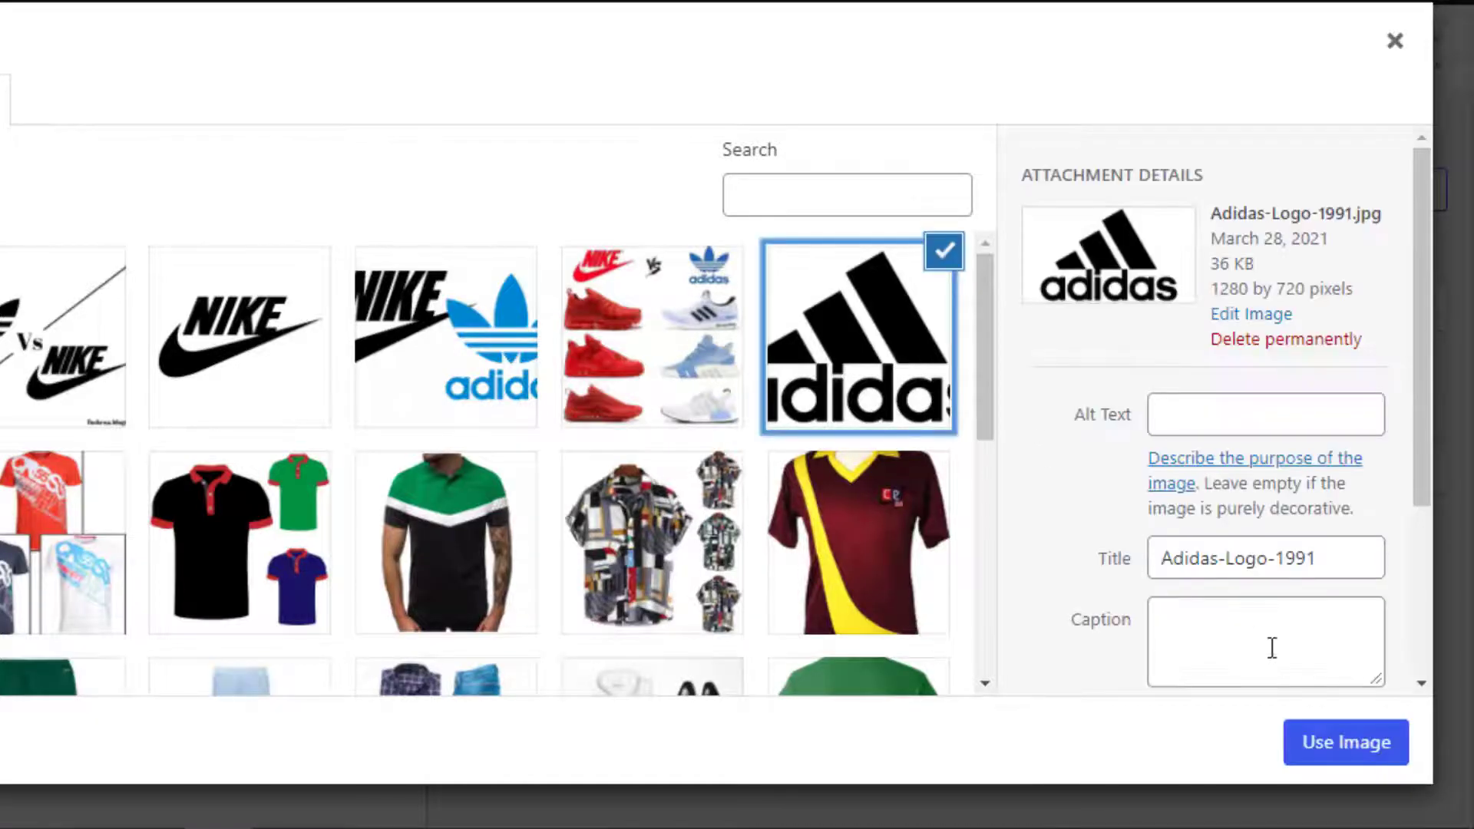
left_click(1345, 743)
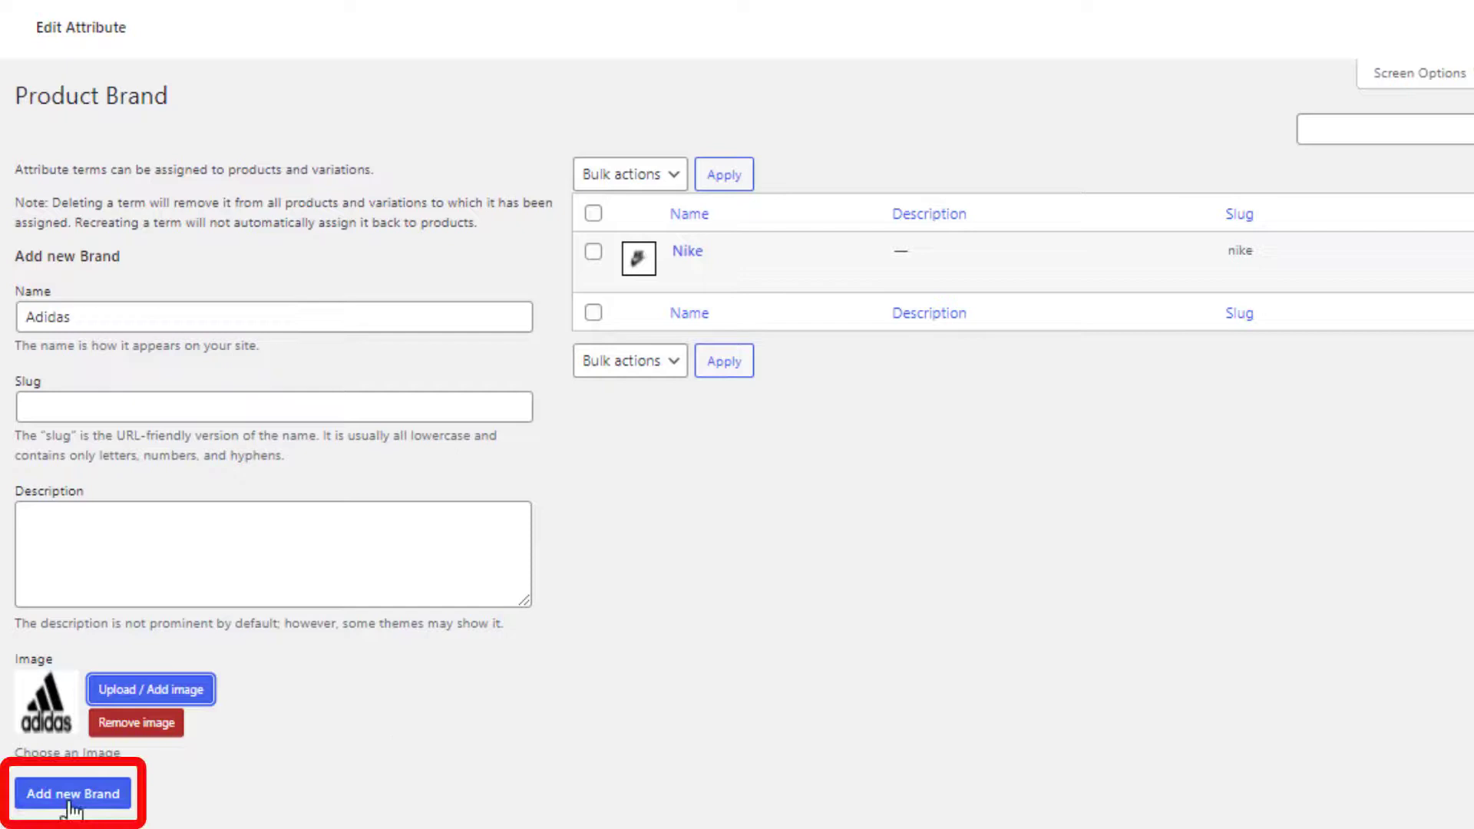
left_click(74, 794)
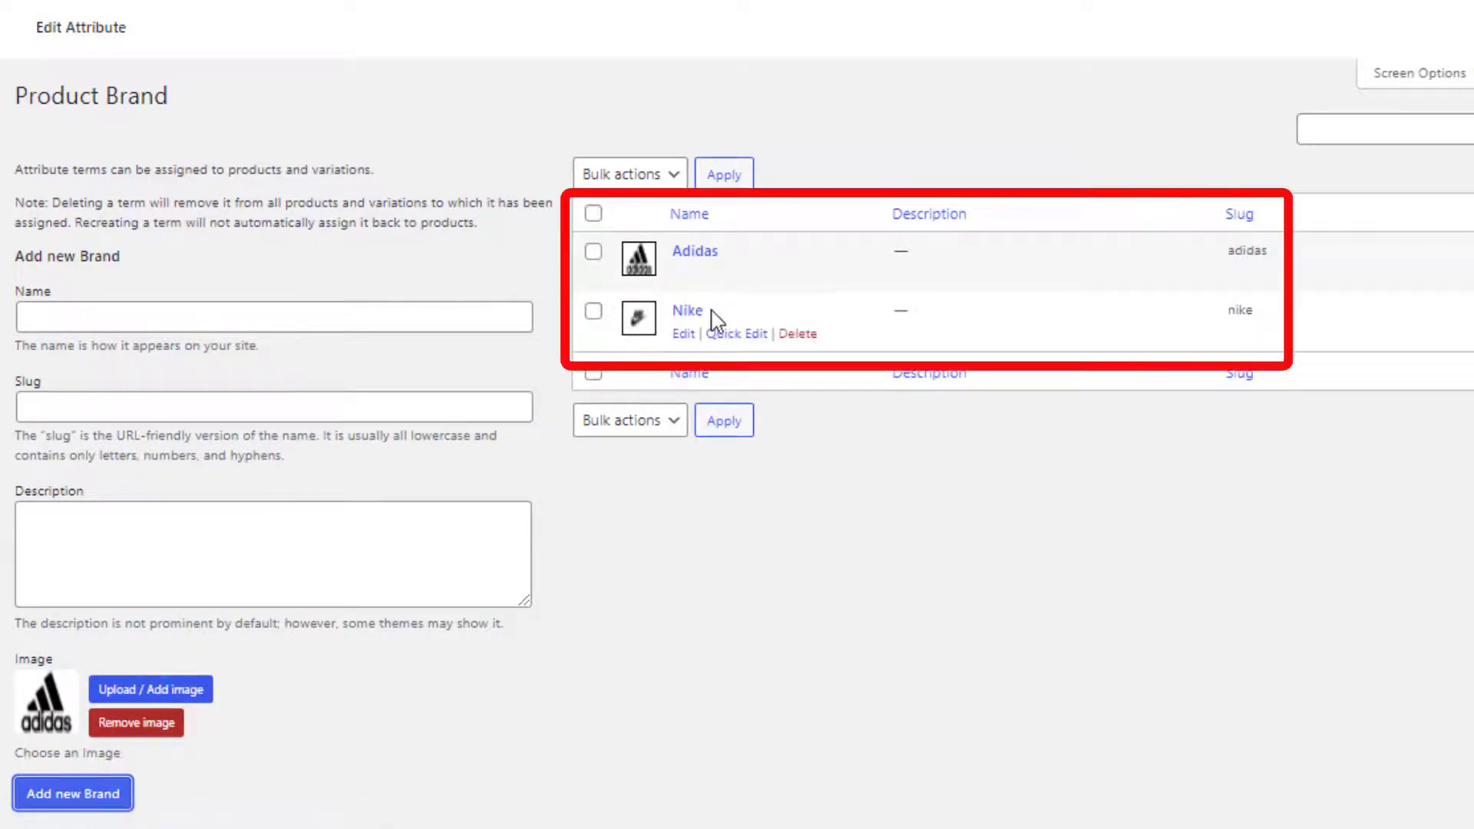
mouse_move(785, 517)
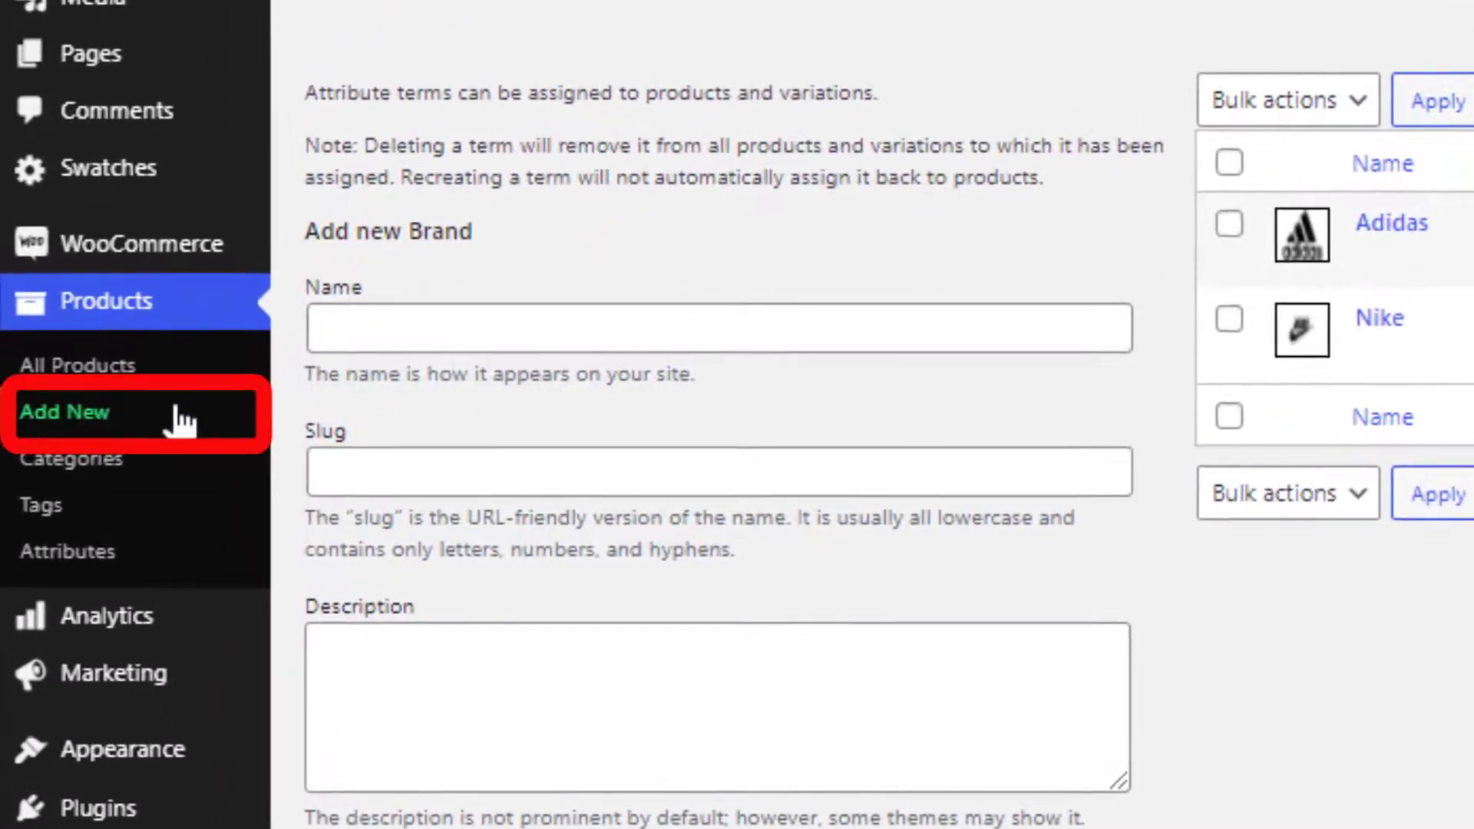
- Create product 'Image Swatches from Scratch' with short description 'This product is created to show image swatches from scratch' as a Variable product
left_click(64, 412)
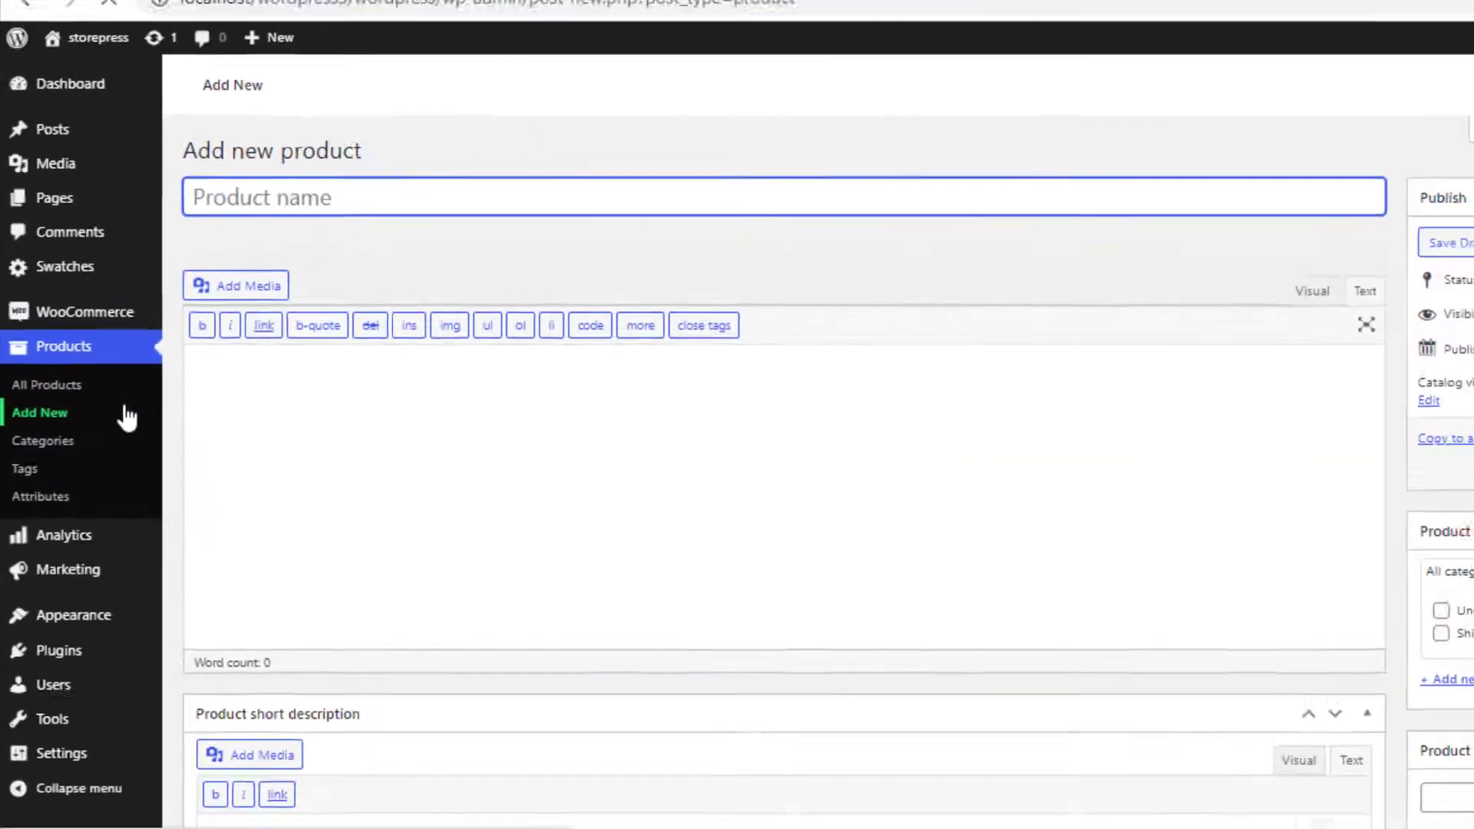
type("Image Swatches from Scratch")
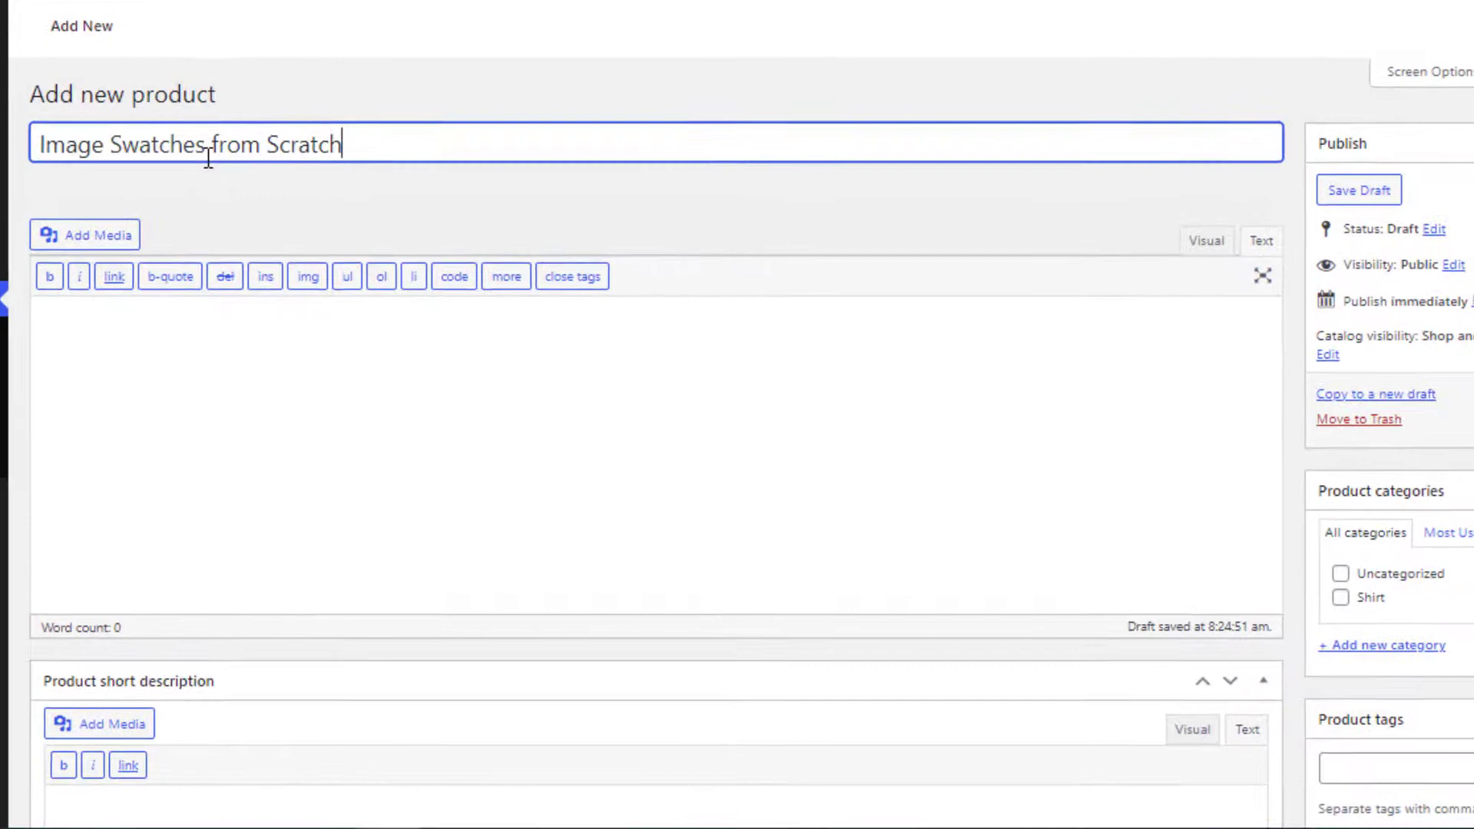
scroll("down", 3)
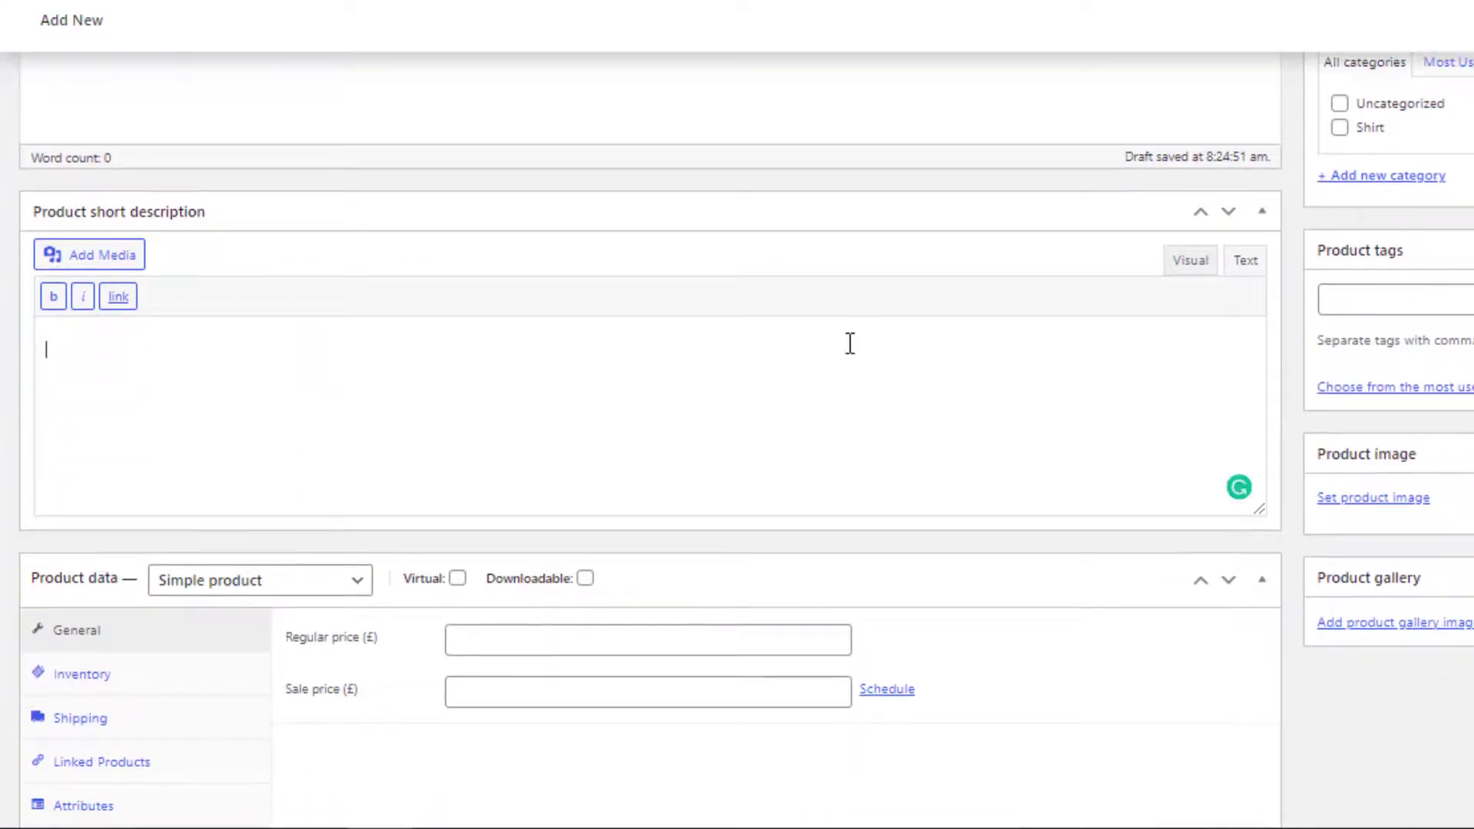
type("This product is created to show image swatches from scratch")
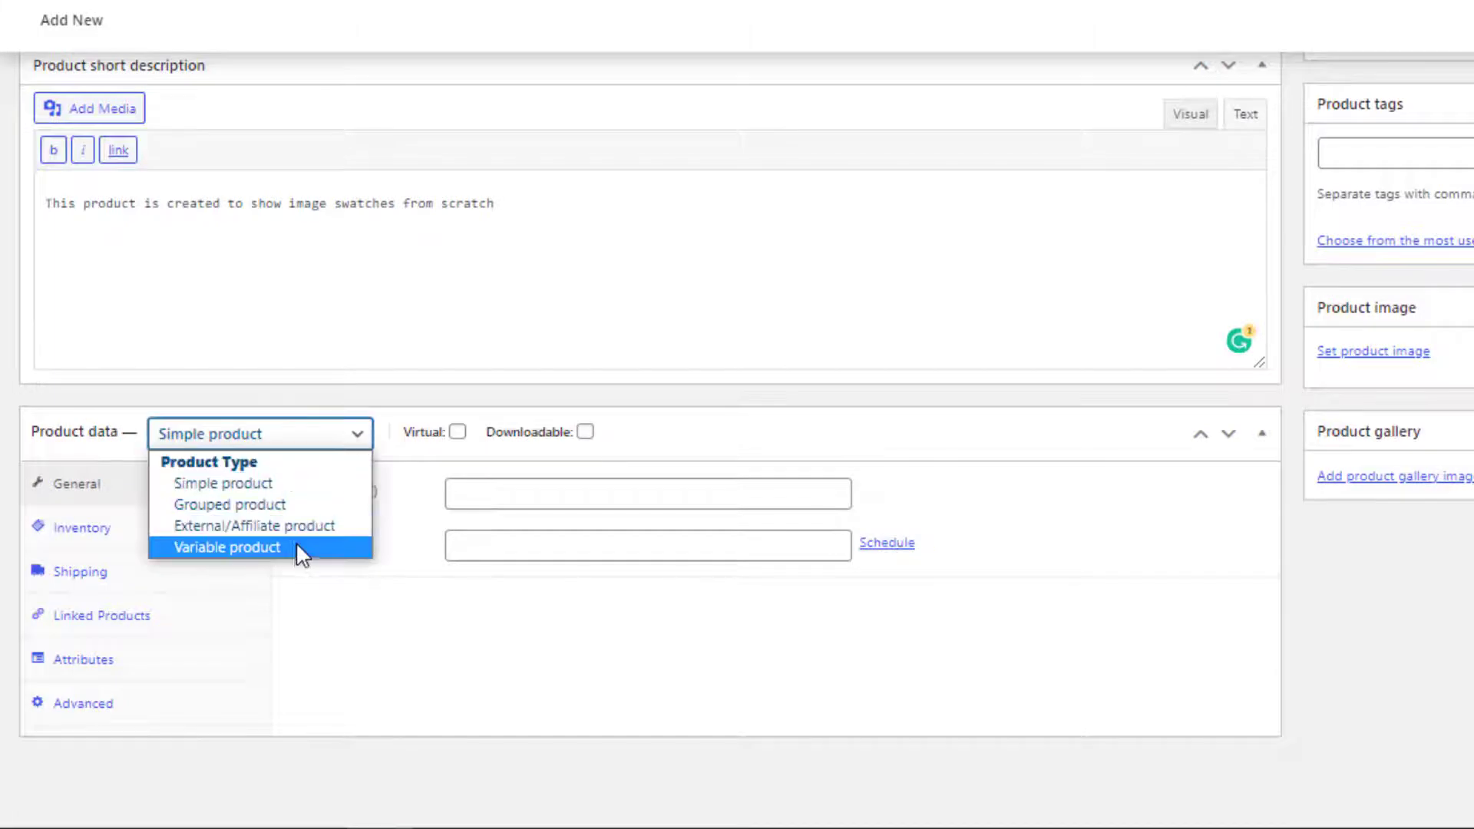
left_click(226, 547)
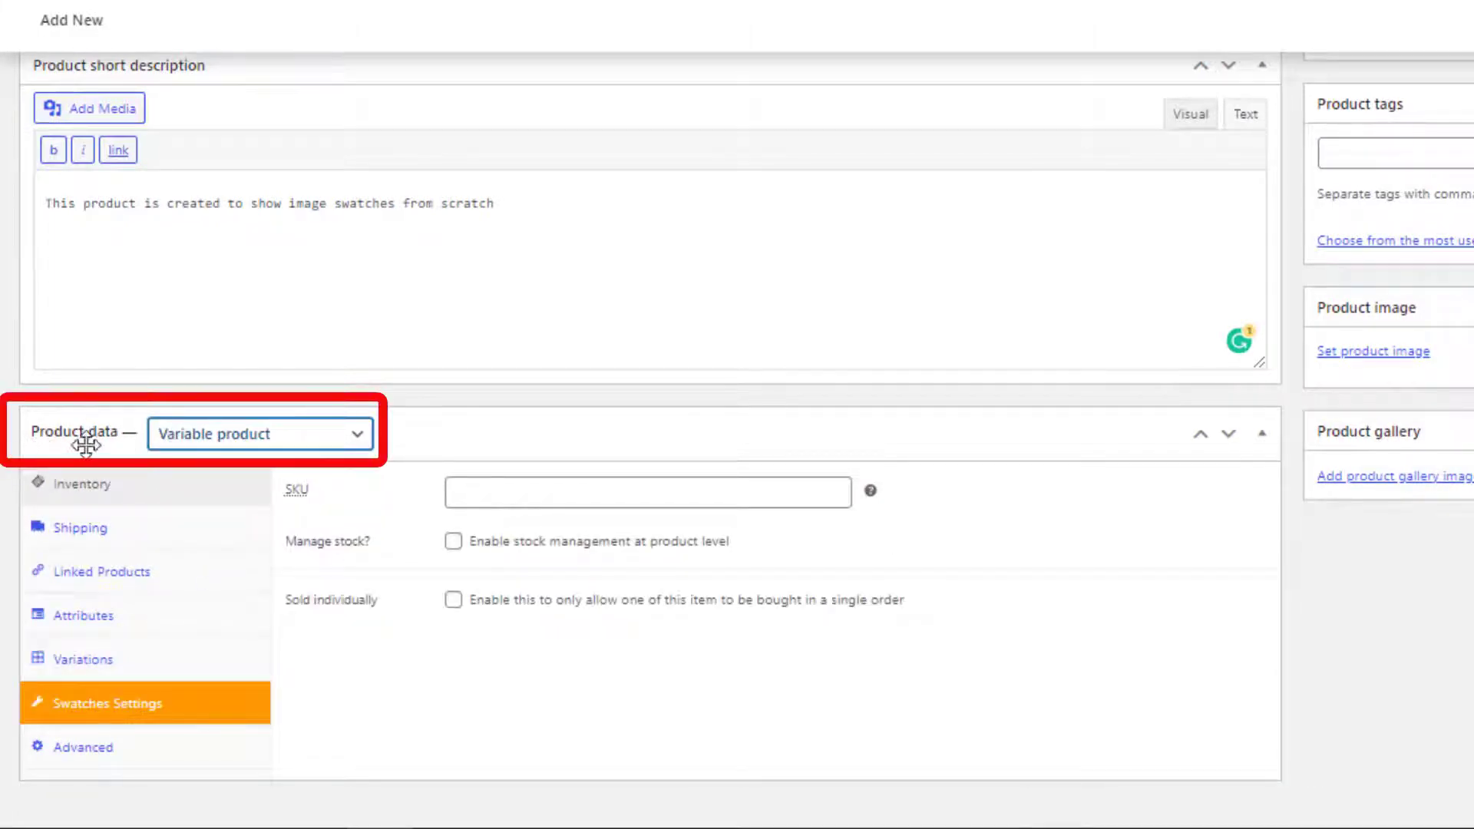
- Add the Brand attribute with Adidas and Nike values, used for variations, and save attributes
scroll("down", 3)
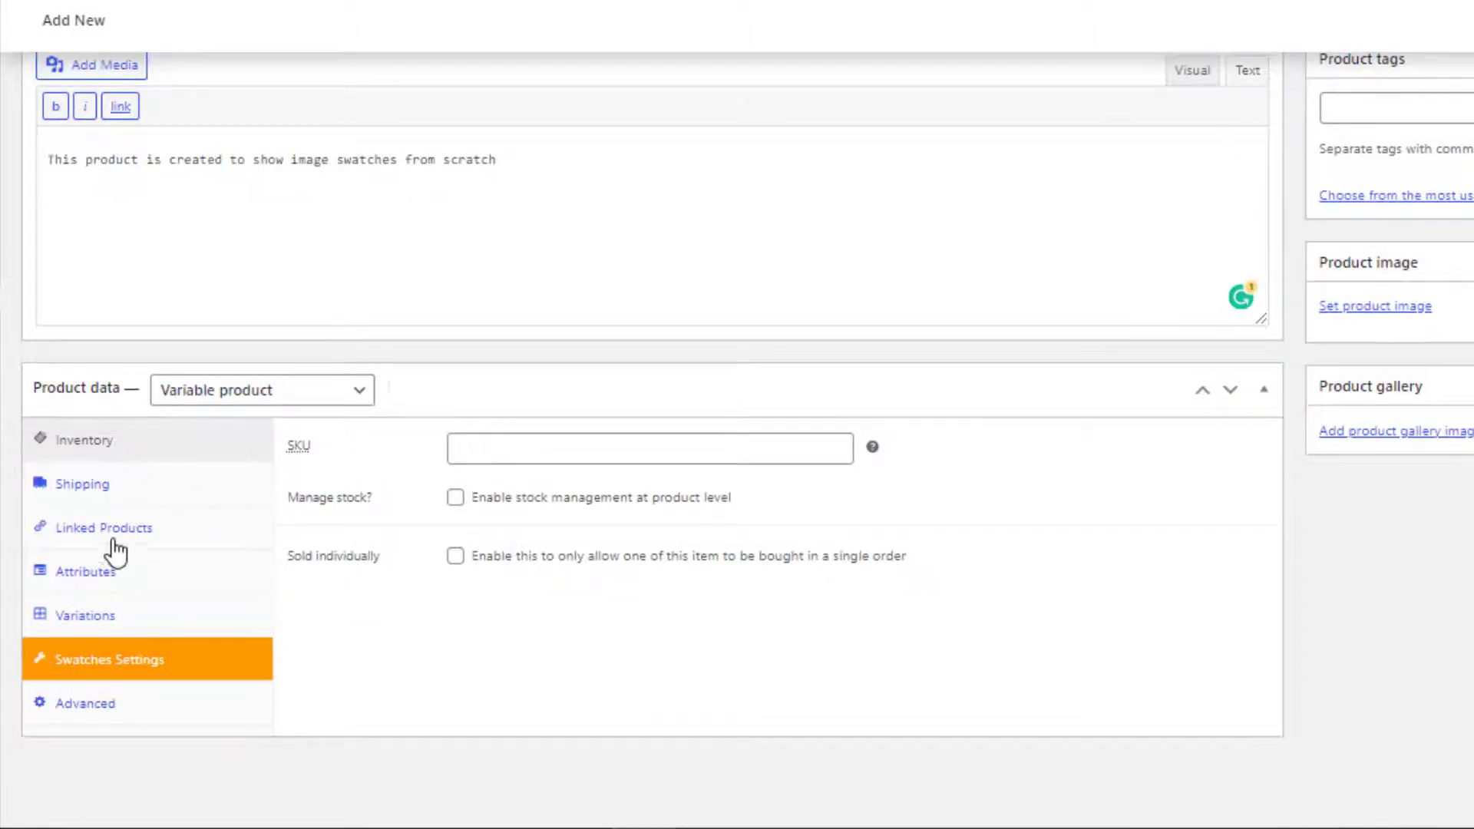
left_click(86, 571)
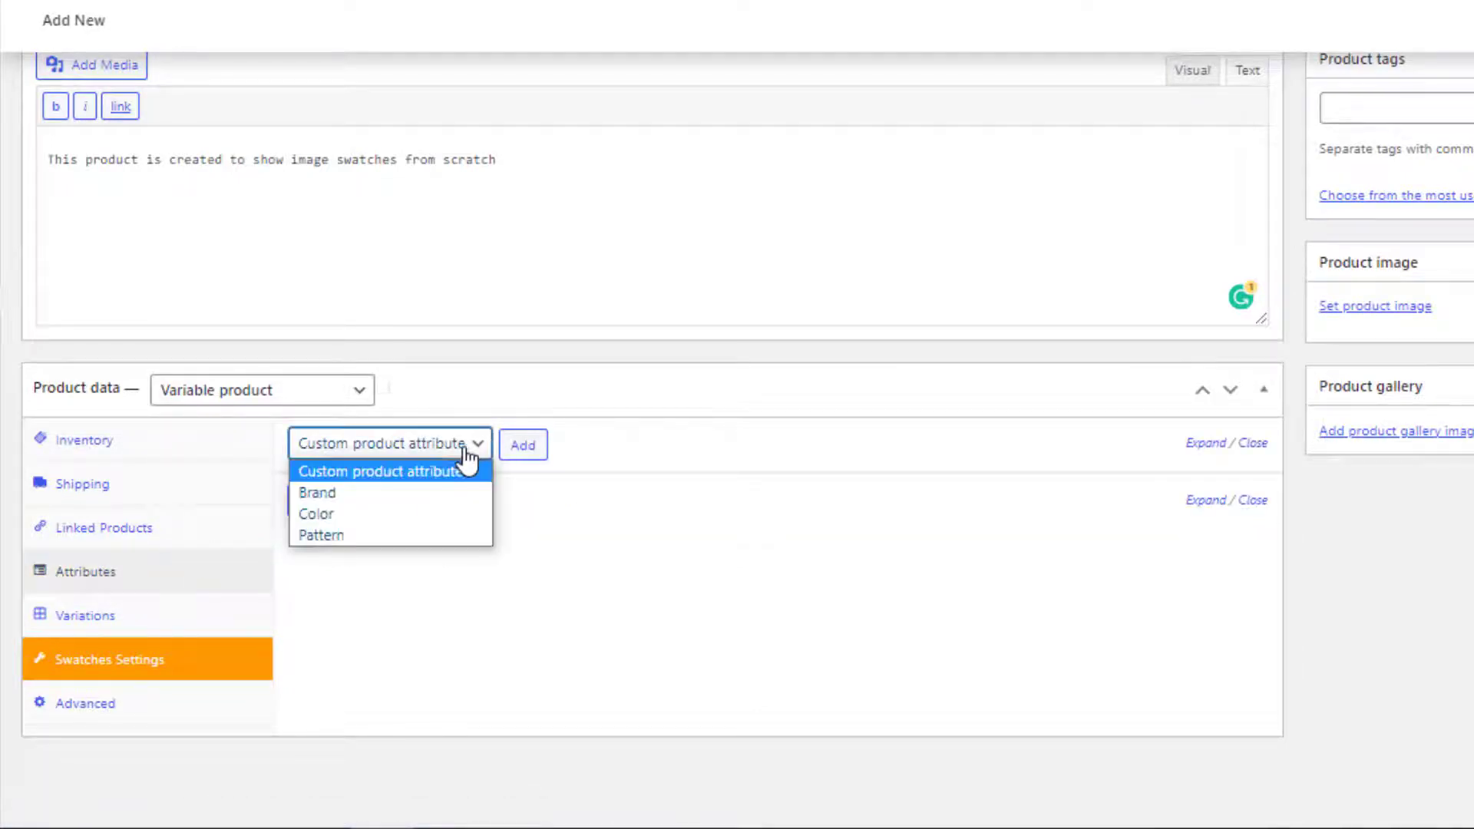
left_click(317, 491)
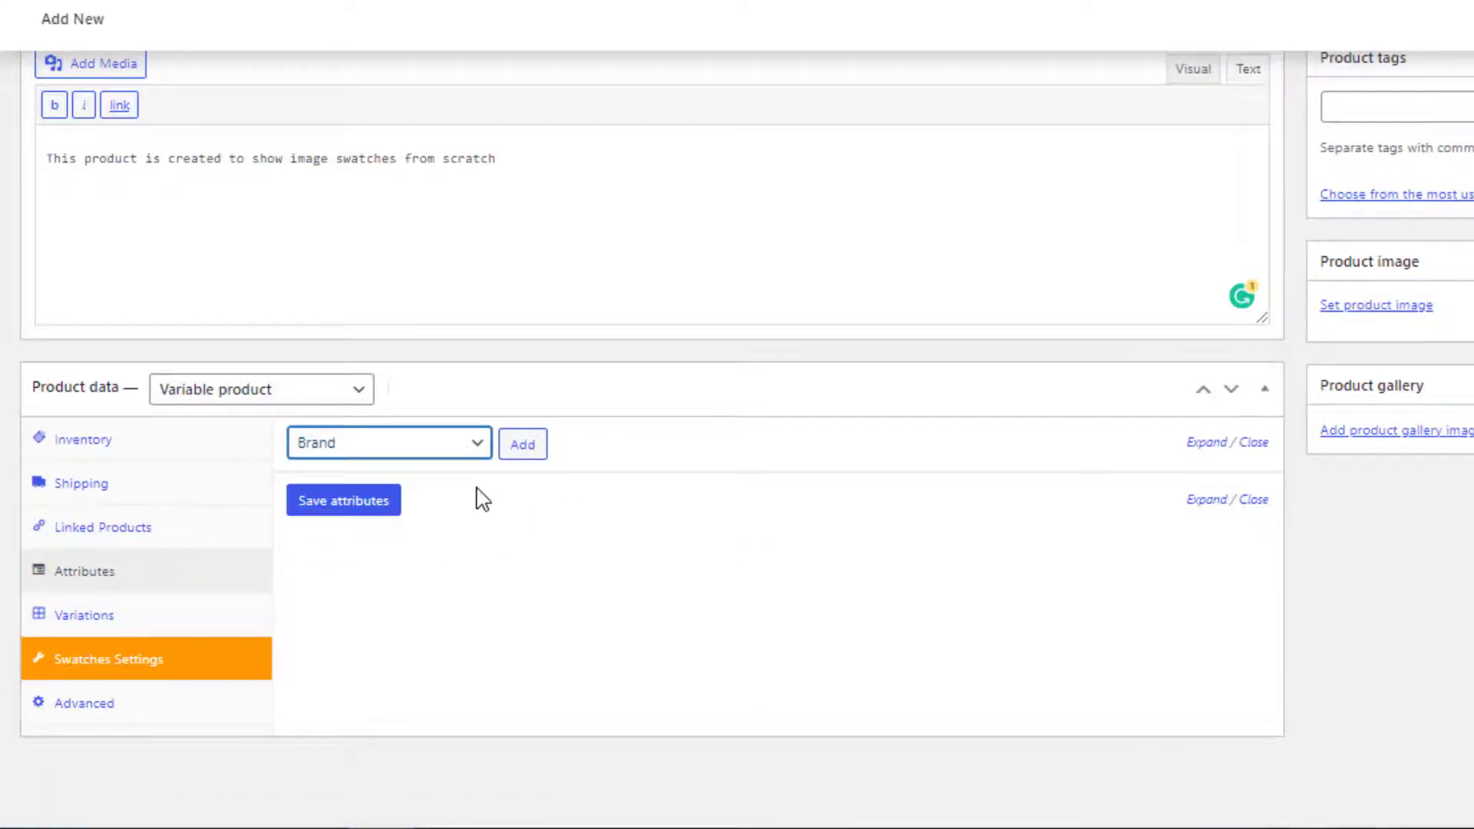
left_click(522, 444)
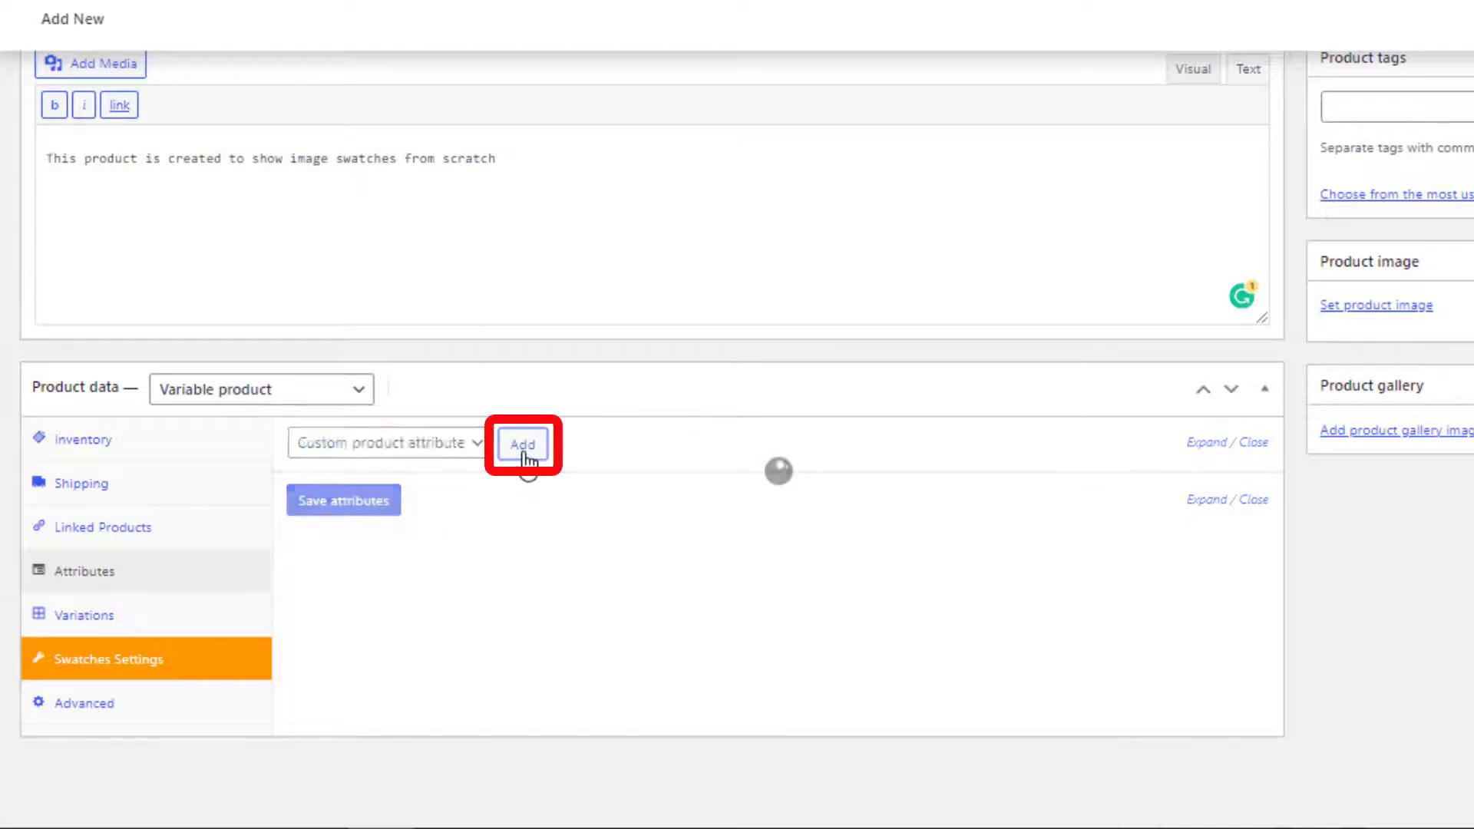
left_click(522, 444)
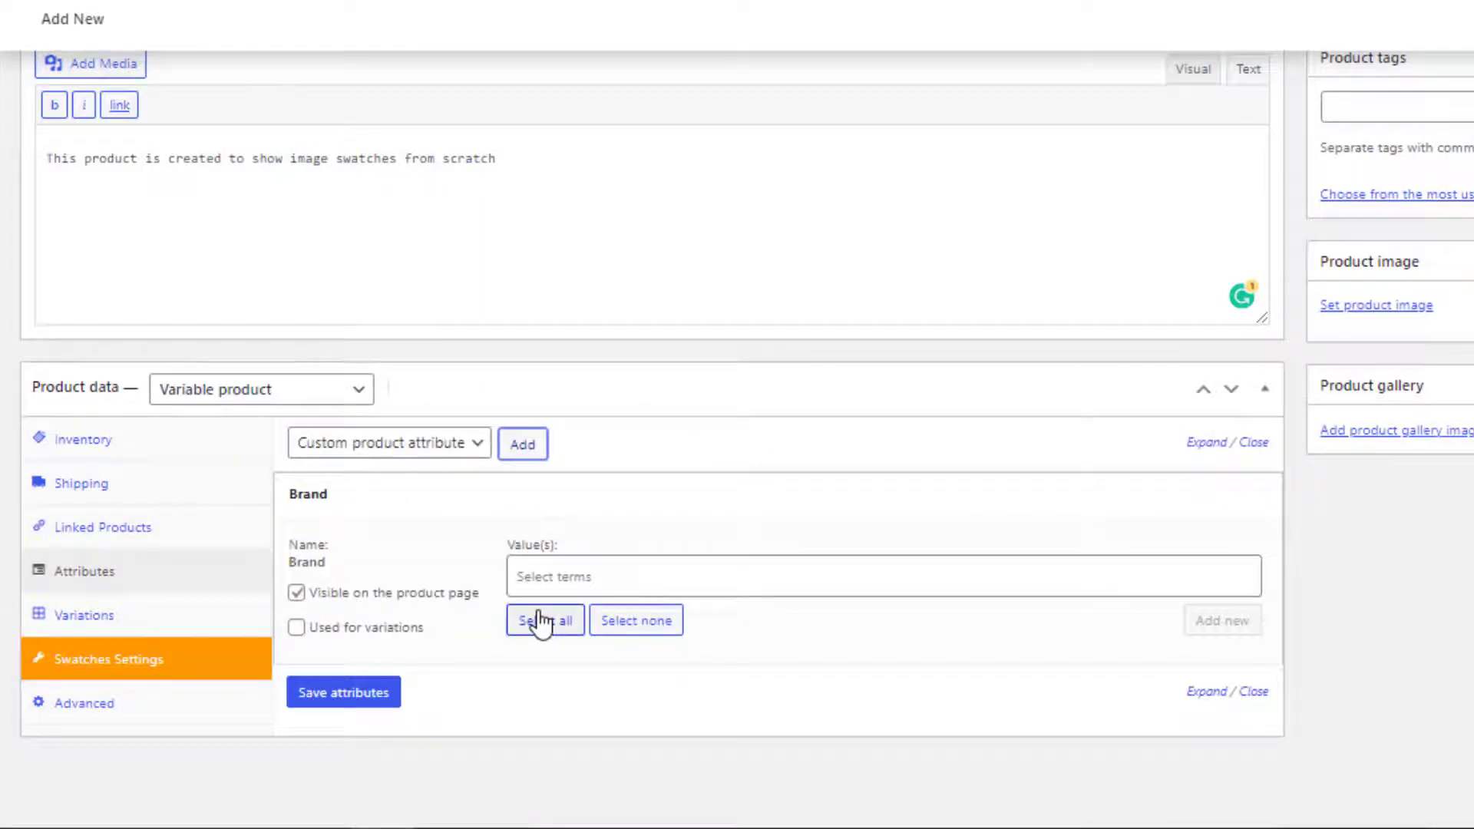
left_click(543, 619)
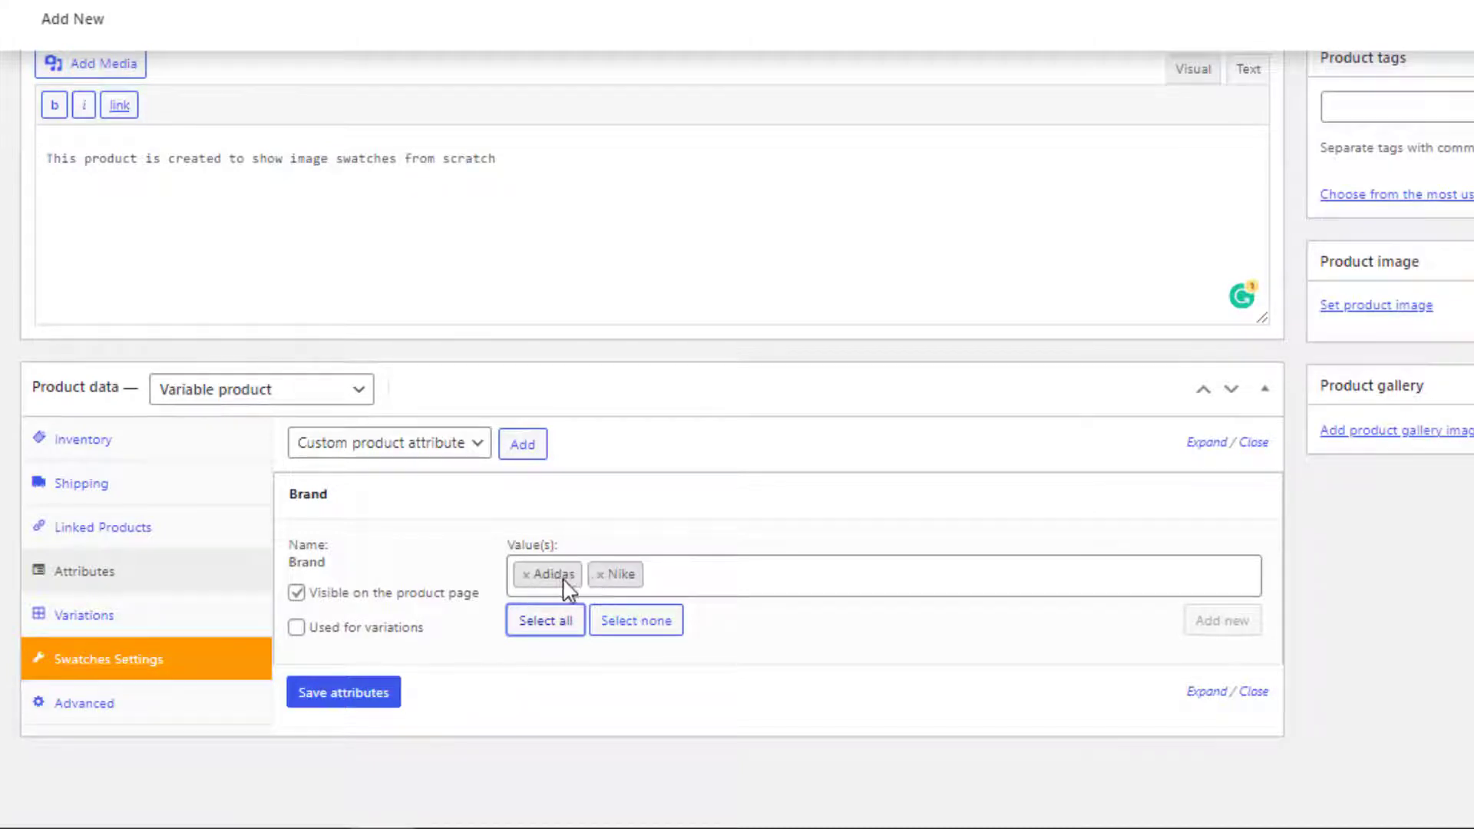
mouse_move(498, 615)
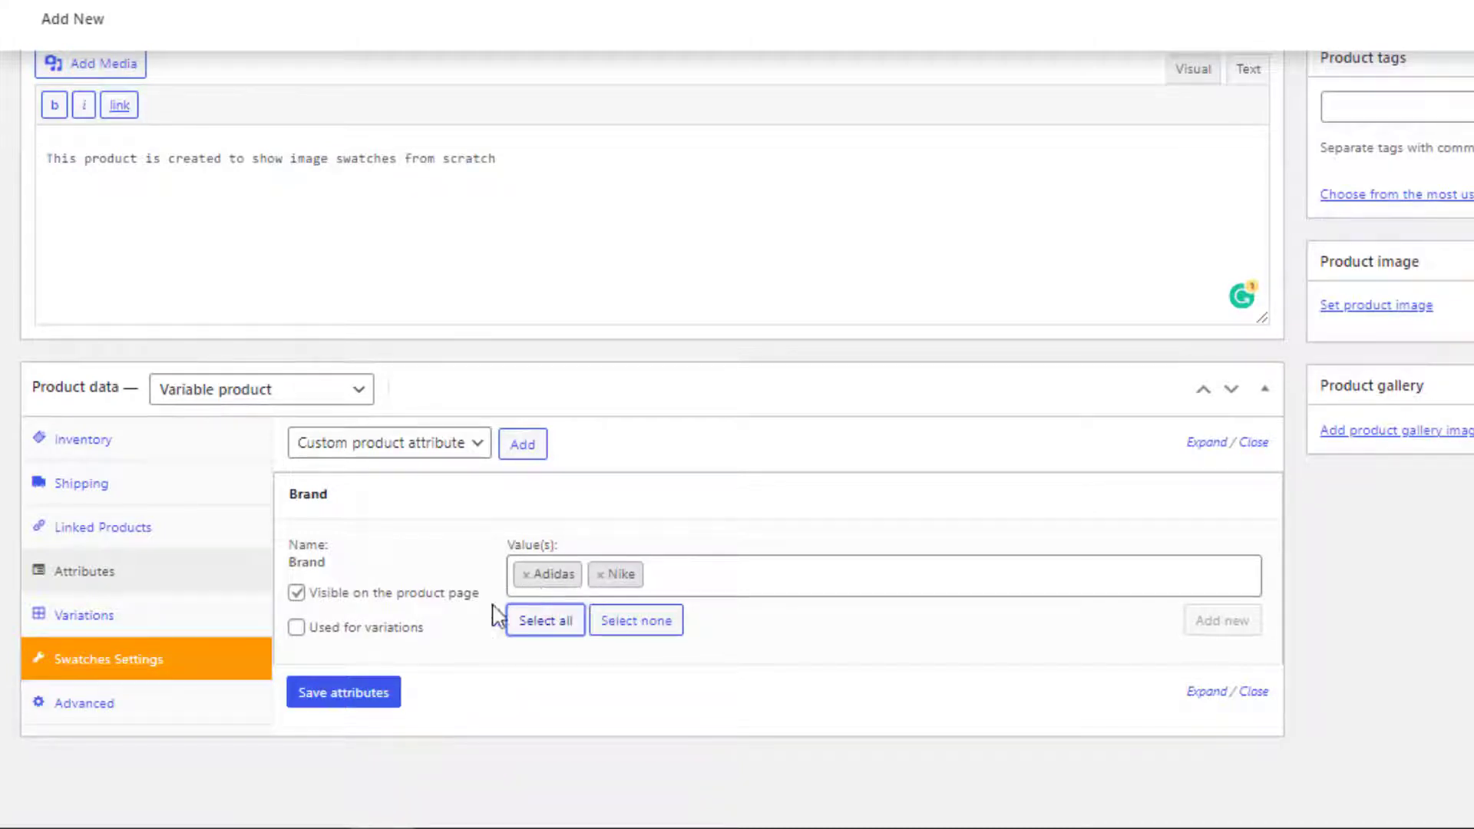
left_click(296, 626)
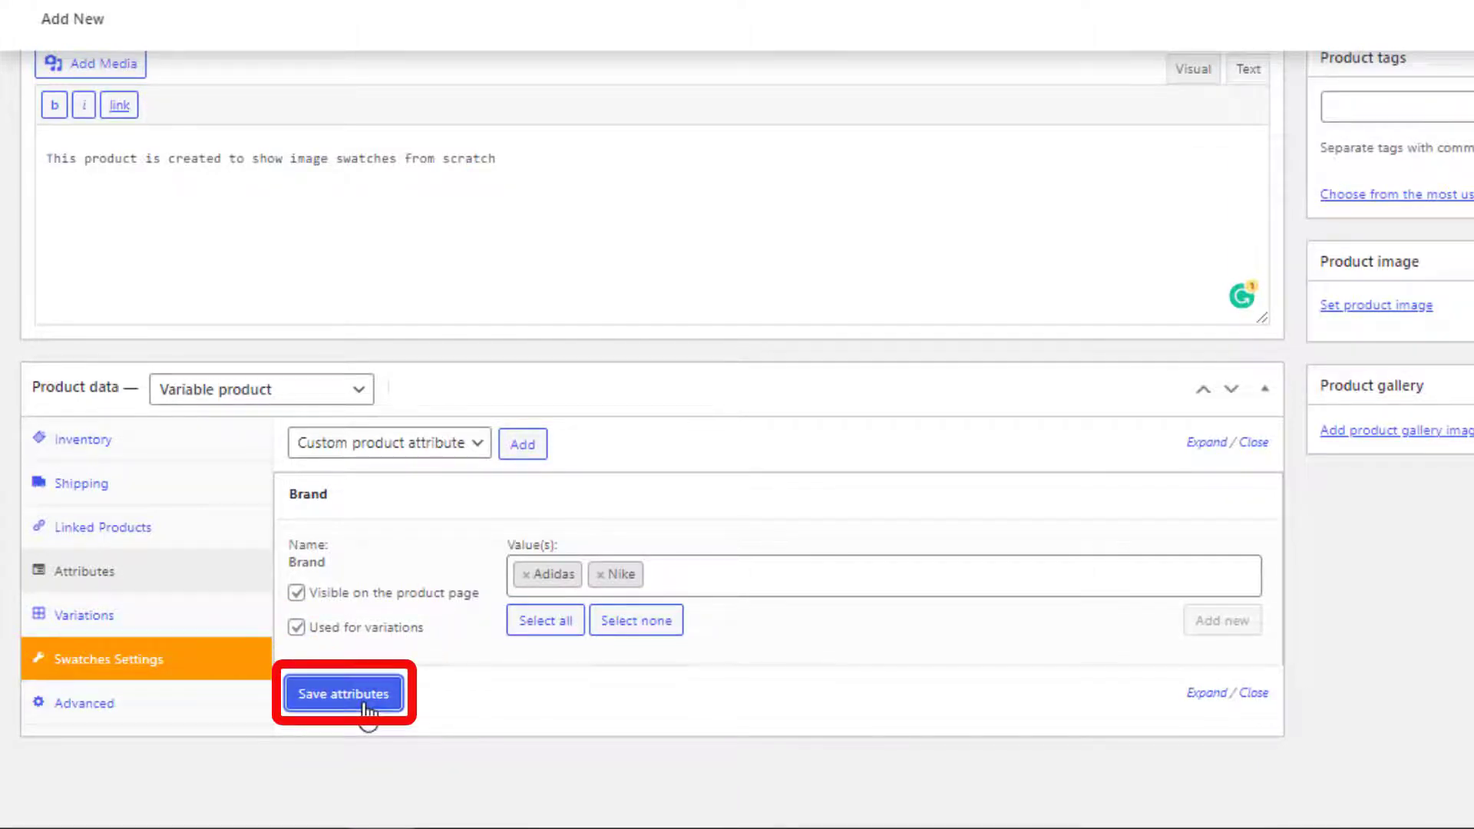
left_click(343, 695)
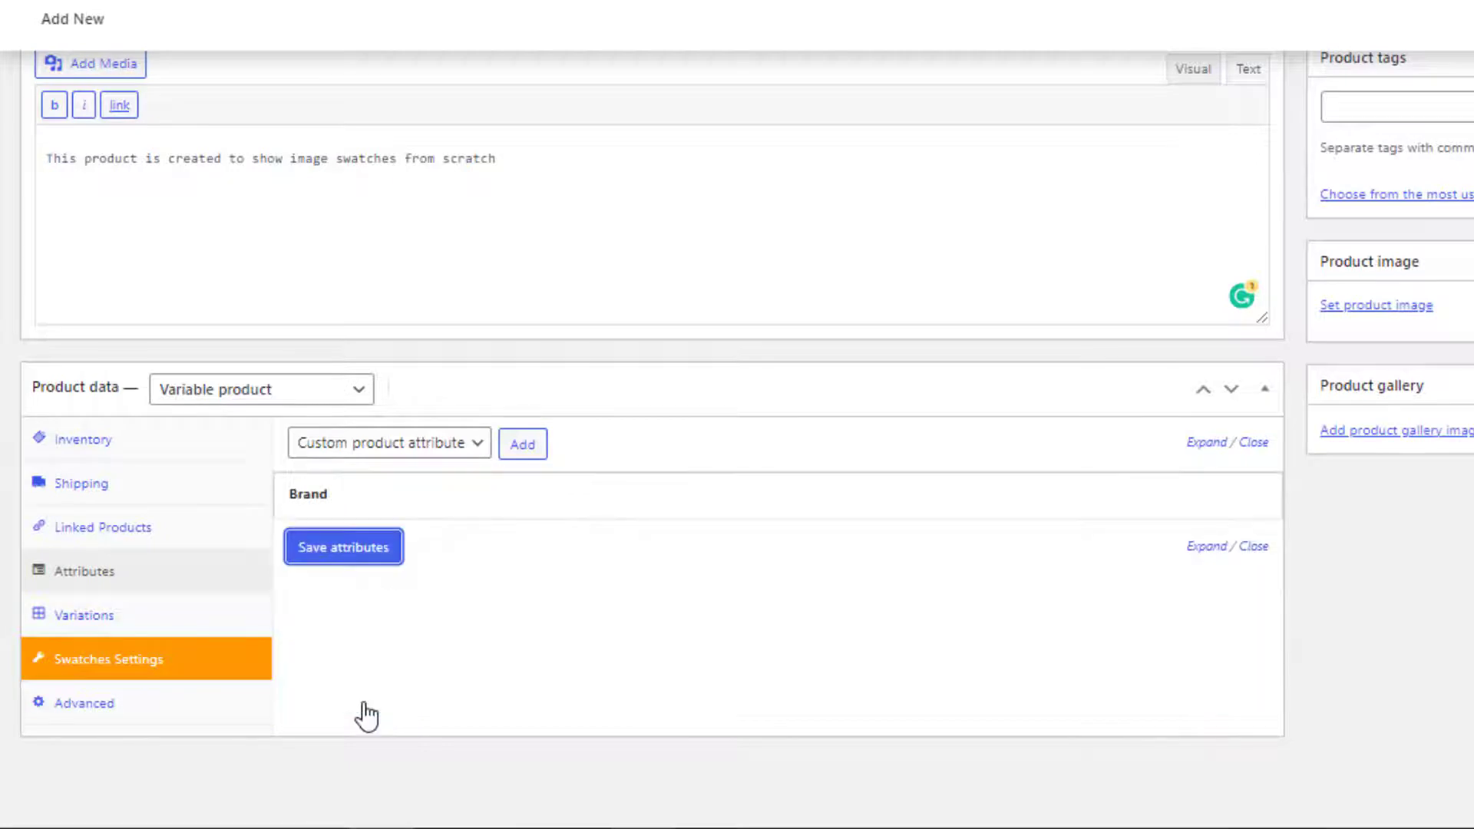
- Generate the Adidas and Nike variations from all attributes, confirming both dialogs
left_click(84, 615)
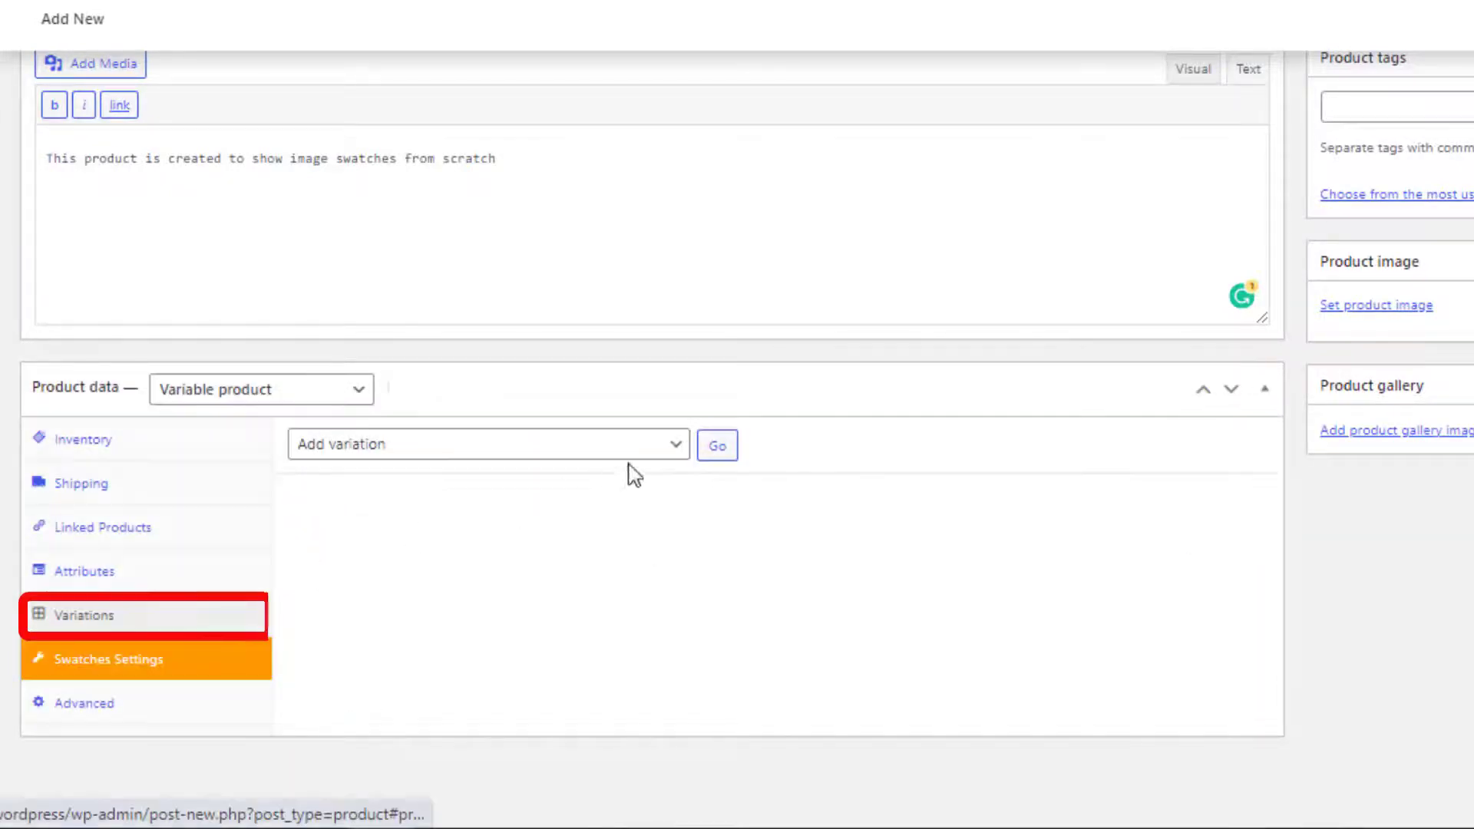
left_click(487, 444)
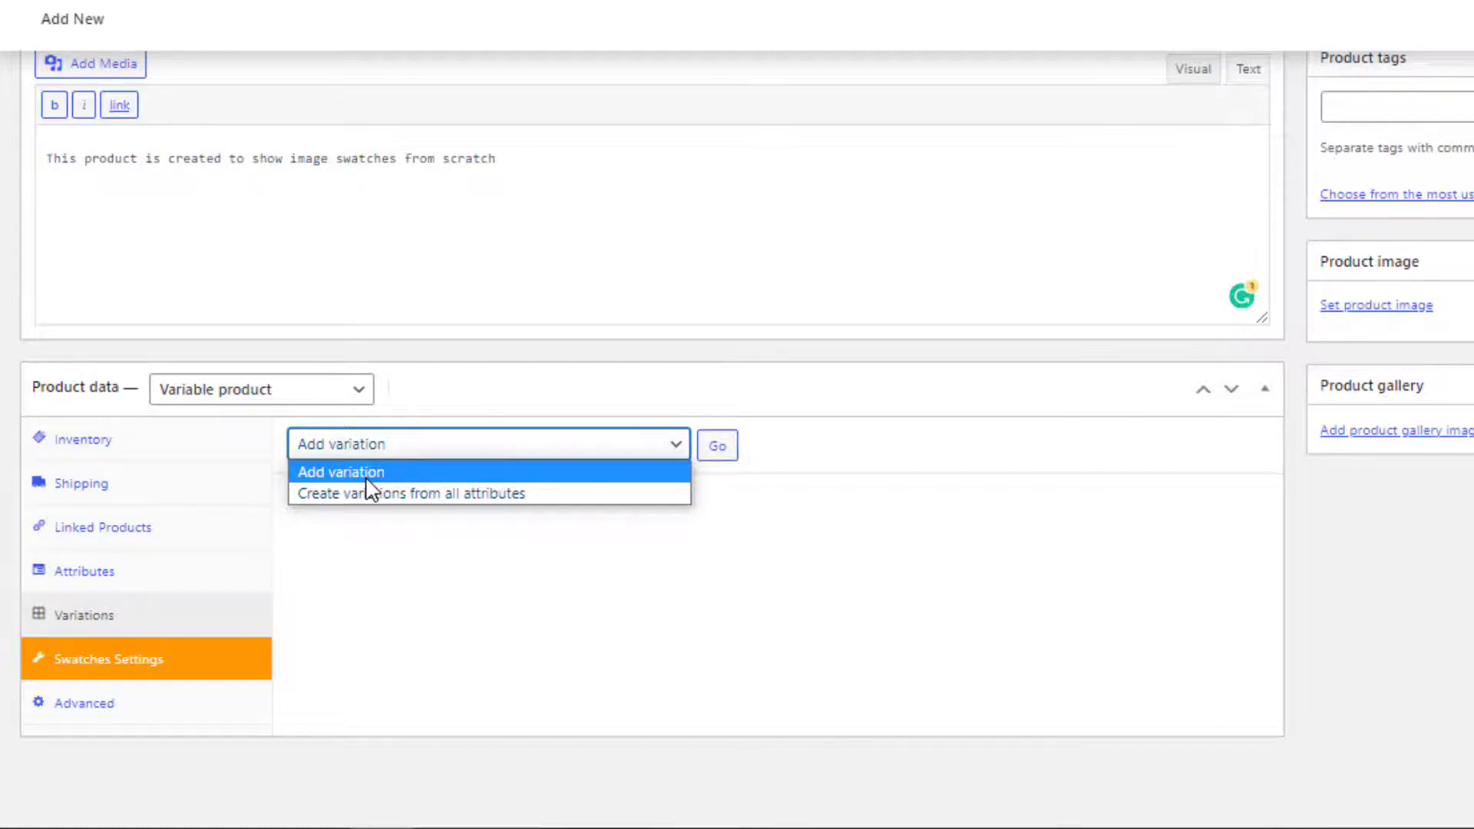
mouse_move(413, 493)
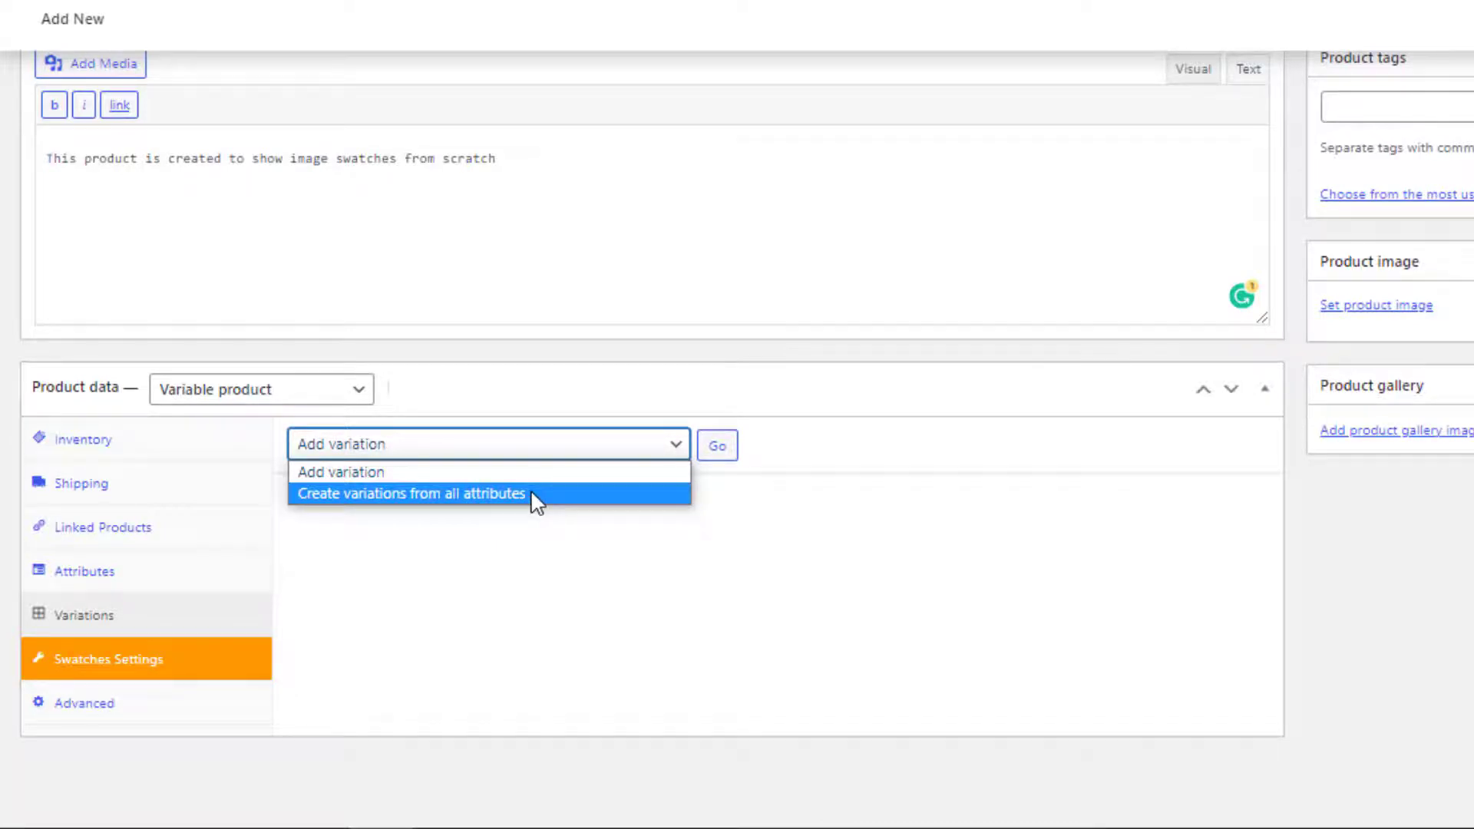
left_click(717, 445)
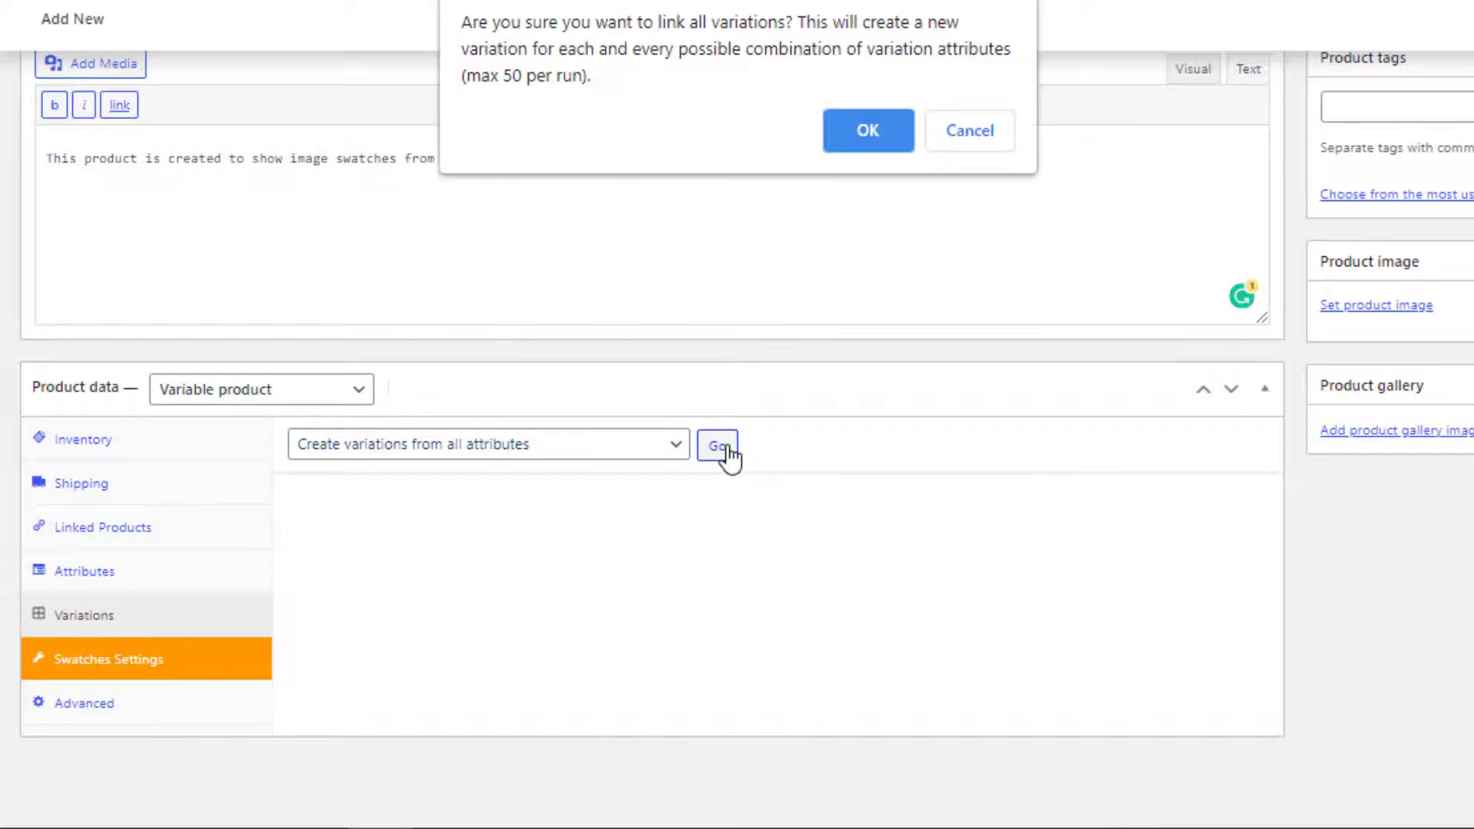
left_click(866, 129)
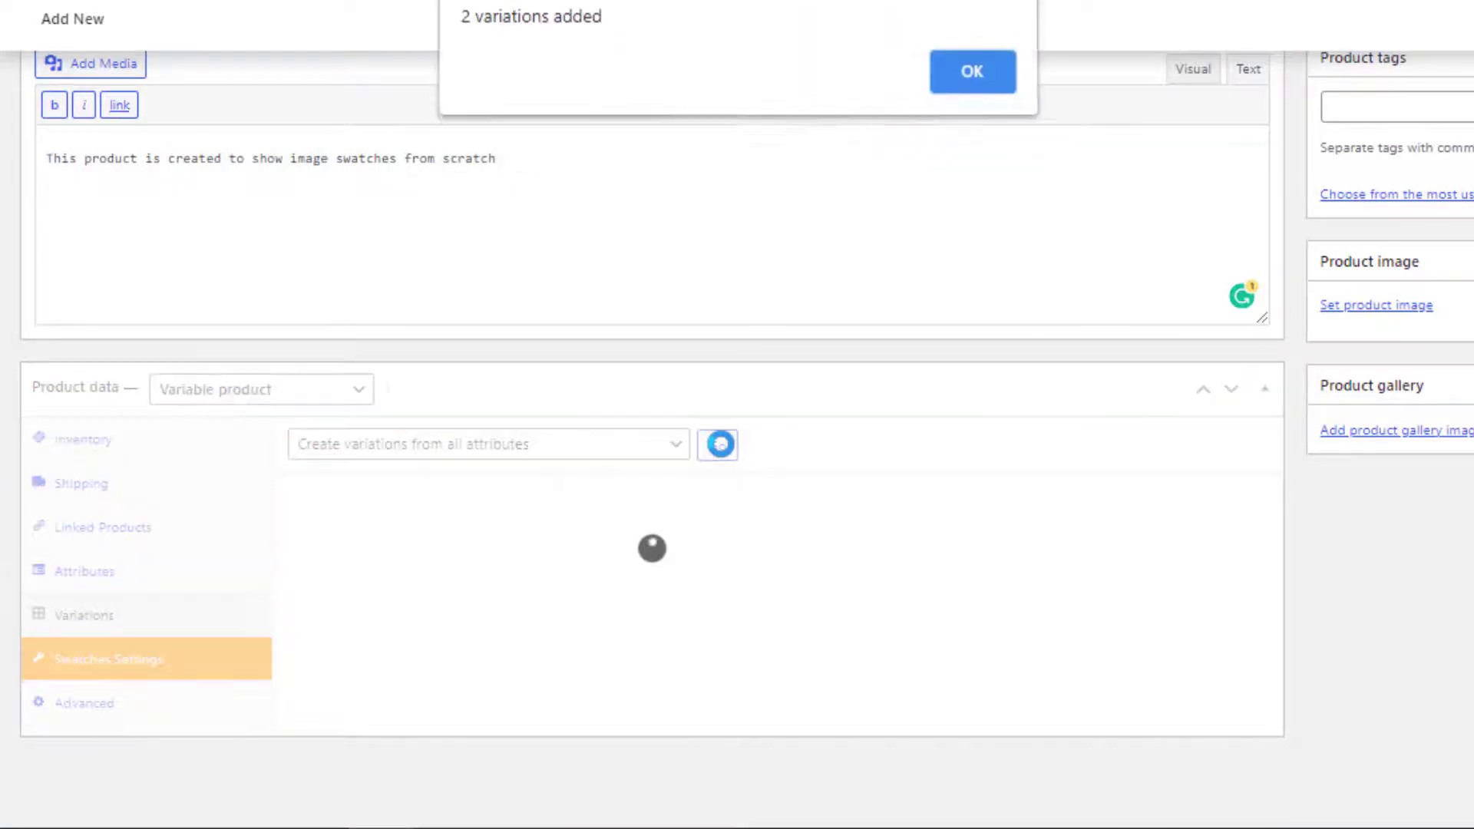
left_click(972, 72)
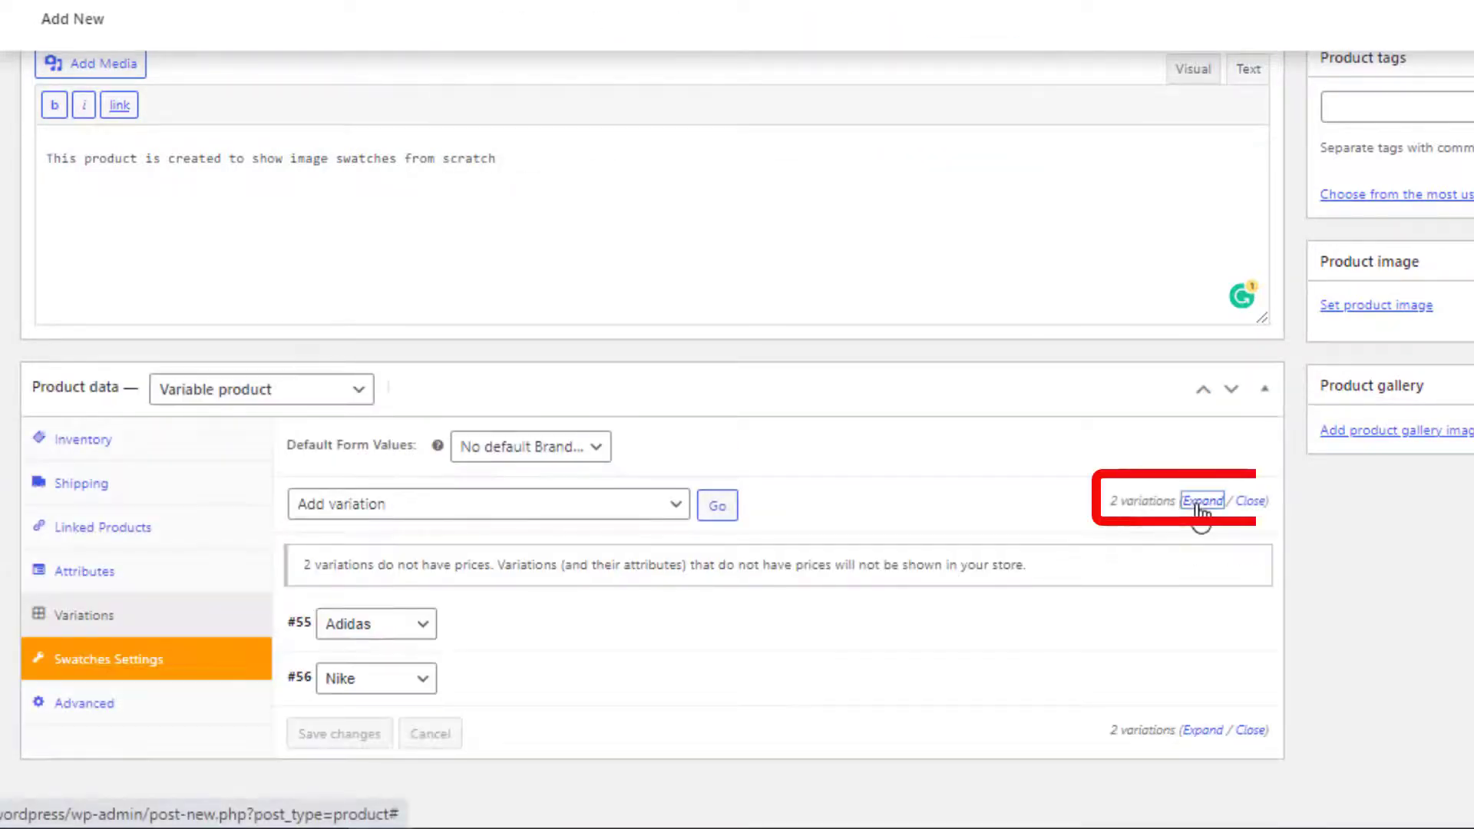
- Set regular prices of 20 for the Adidas variation and 30 for Nike
left_click(1204, 501)
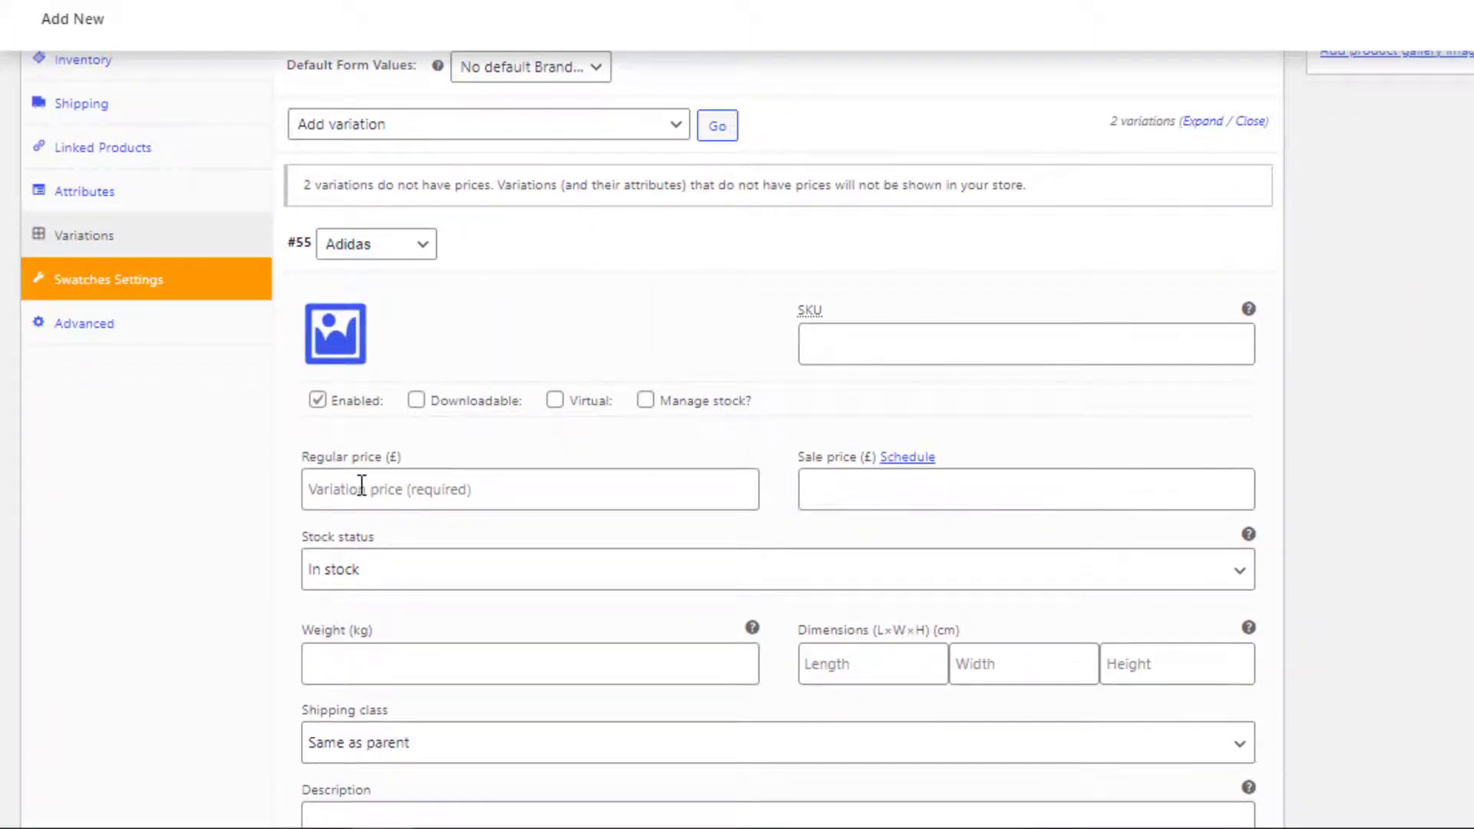
type("20")
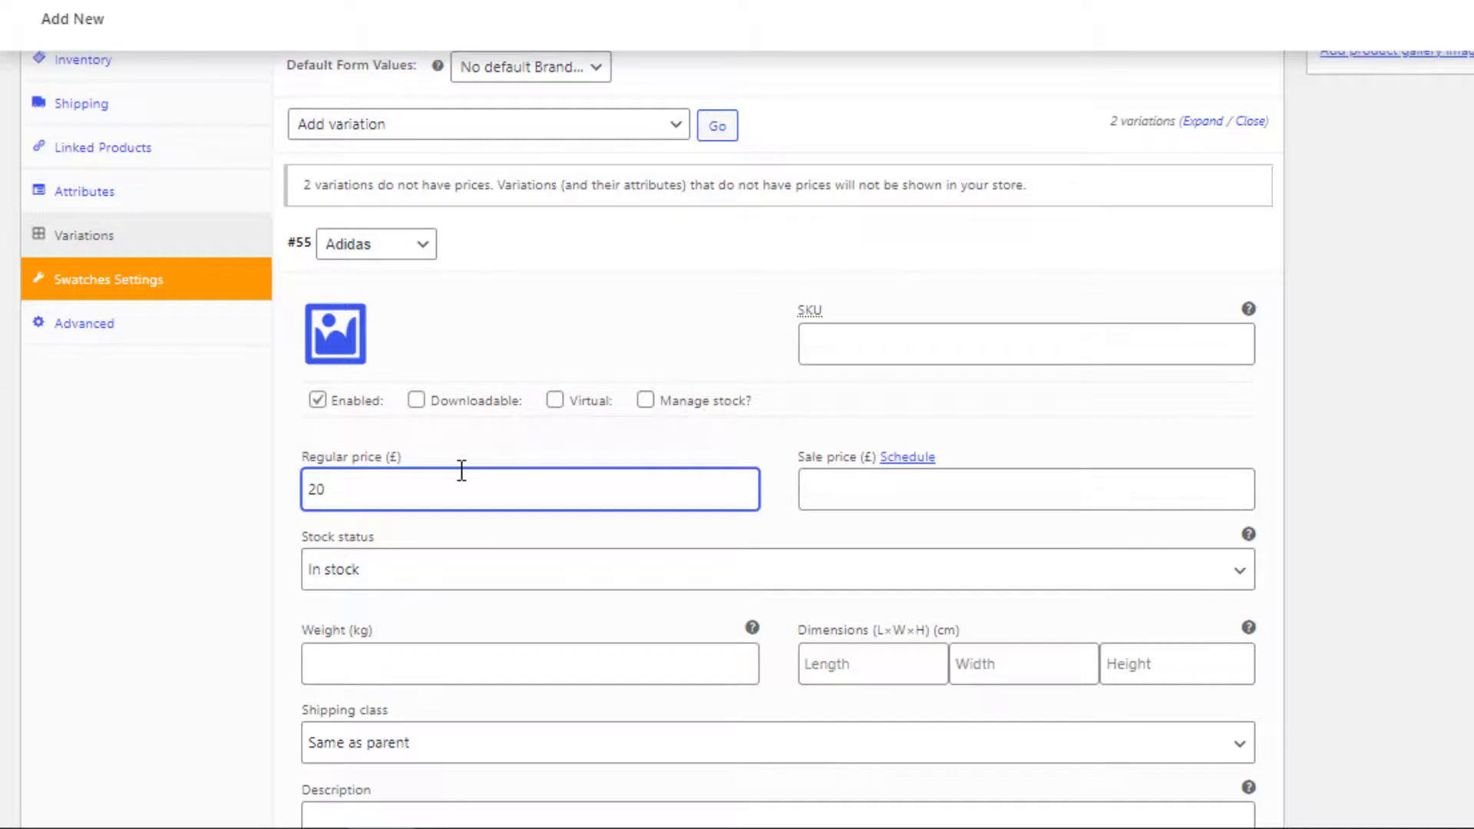
scroll("down", 3)
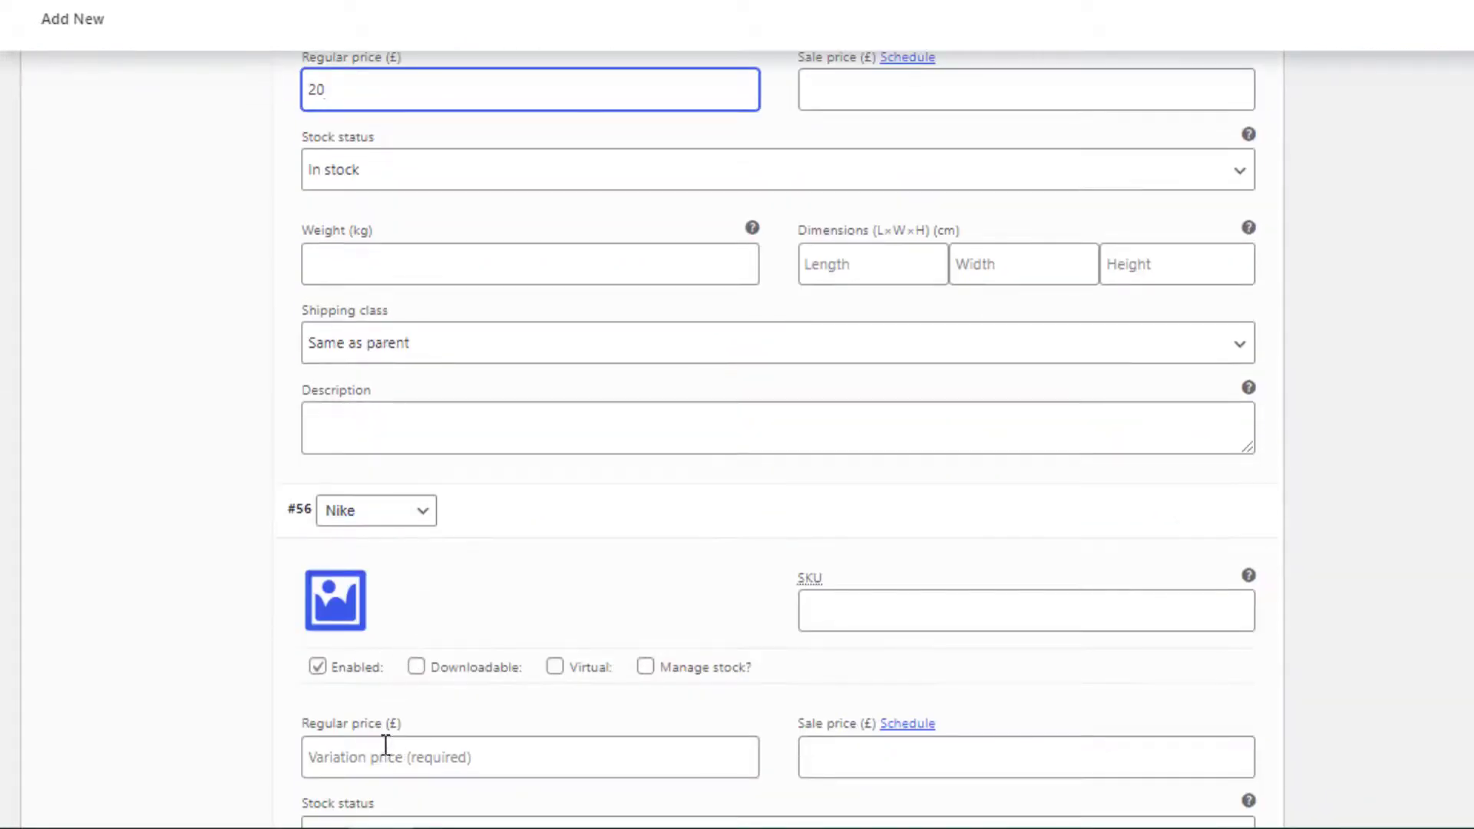
type("30")
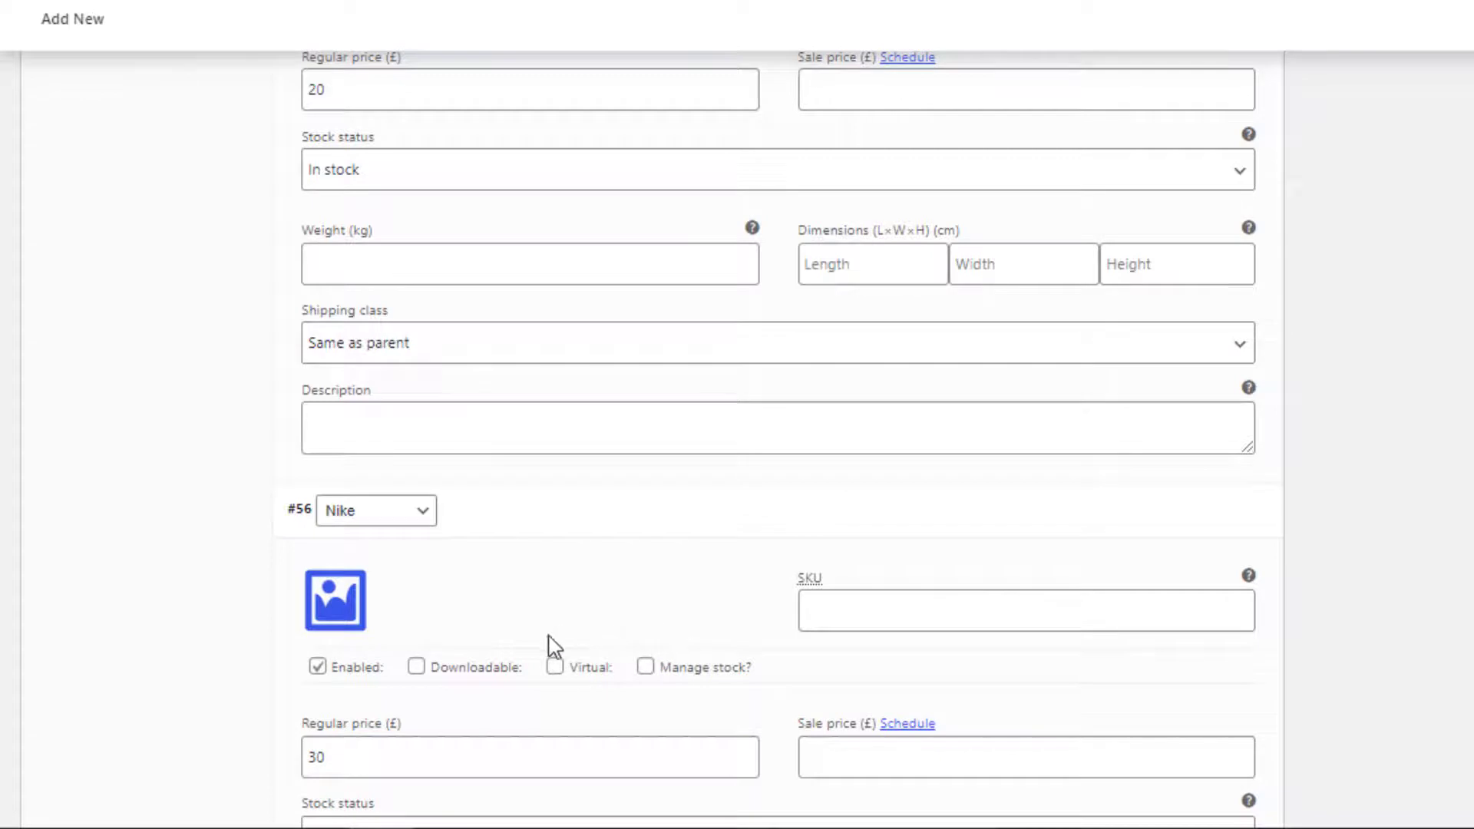
mouse_move(371, 709)
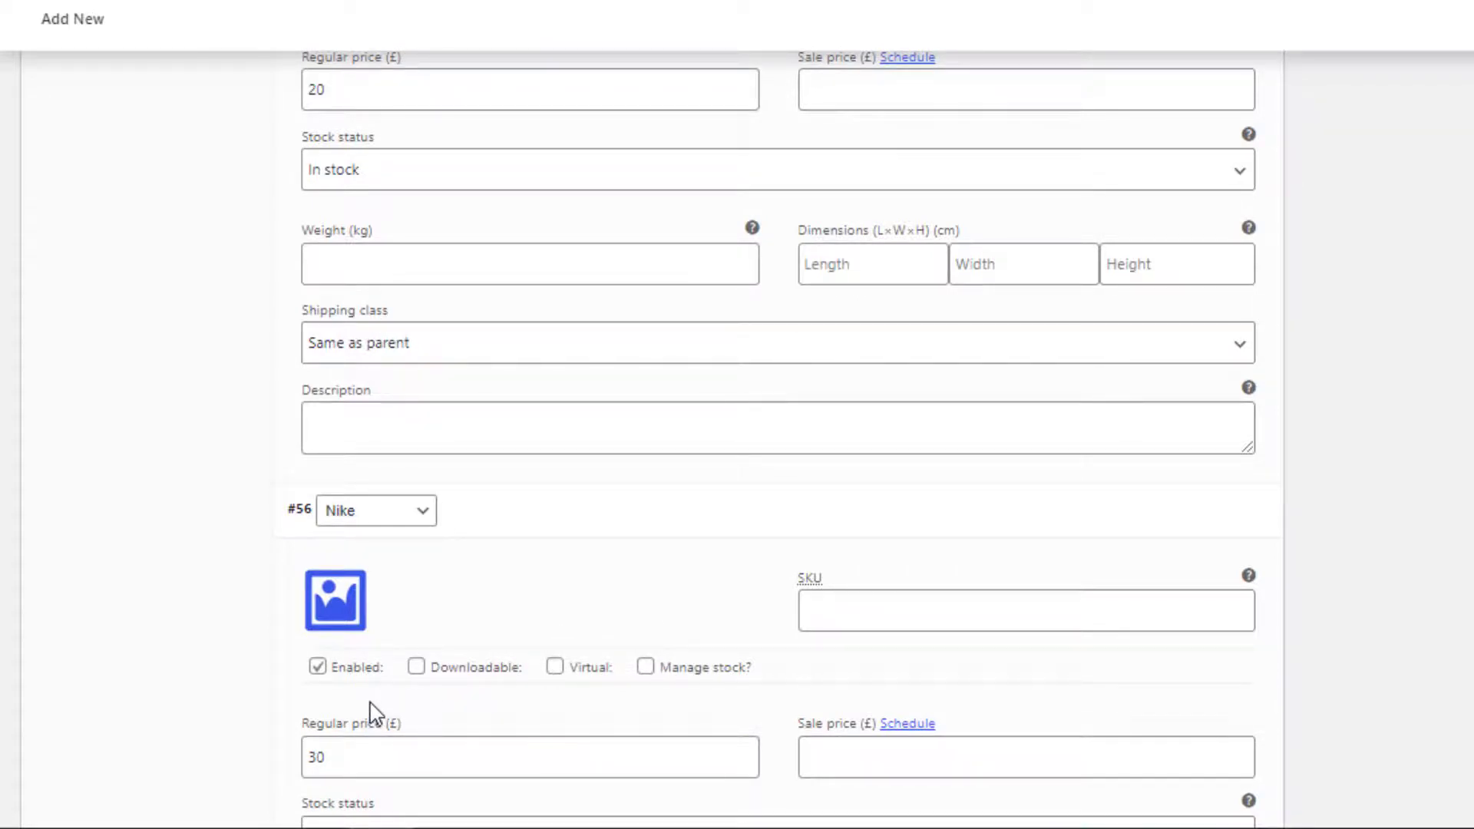
- Give the Nike variation a shoe photo from the media library and save changes
left_click(333, 600)
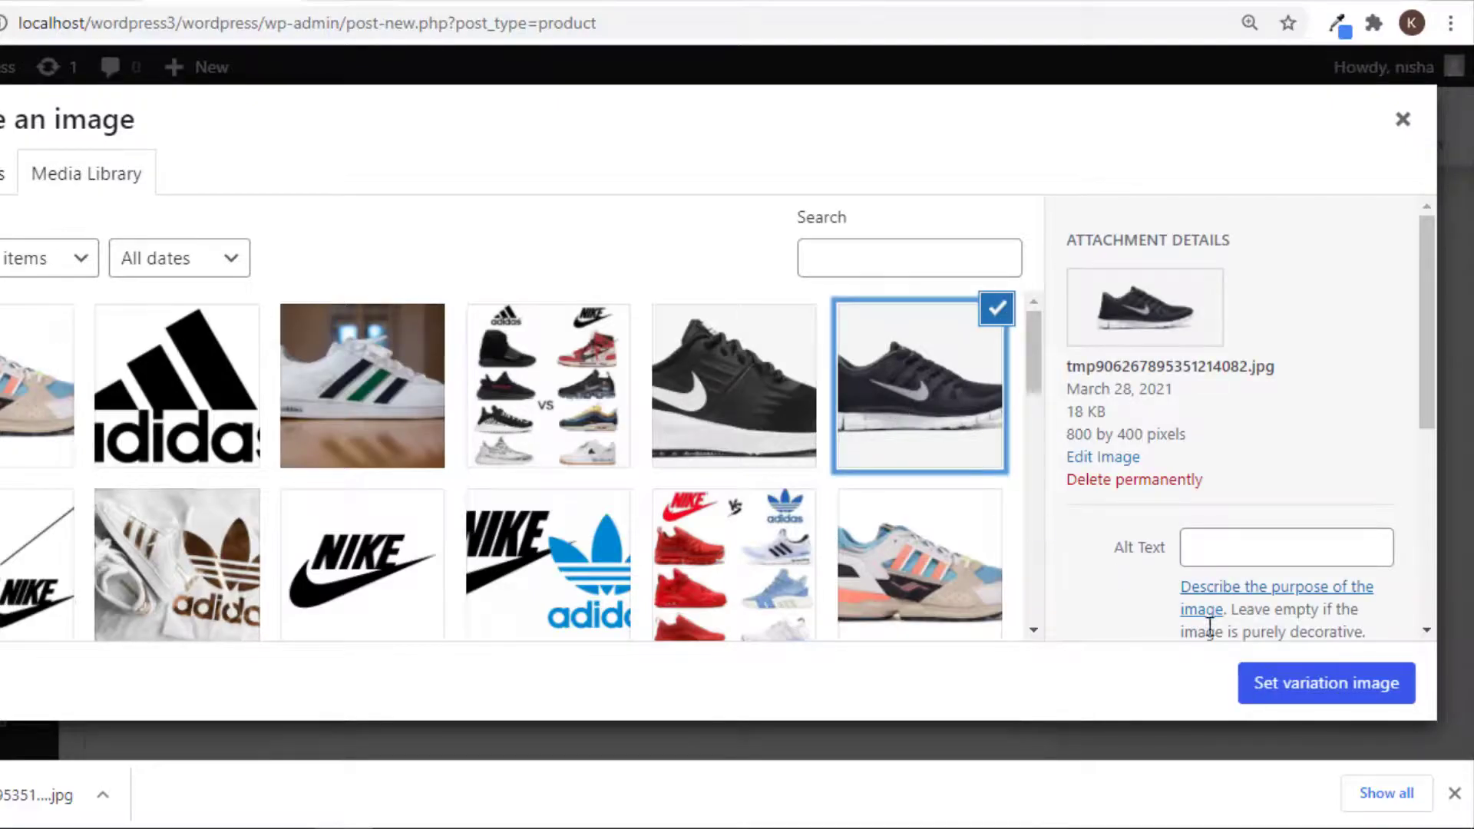
left_click(919, 571)
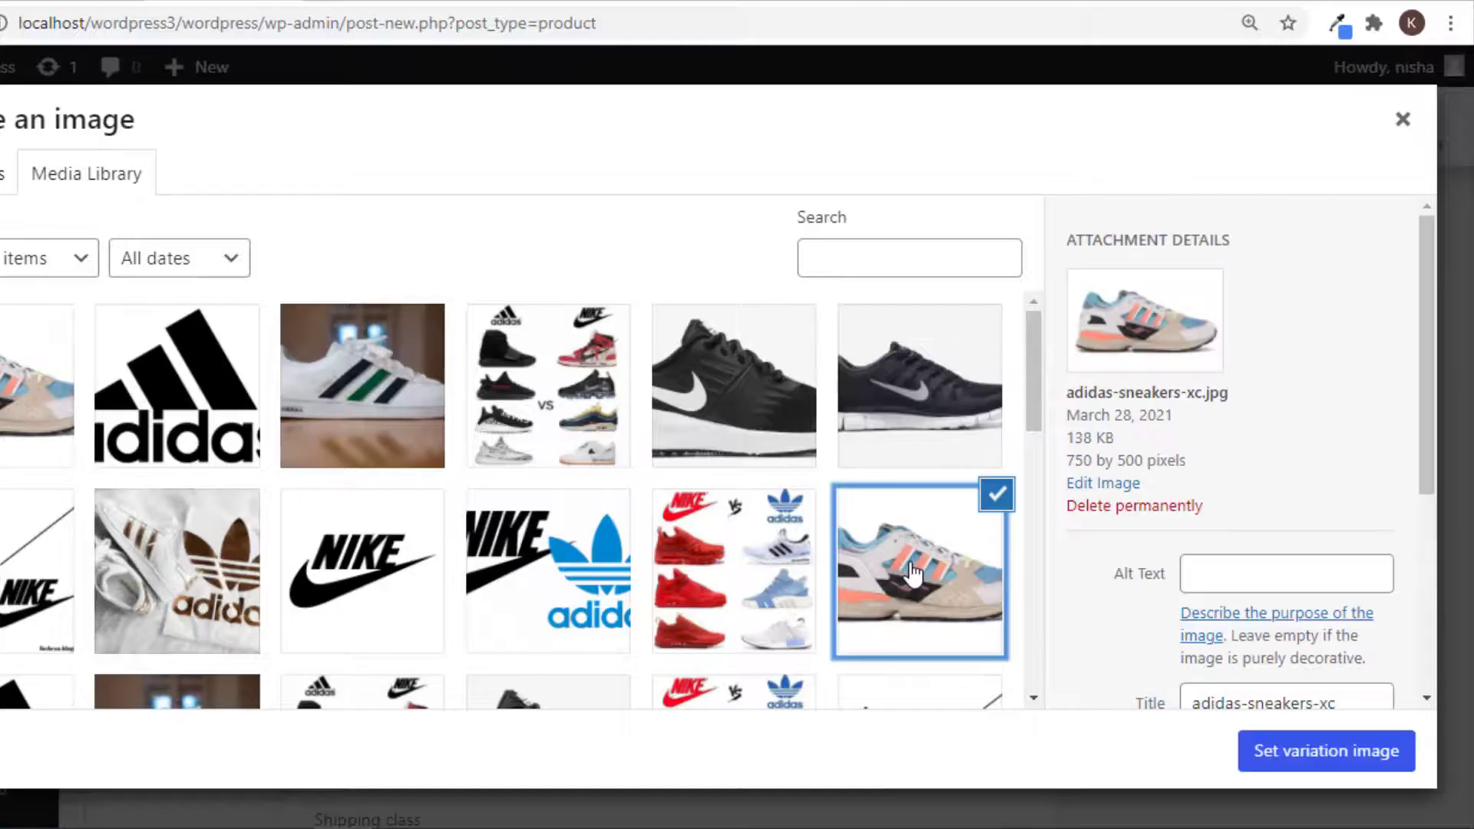
left_click(1325, 751)
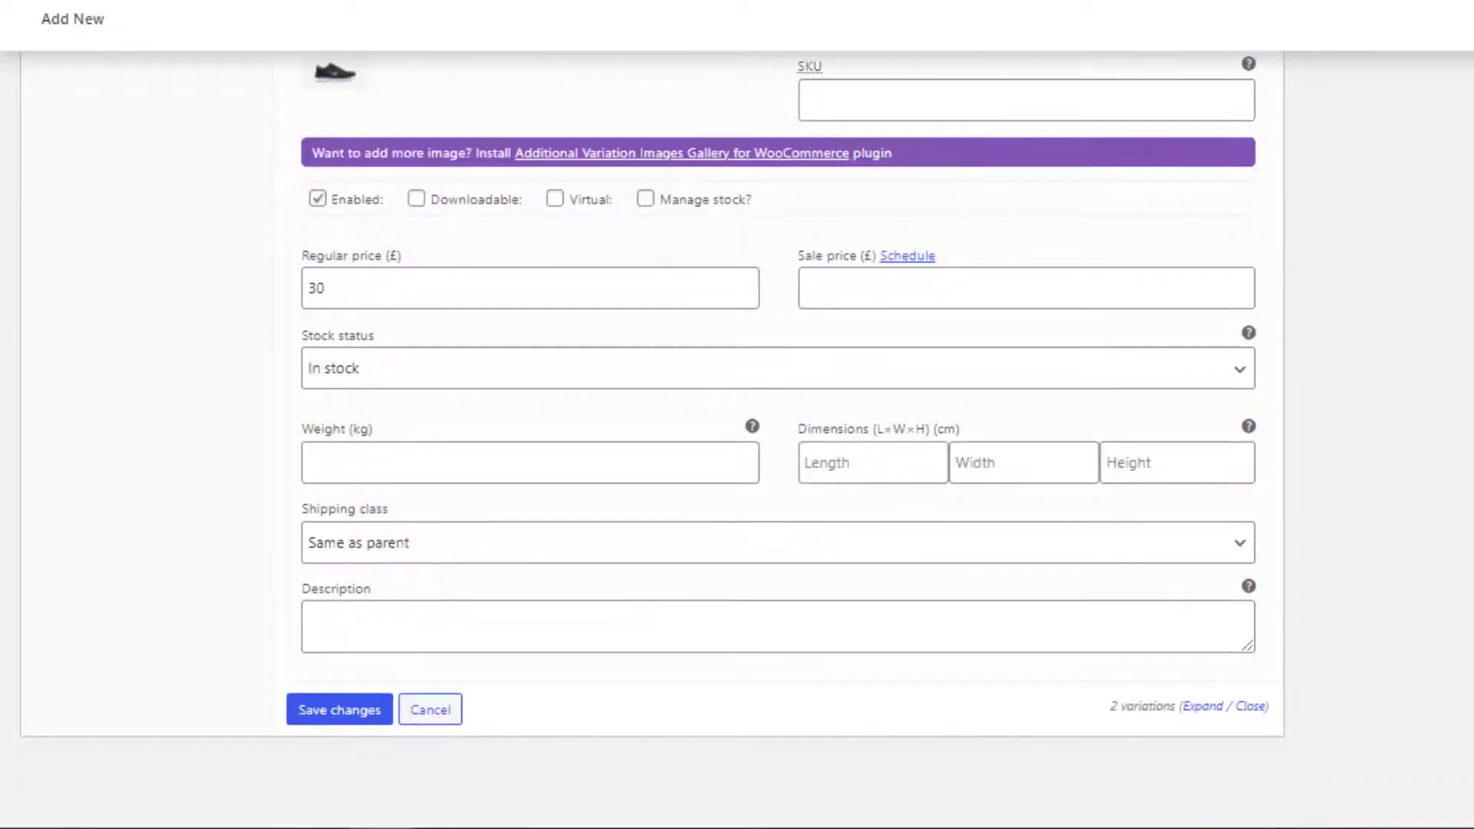
left_click(338, 709)
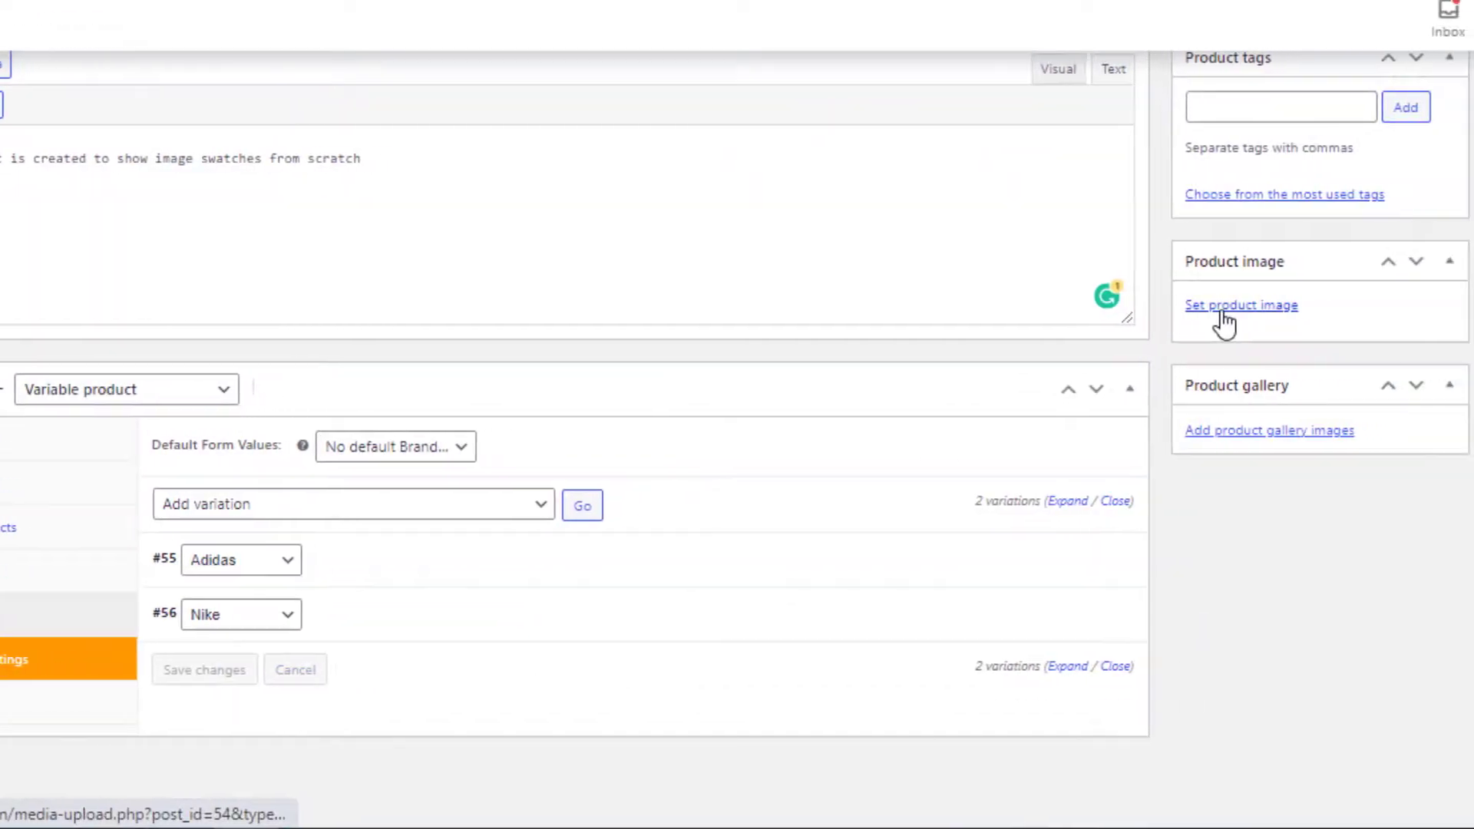
- Set the Nike vs Adidas collage as the product image and publish the product
left_click(1240, 304)
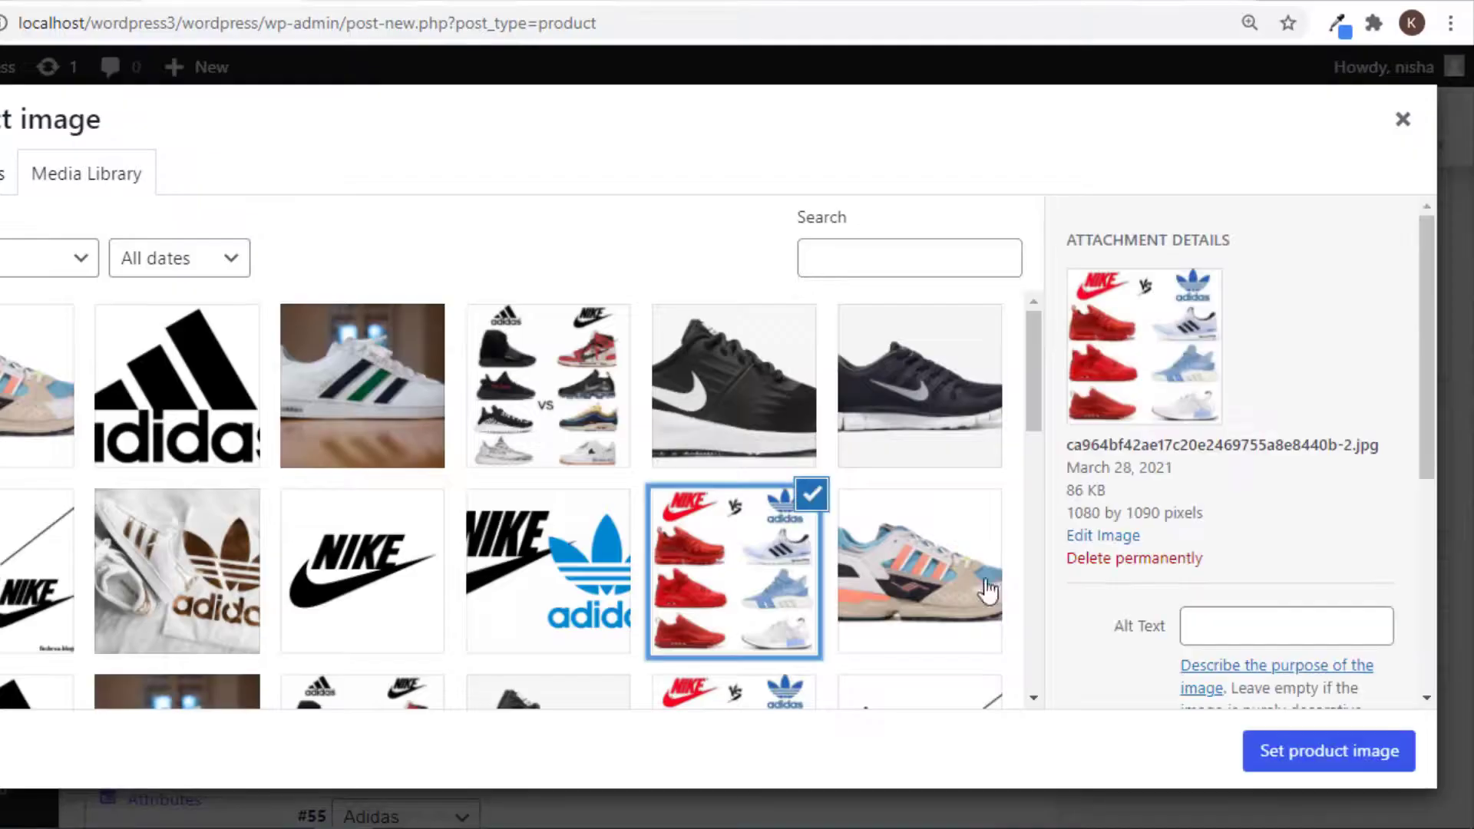
left_click(1326, 751)
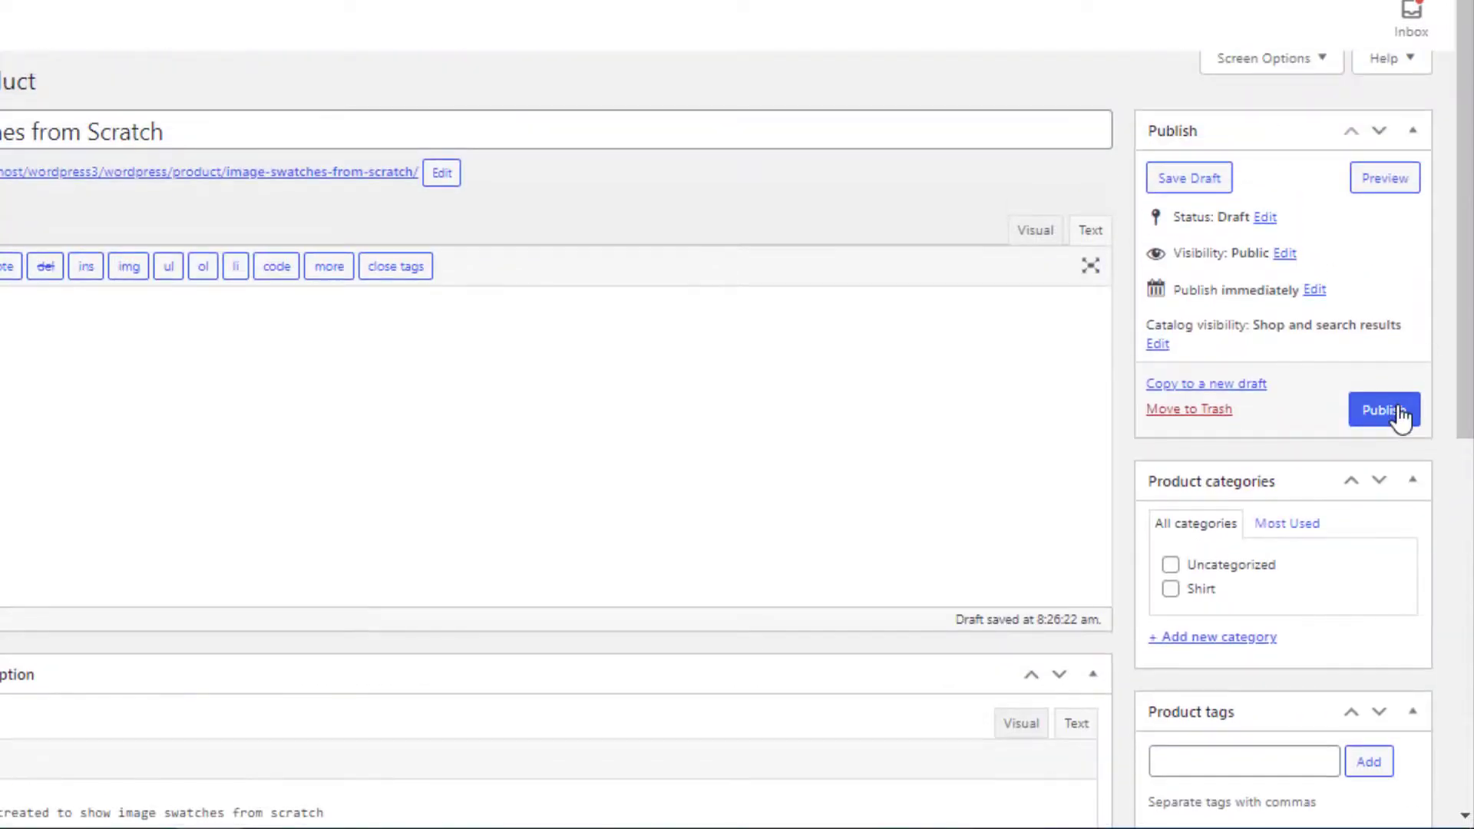
left_click(1383, 410)
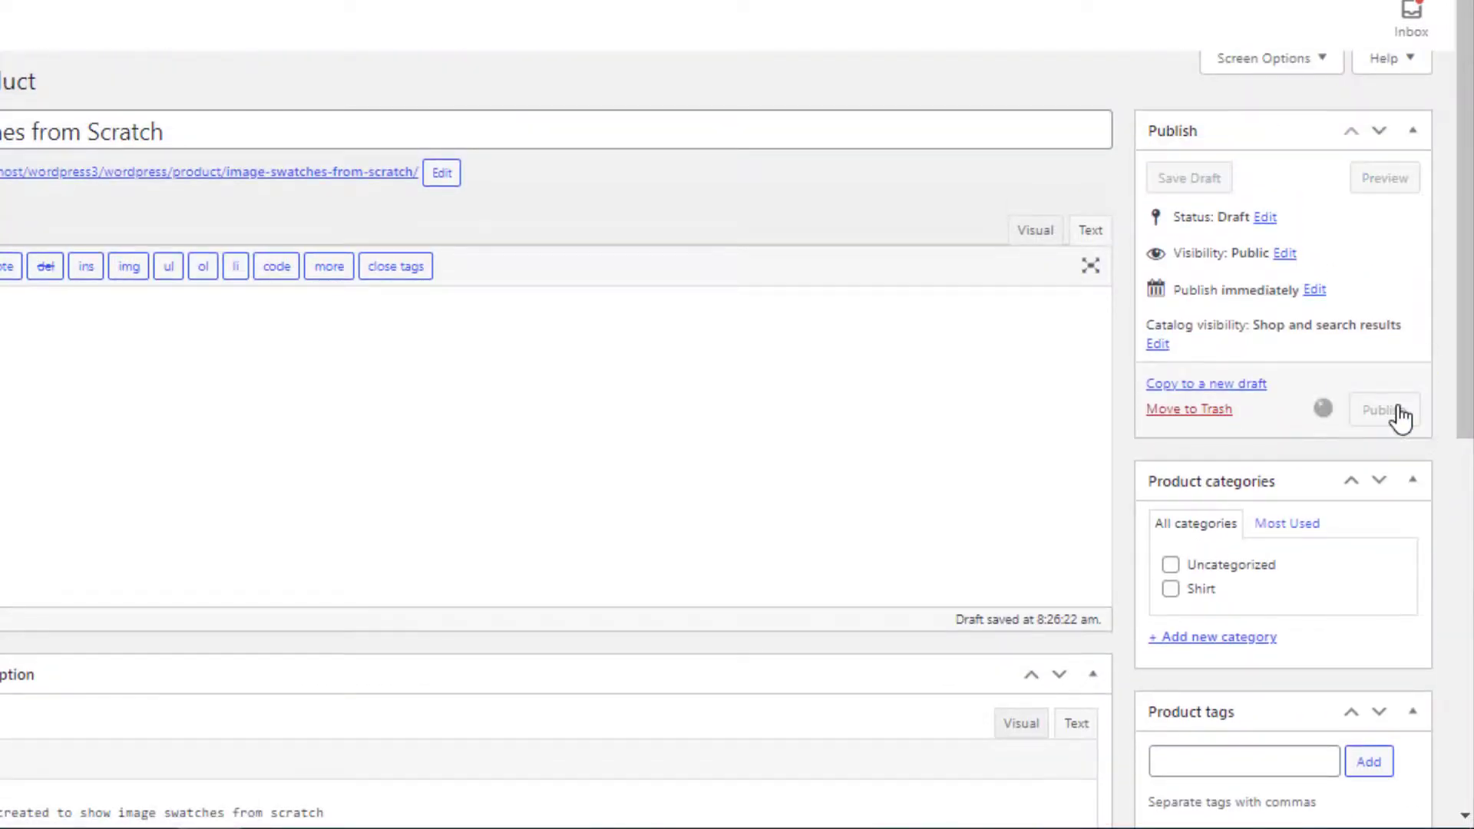
left_click(1382, 408)
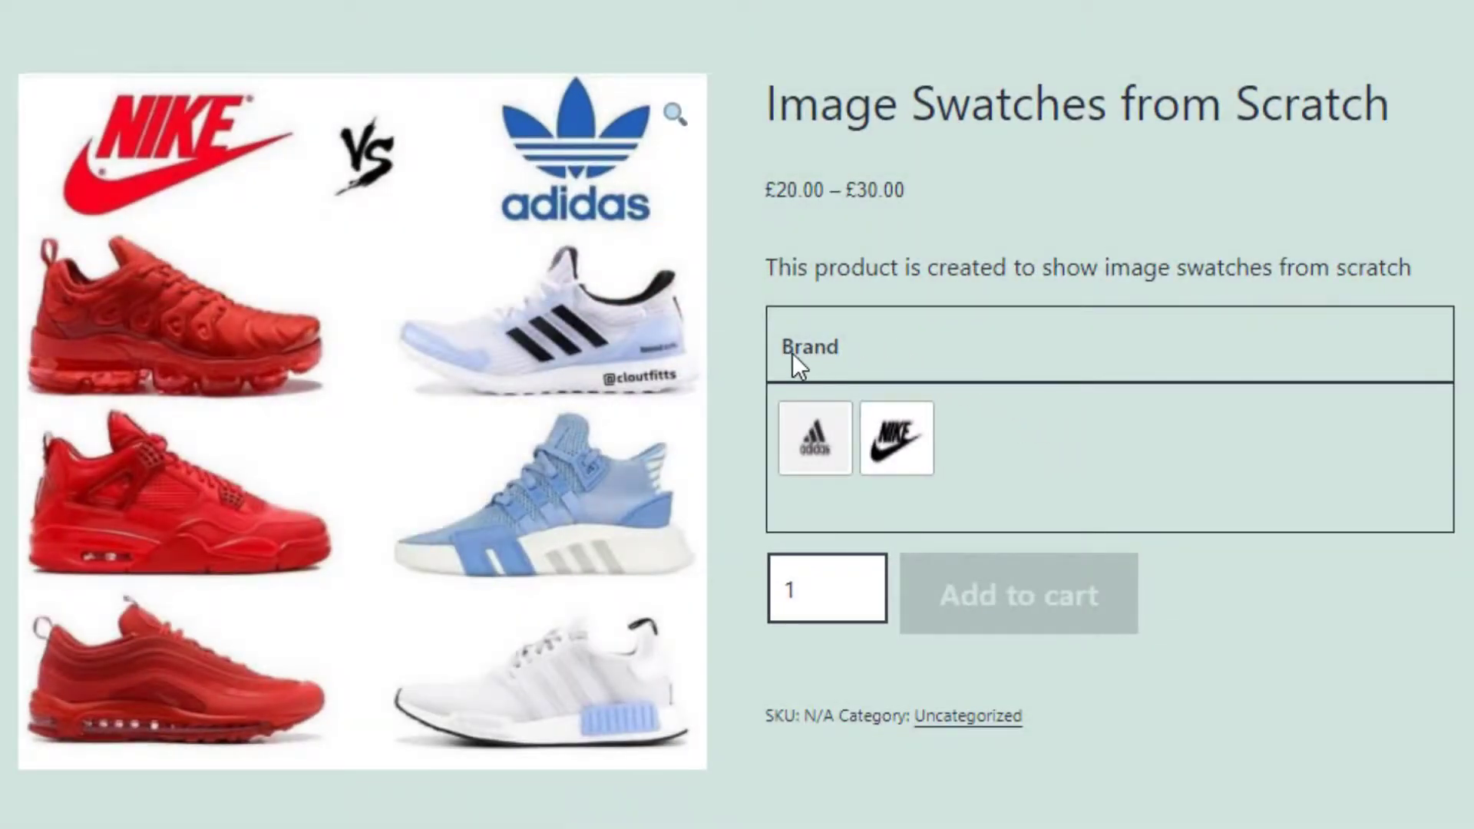
mouse_move(812, 440)
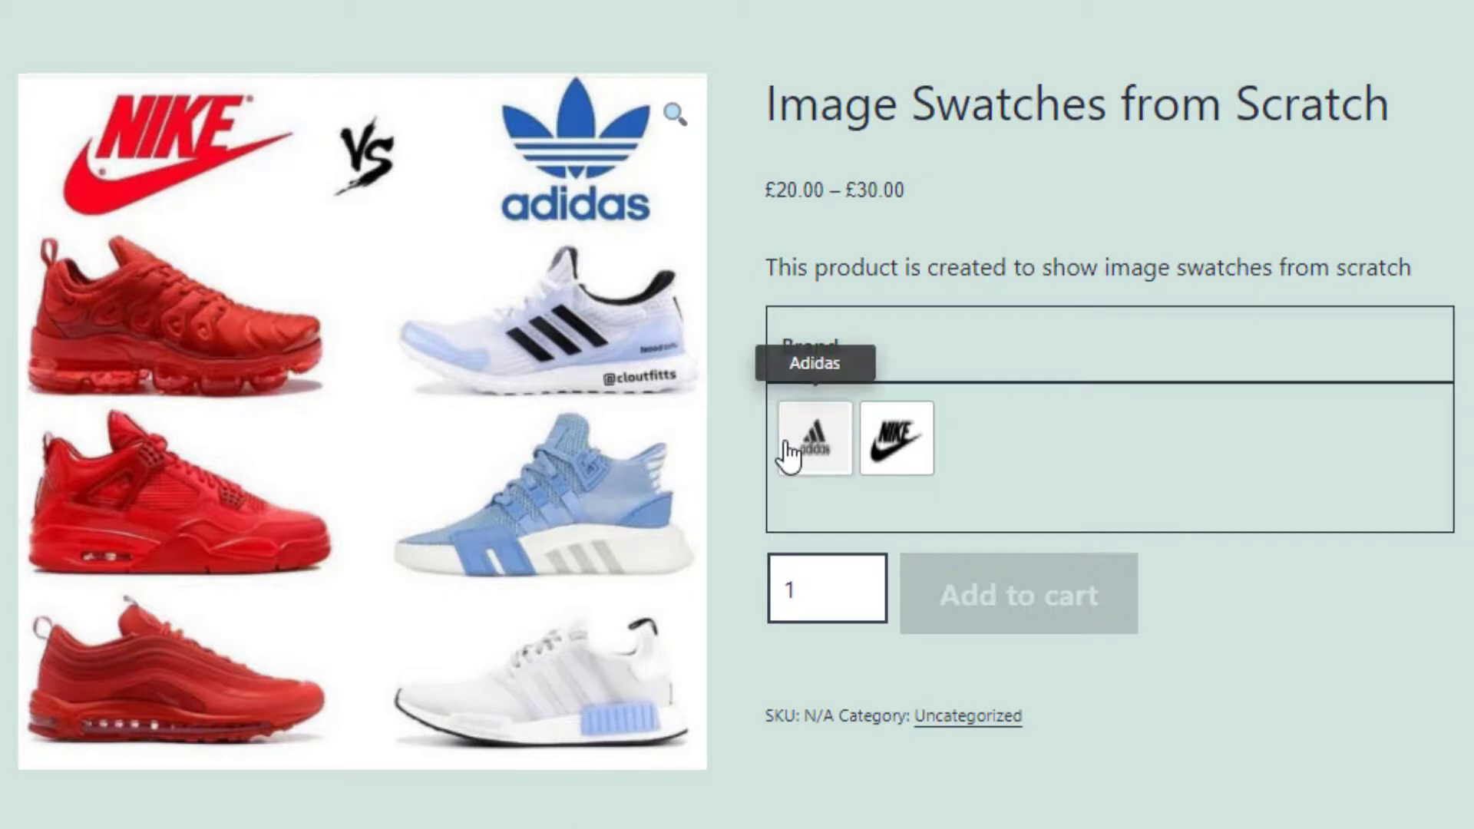
mouse_move(895, 440)
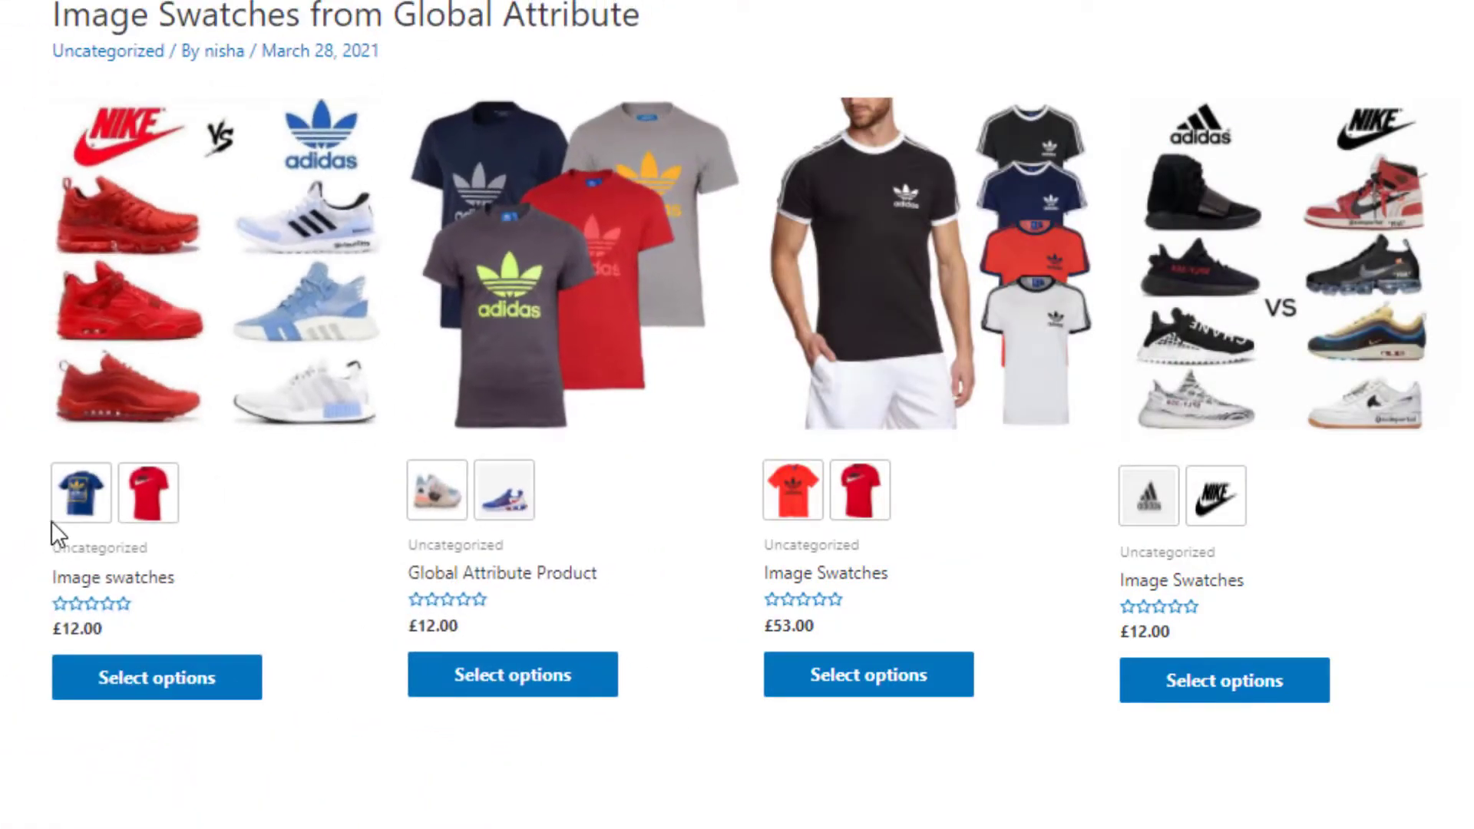
mouse_move(734, 267)
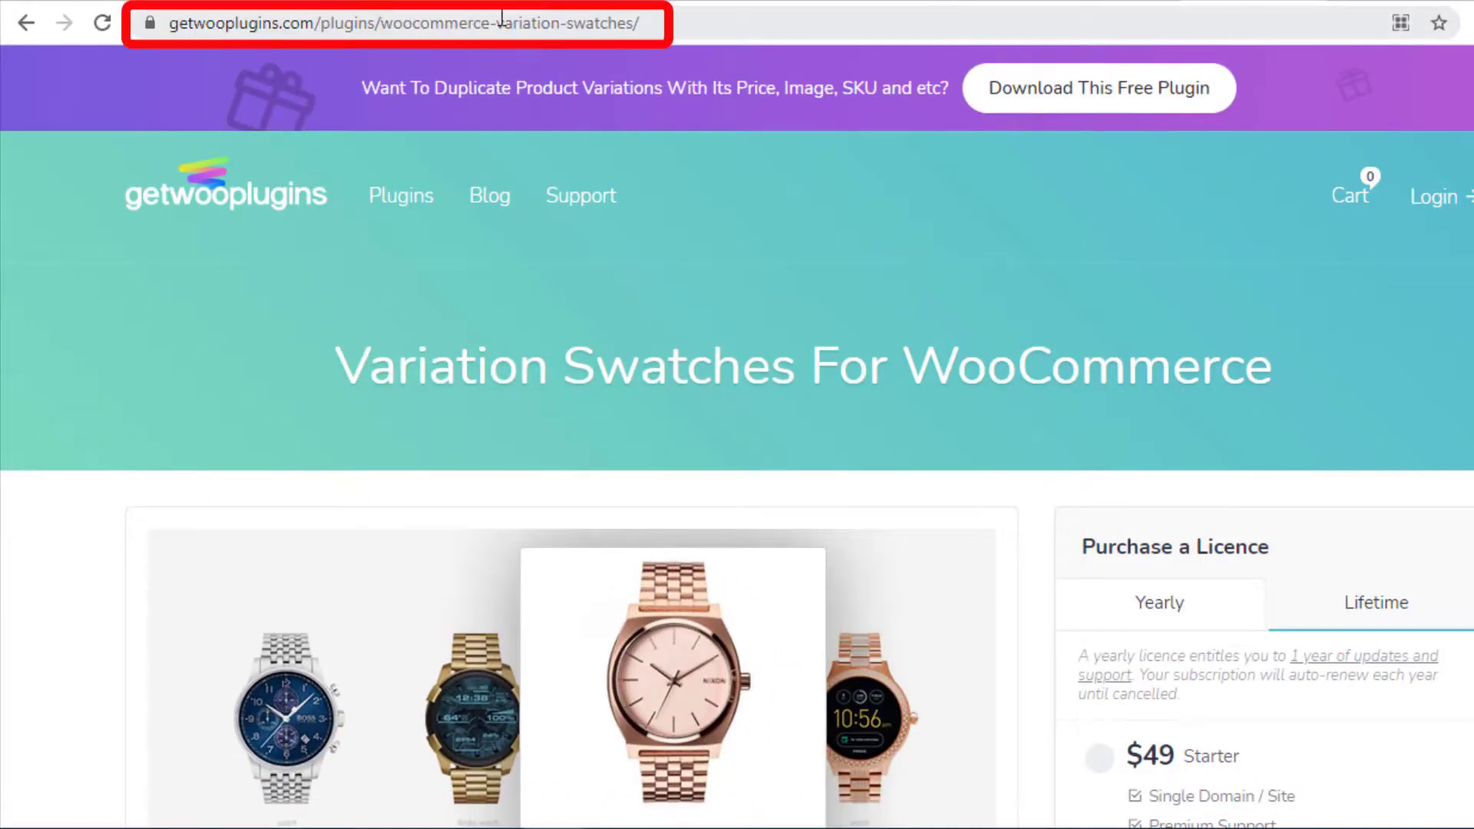
- Scroll through the Variation Swatches plugin page's licence pricing options
scroll("down", 3)
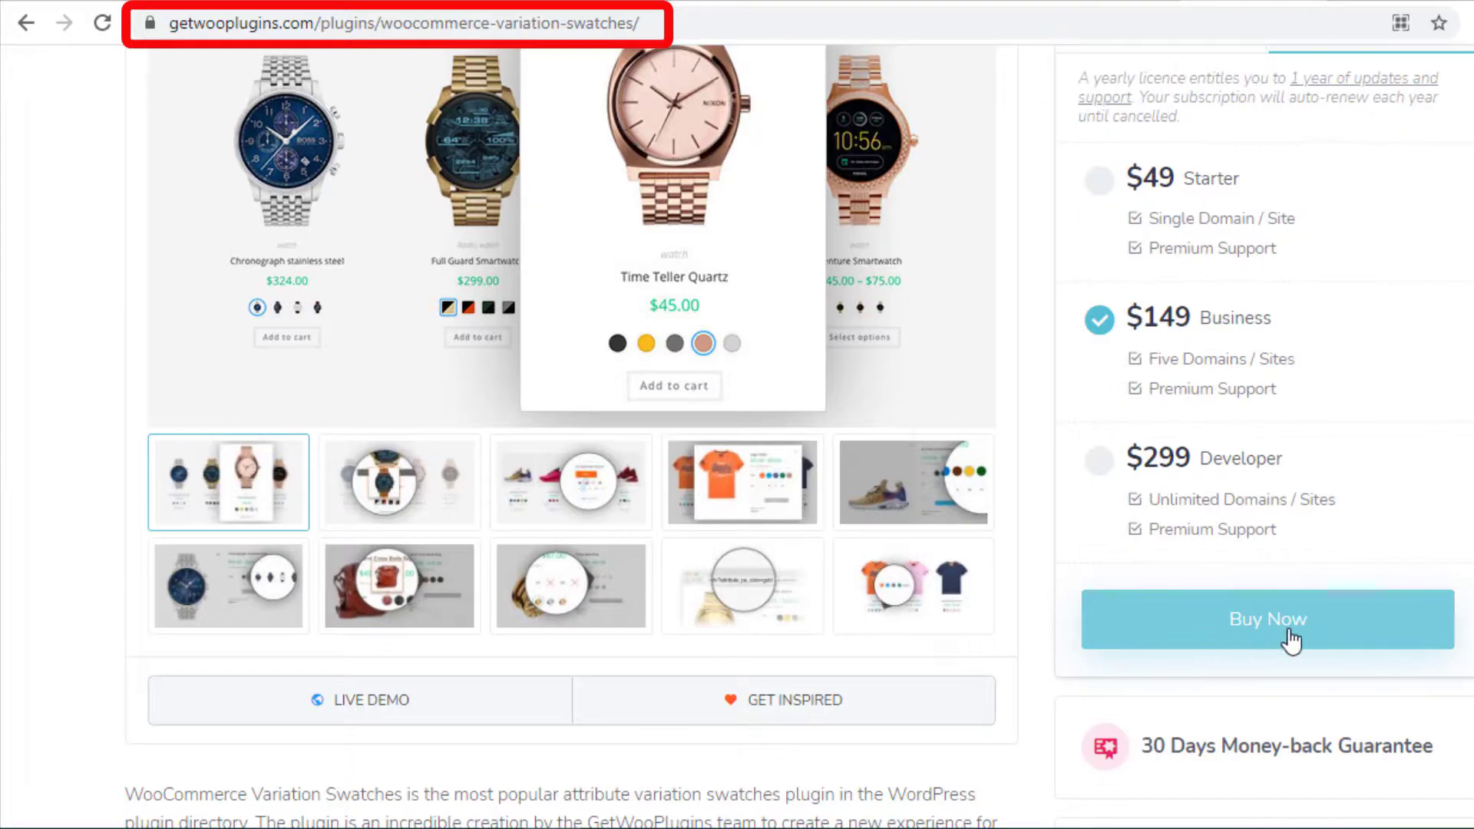
scroll("up", 3)
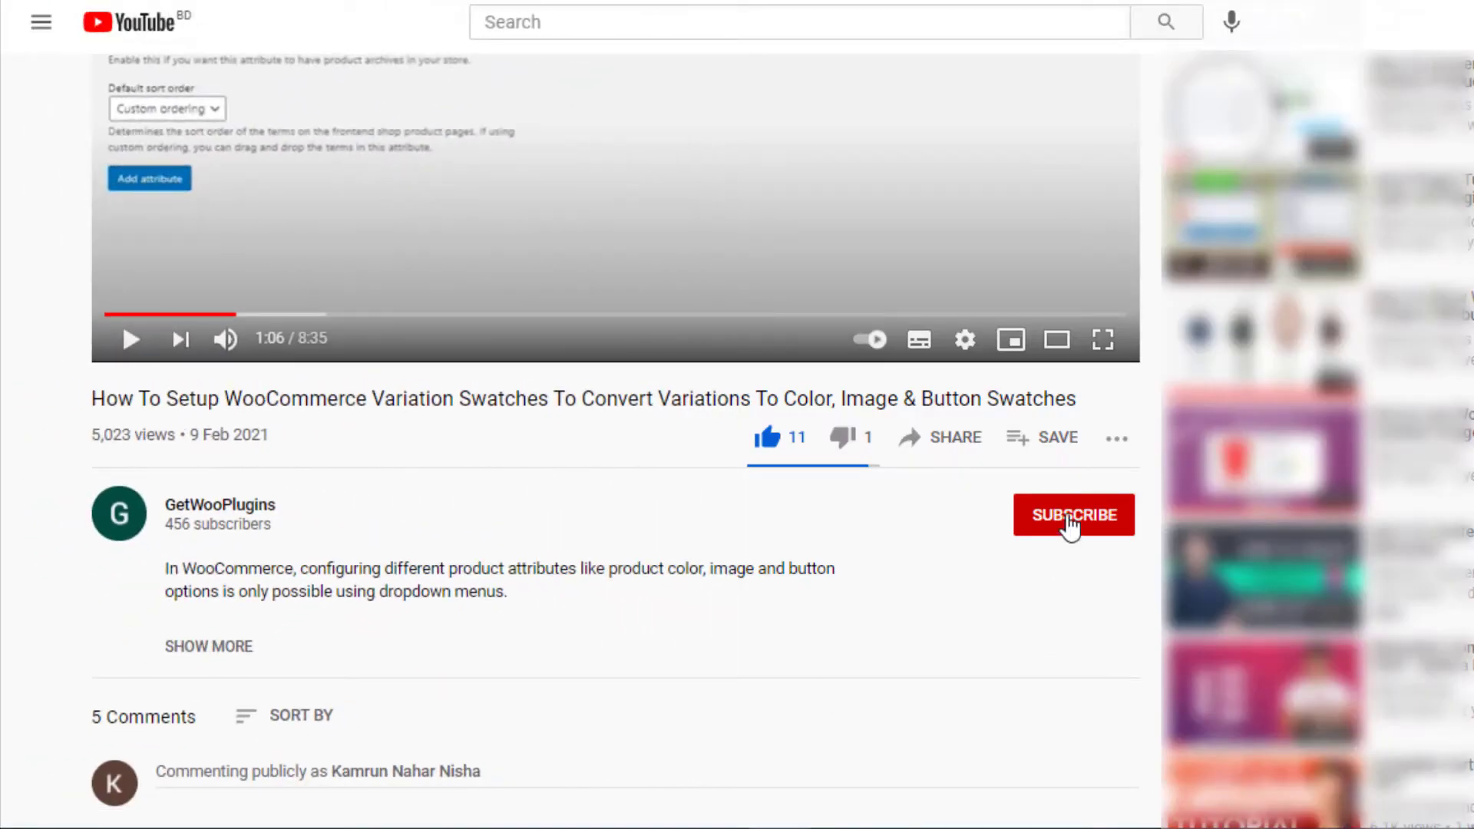
- Subscribe to the GetWooPlugins channel and begin a comment on the tutorial video
left_click(1073, 514)
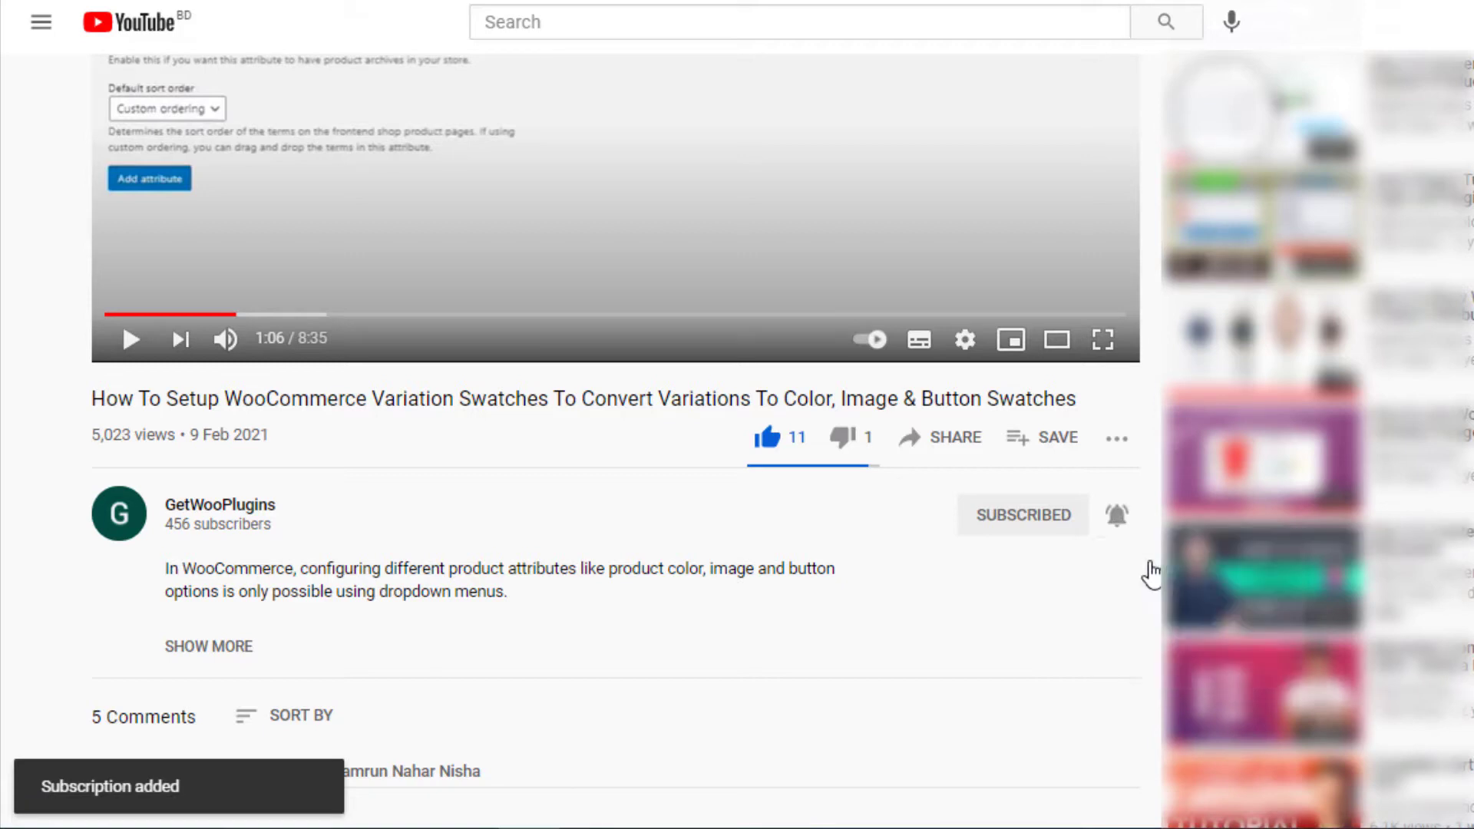
left_click(1116, 515)
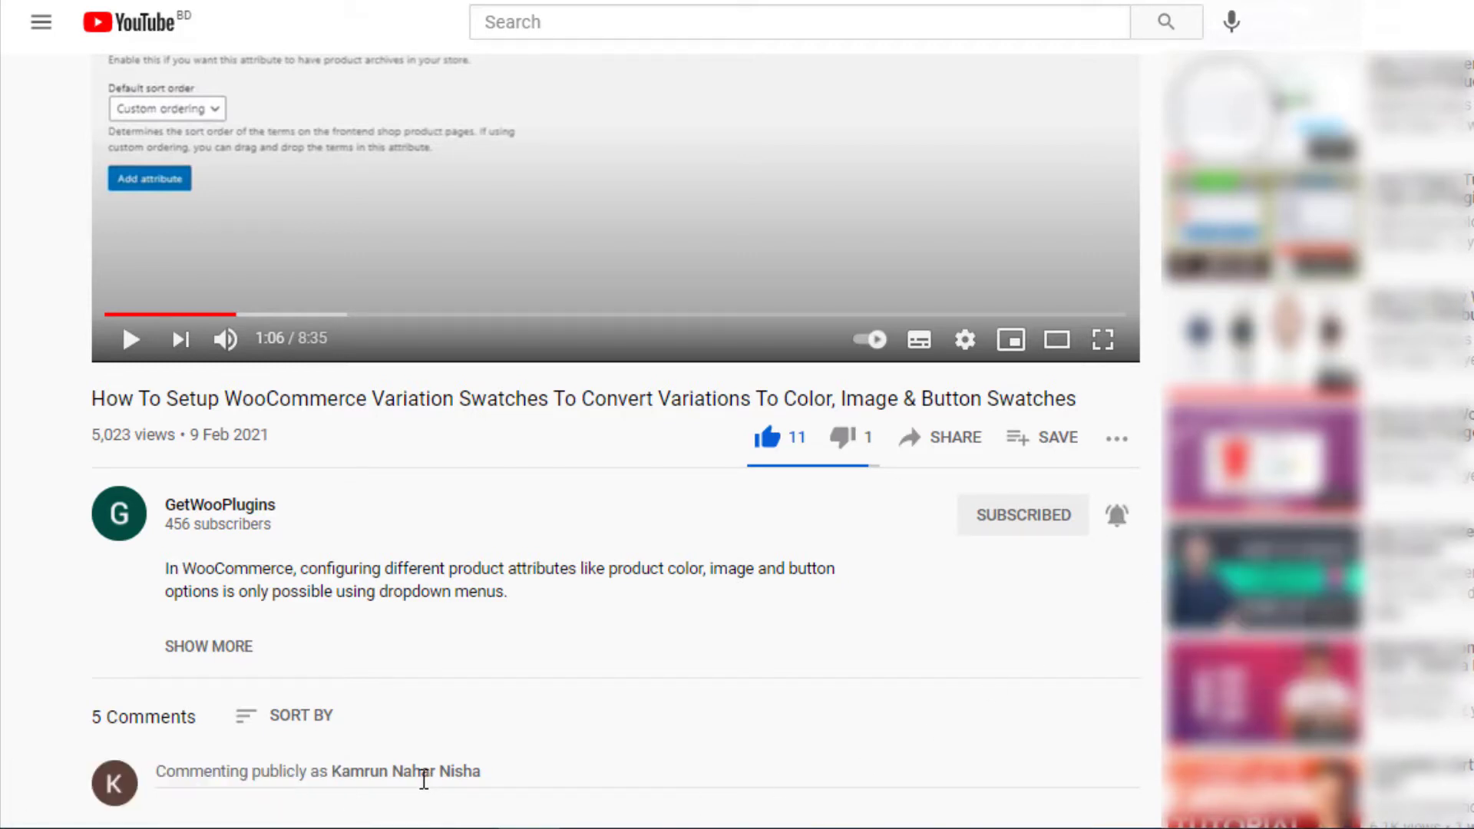
left_click(424, 771)
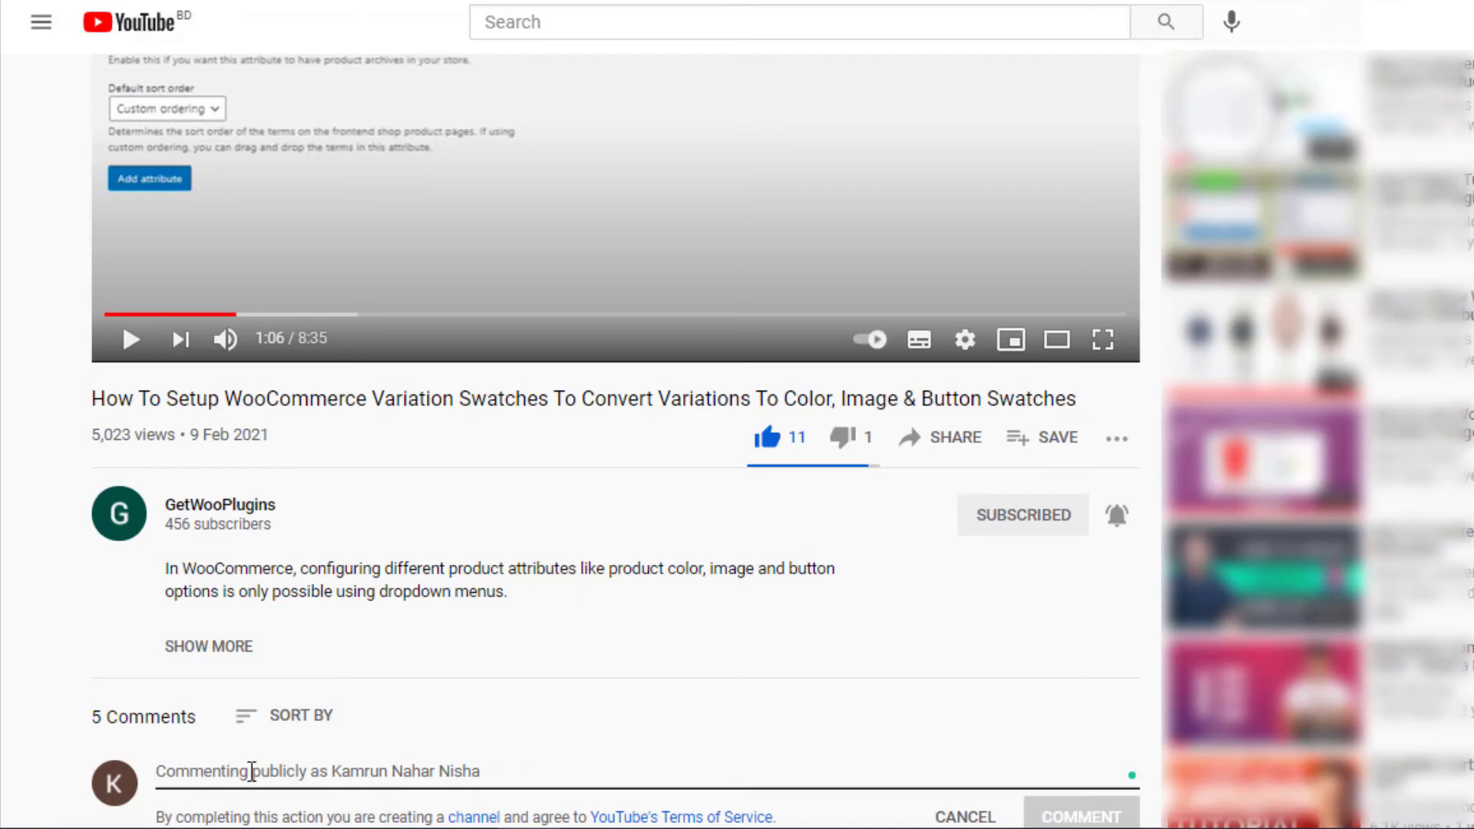